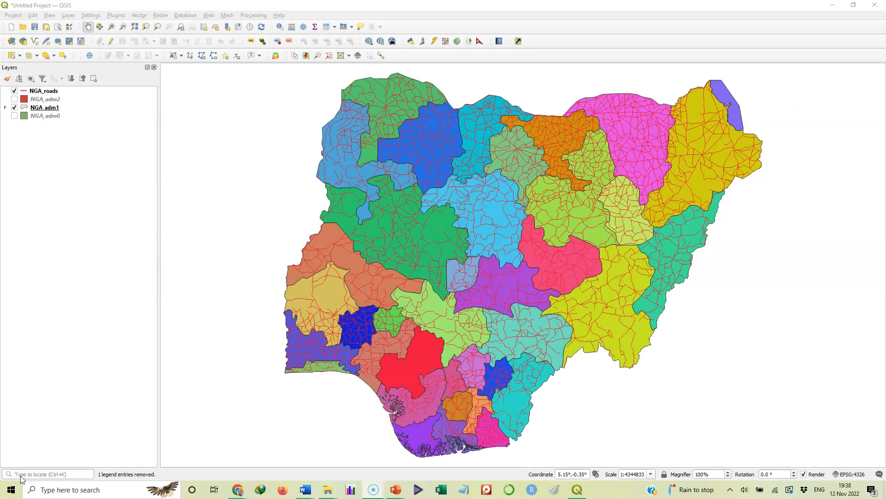
mouse_move(263, 6)
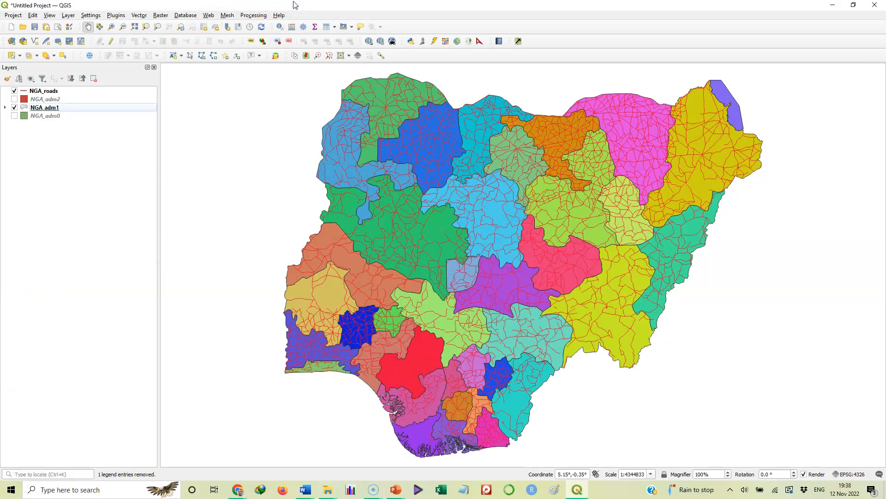
mouse_move(511, 255)
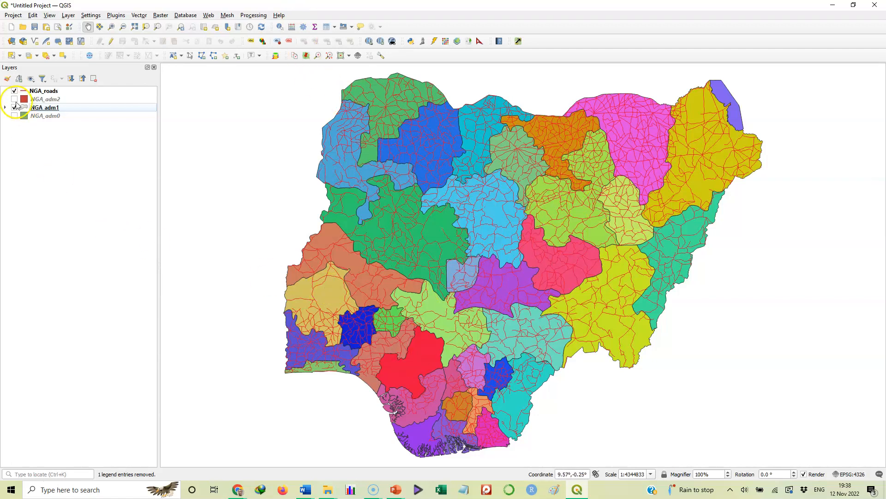
mouse_move(45, 107)
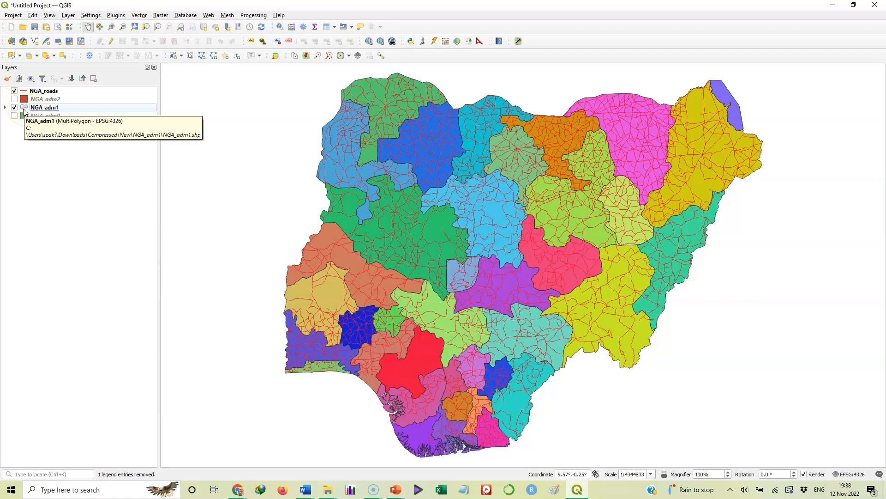
Untick NGA_roads so only the NGA_adm1 states layer shows on the map.
click(14, 107)
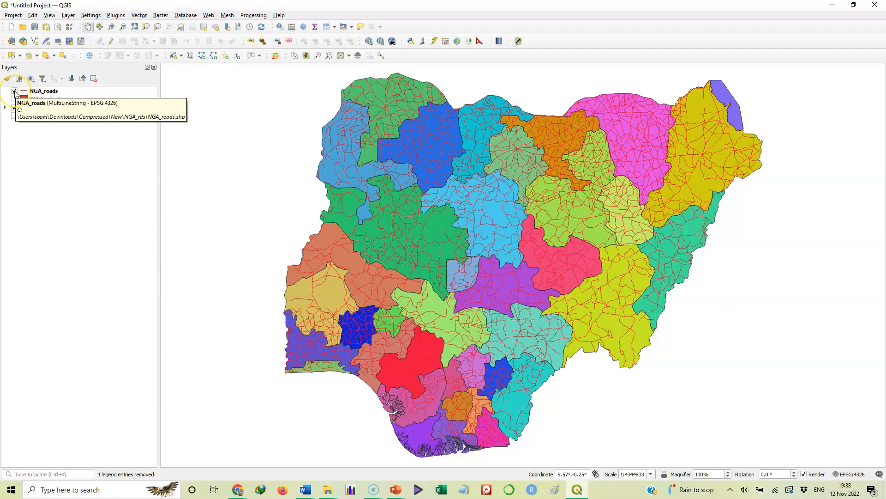
click(14, 91)
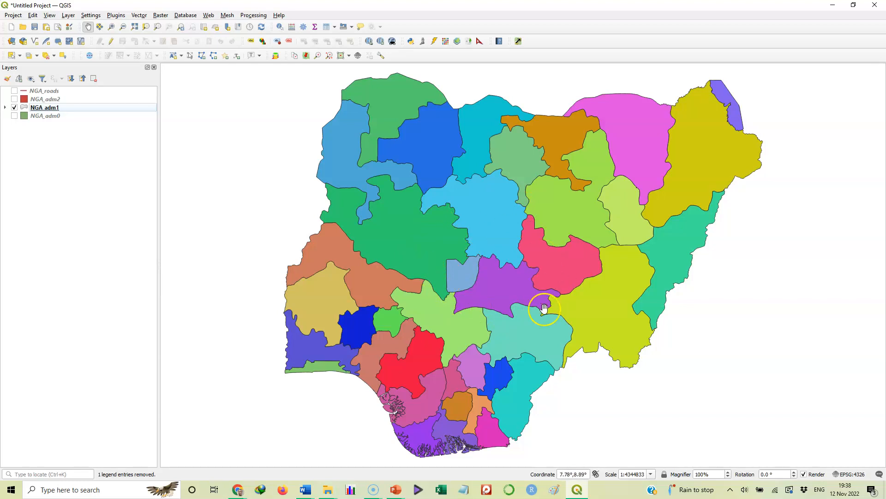
mouse_move(378, 248)
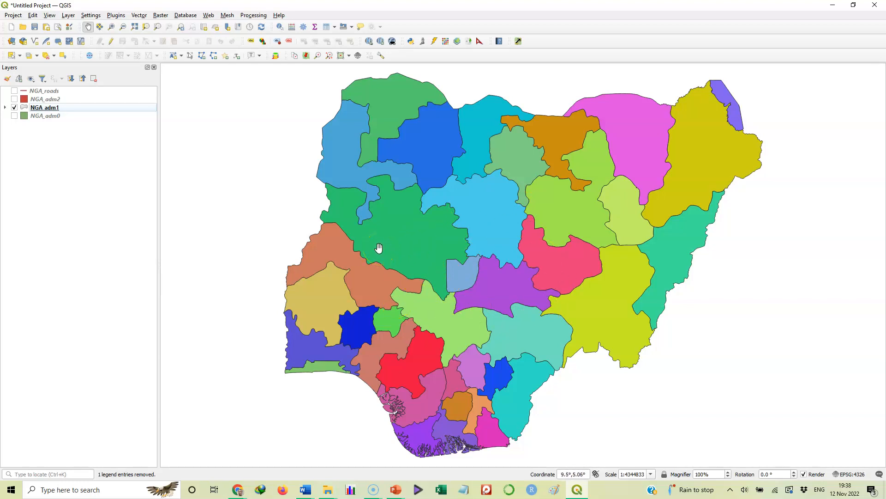
mouse_move(293, 207)
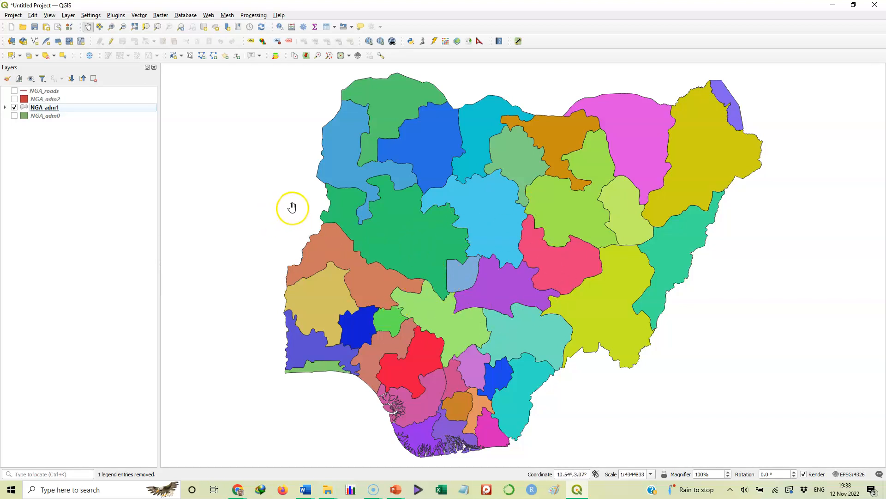
mouse_move(270, 192)
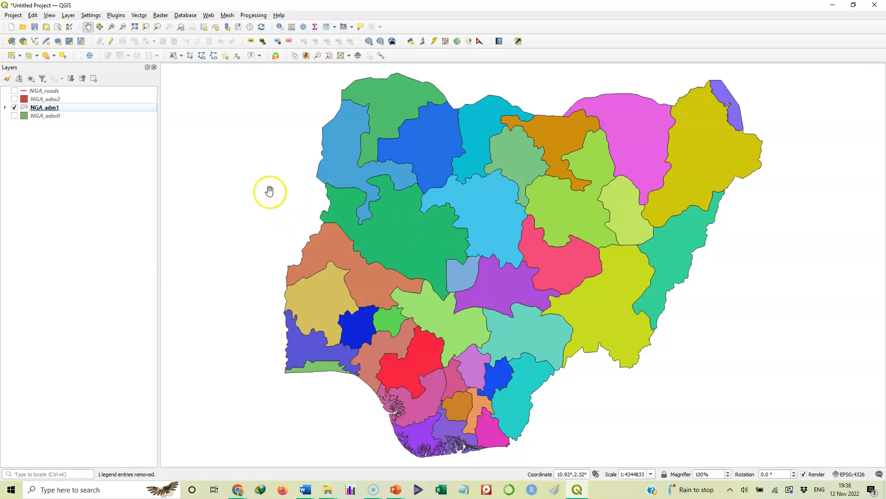
mouse_move(78, 111)
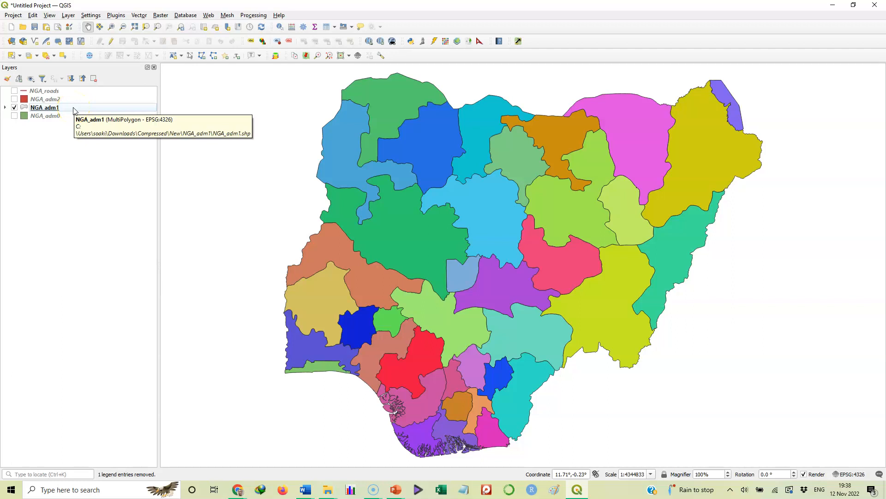
Change NGA_adm1 symbology from Categorized to Single Symbol and show its Simple Fill settings.
double_click(45, 107)
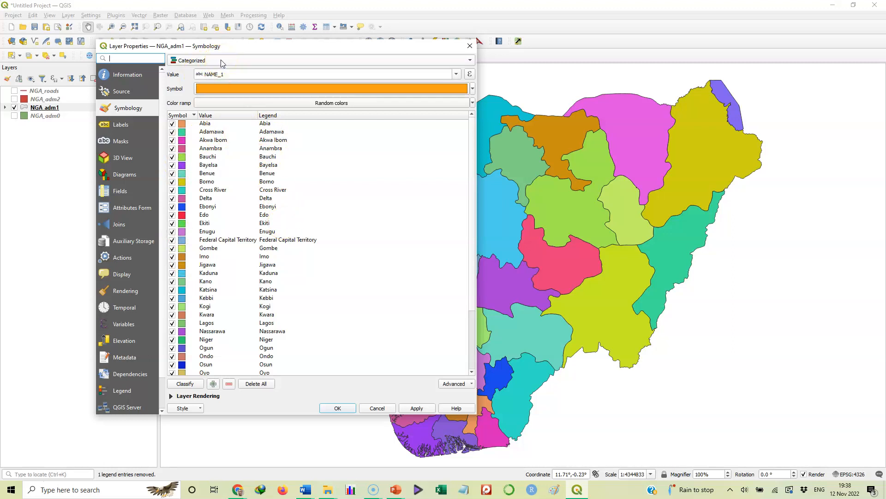
mouse_move(362, 40)
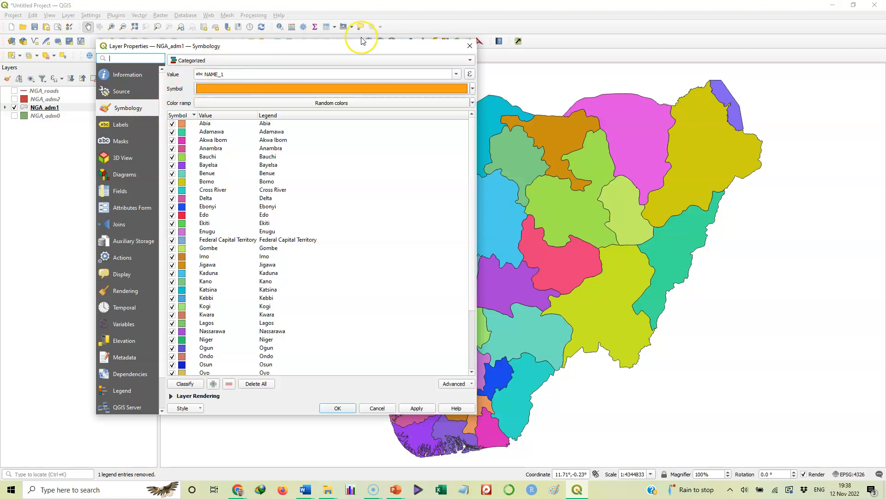
click(337, 407)
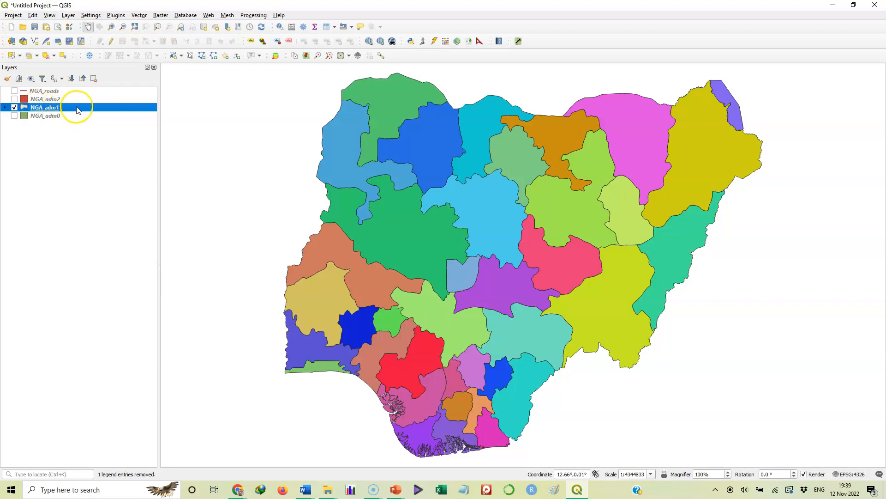
mouse_move(79, 107)
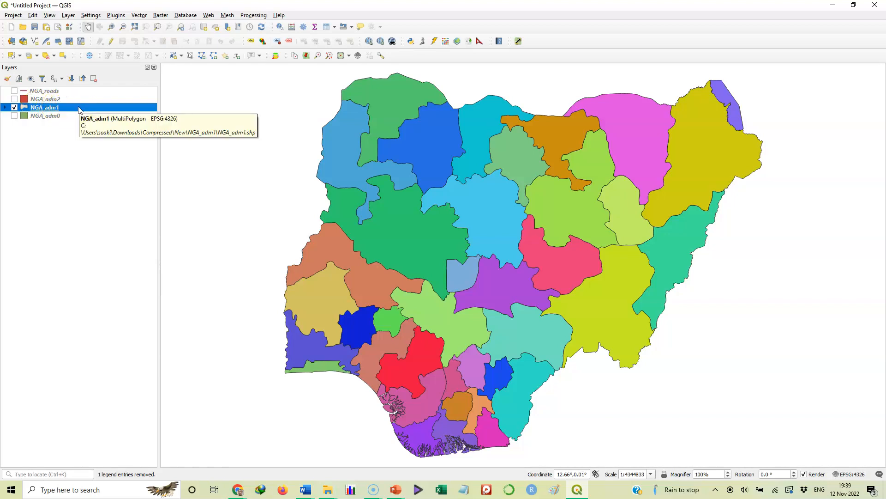
double_click(45, 107)
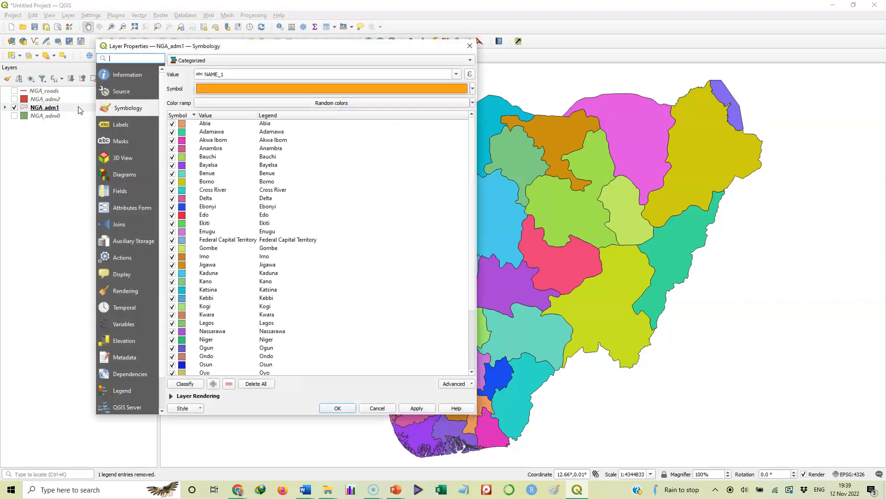
mouse_move(173, 139)
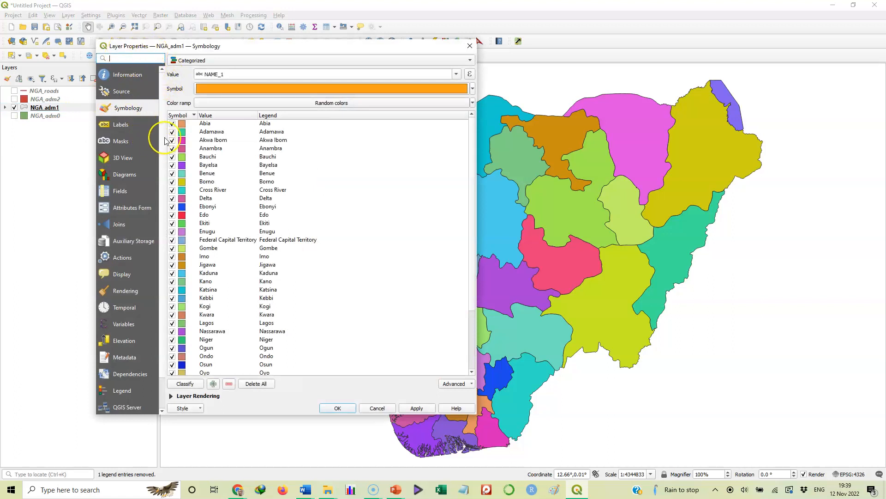
mouse_move(132, 110)
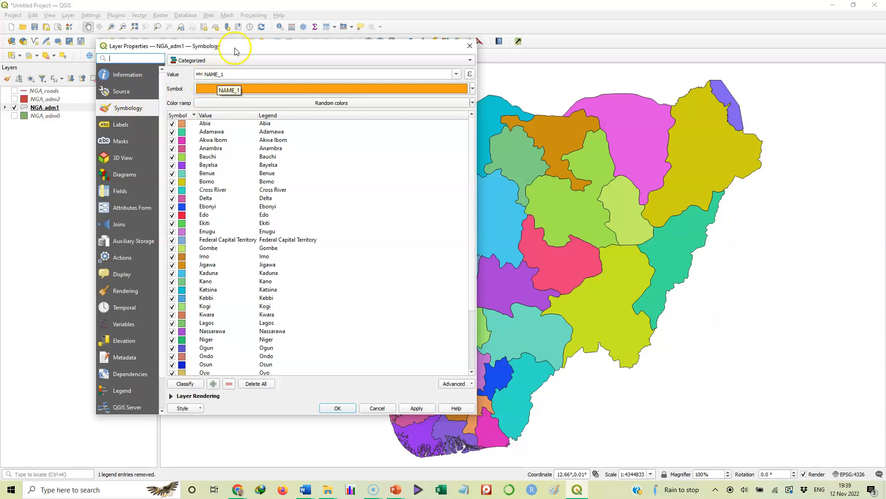
mouse_move(129, 107)
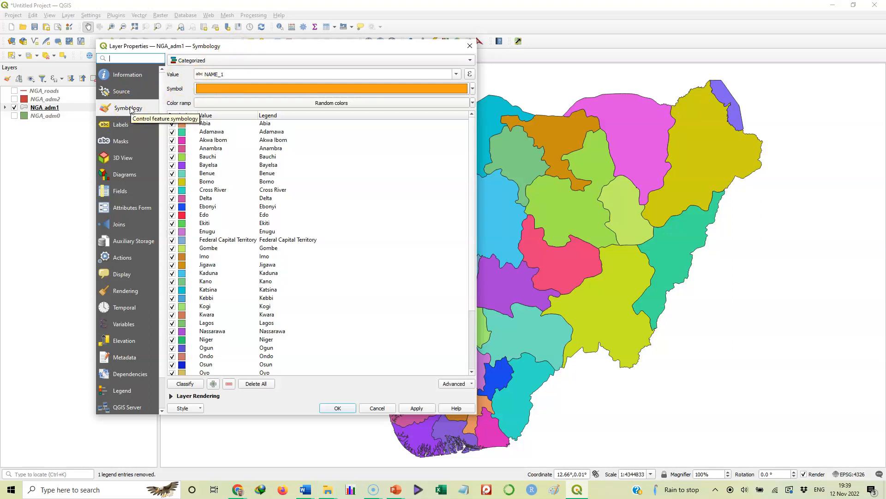
mouse_move(239, 64)
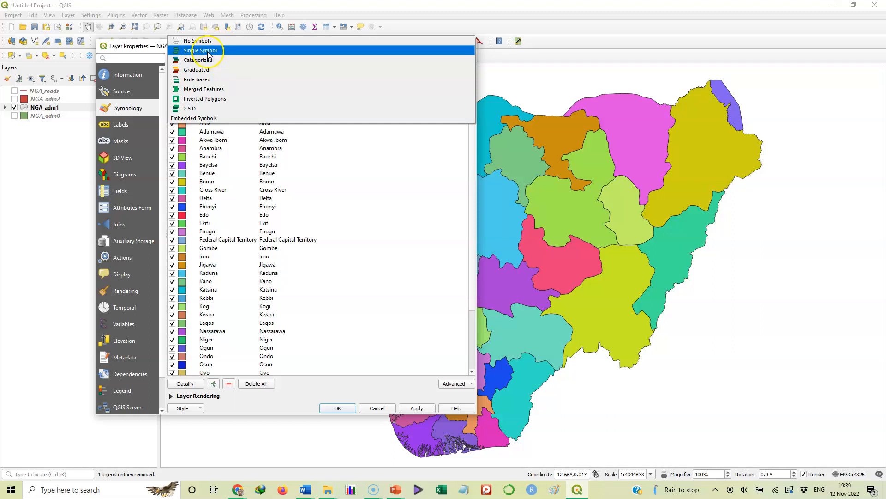
click(200, 50)
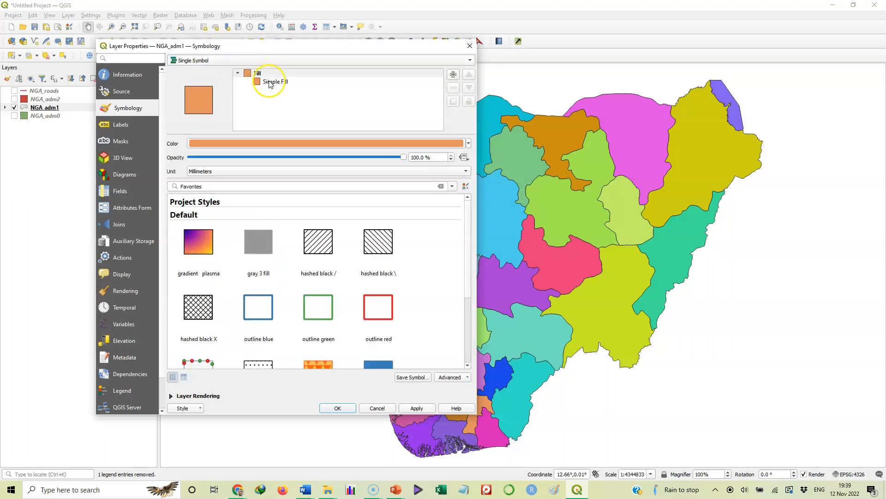
click(275, 81)
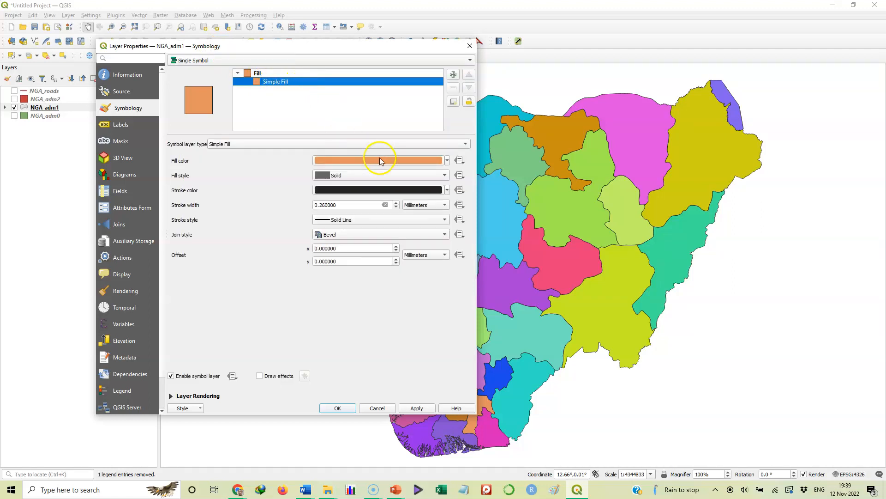
Pick a pale mint green in the fill colour chooser for the states symbol.
click(379, 159)
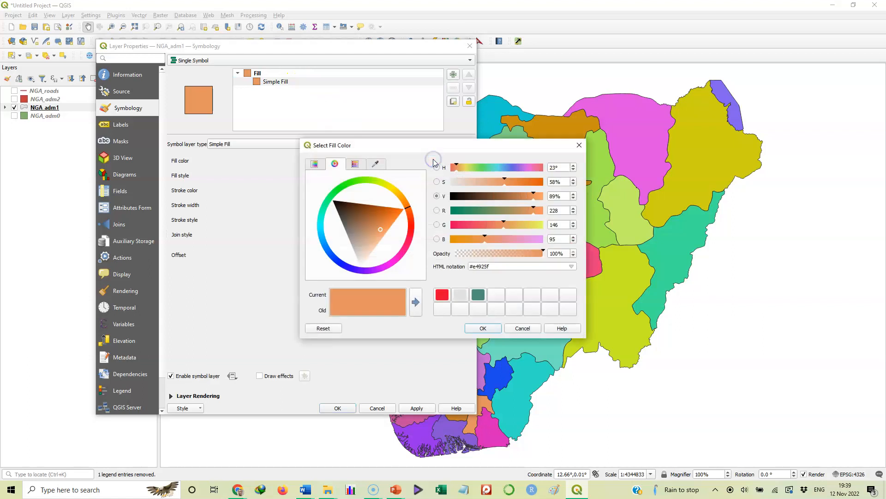
mouse_move(338, 203)
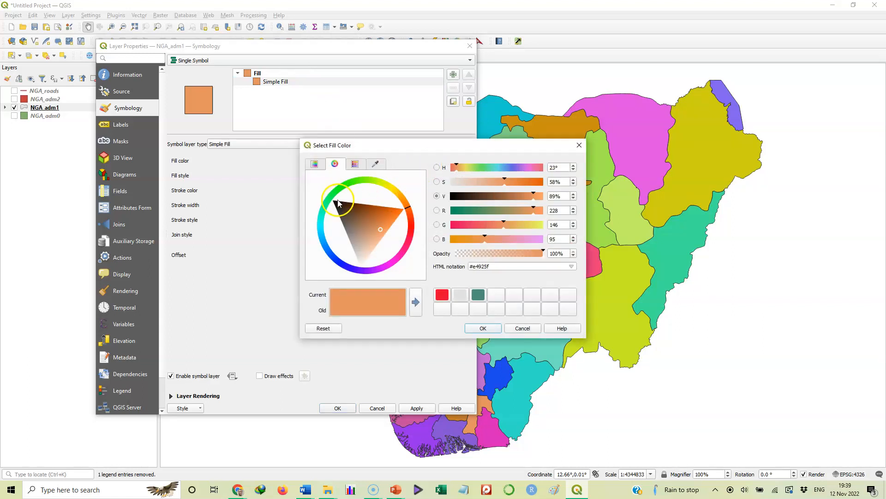
click(331, 202)
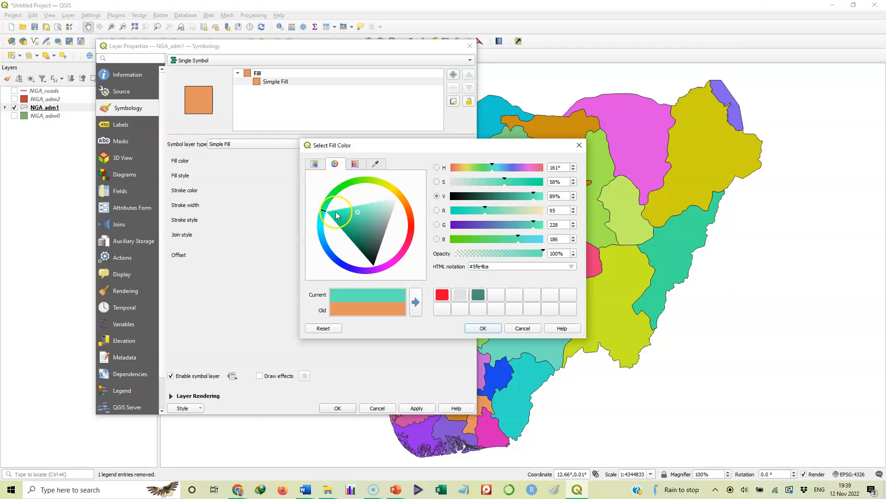
click(379, 203)
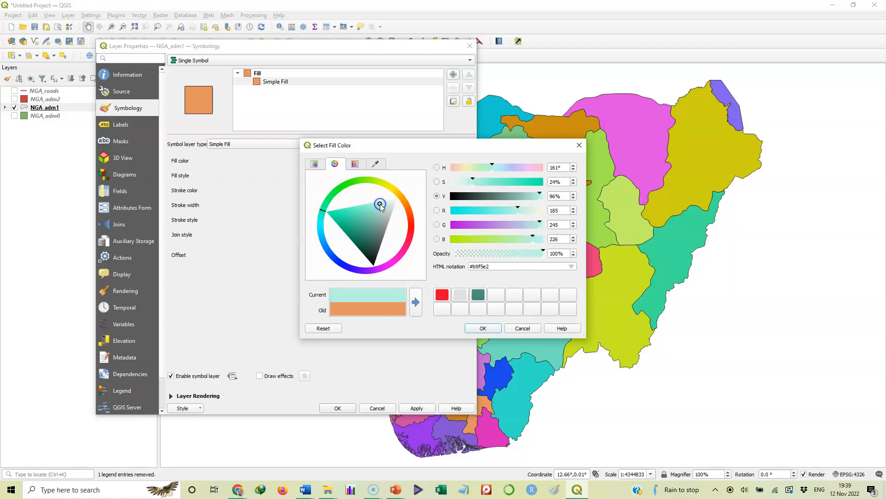
mouse_move(381, 205)
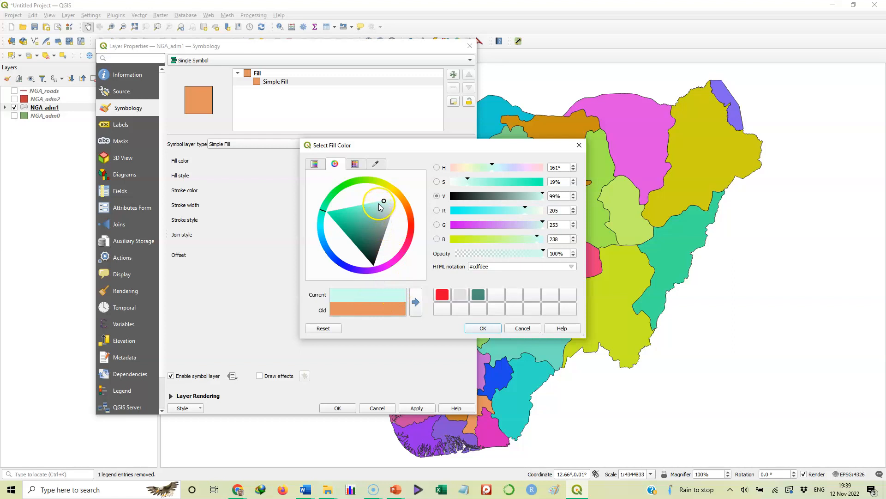
click(379, 202)
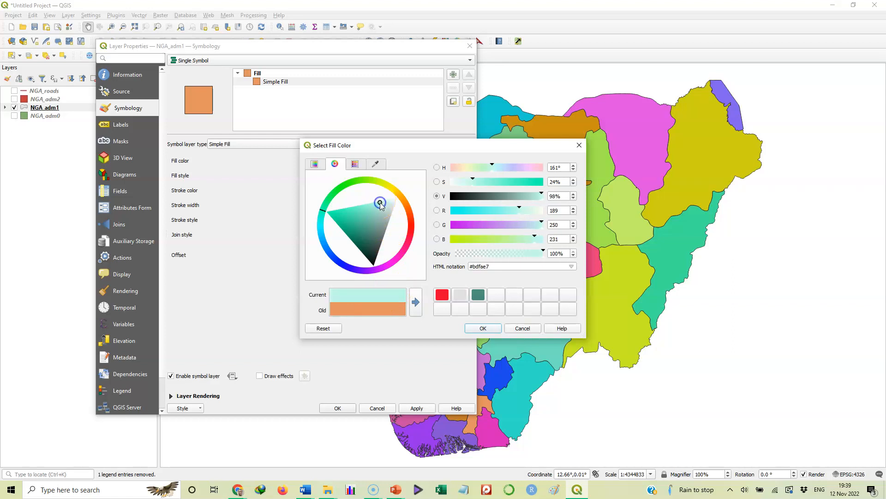
mouse_move(411, 301)
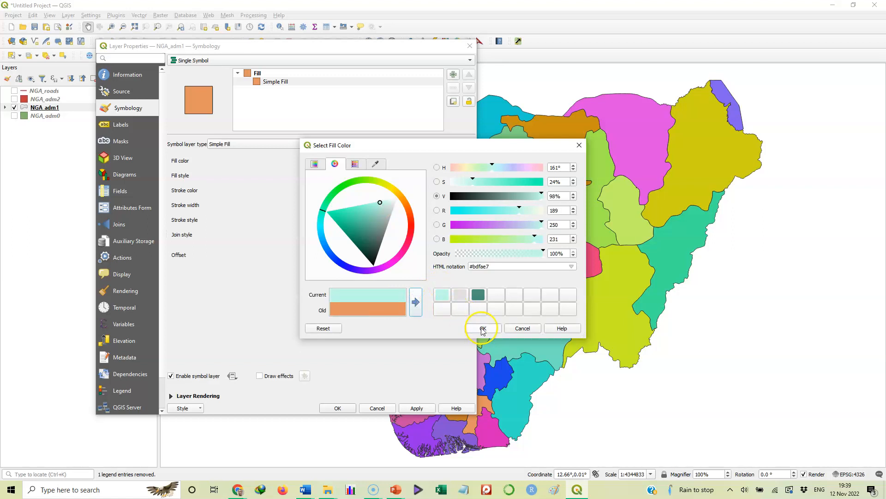
Confirm the light mint fill and apply it so every state shows the single mint symbol.
click(482, 328)
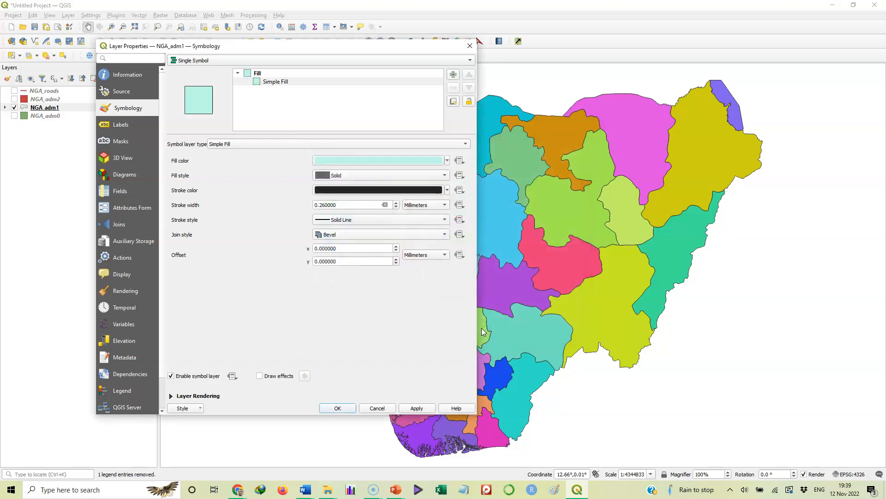
mouse_move(333, 220)
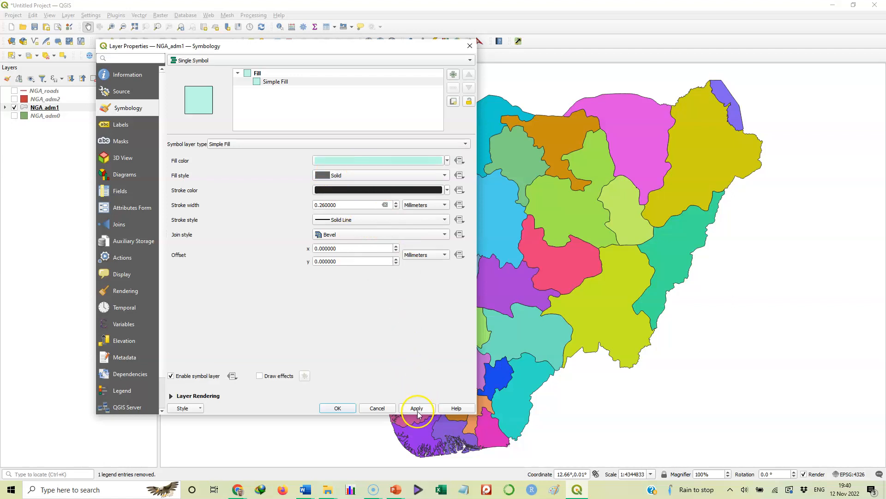
click(417, 407)
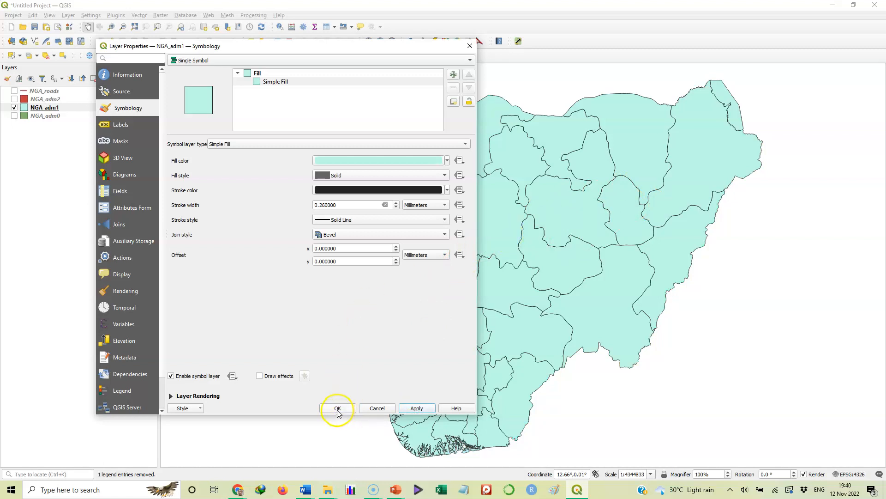
Close Layer Properties with OK and inspect the mint-filled states on the map canvas.
click(338, 408)
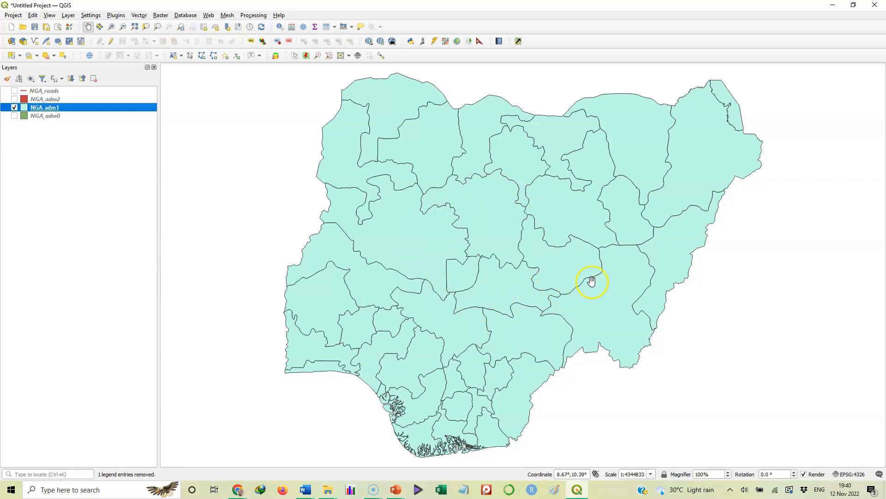
mouse_move(528, 210)
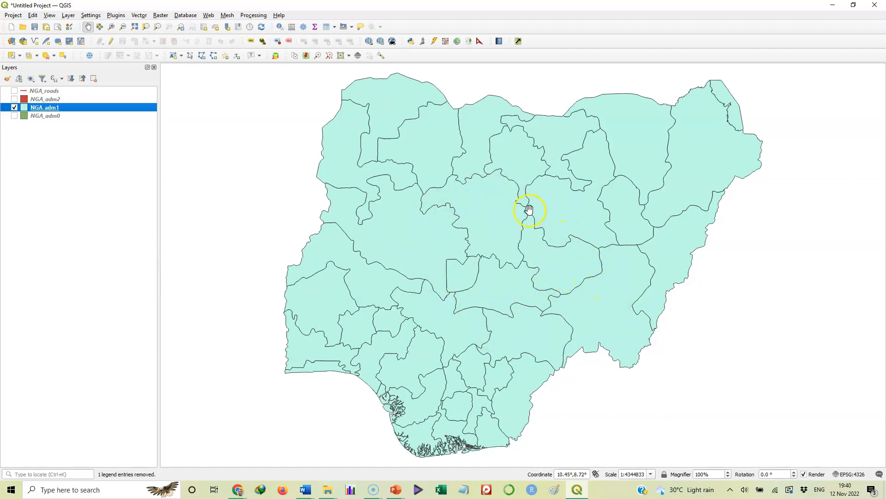
mouse_move(391, 323)
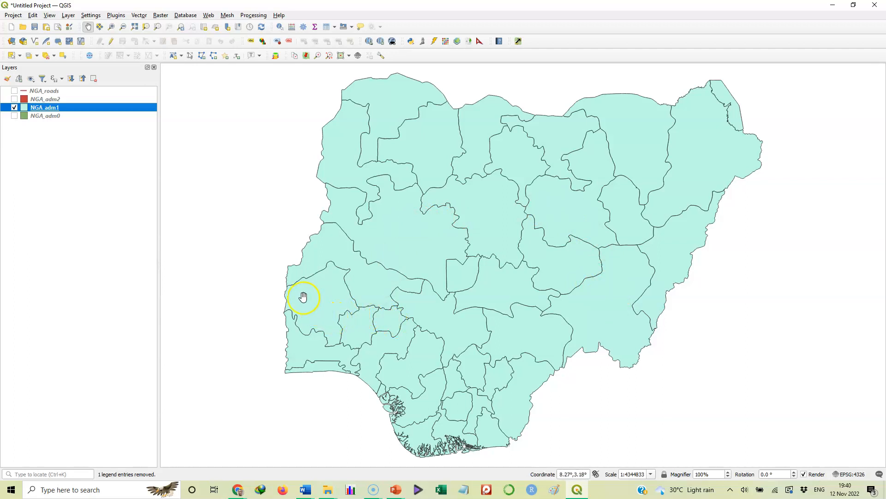
mouse_move(316, 299)
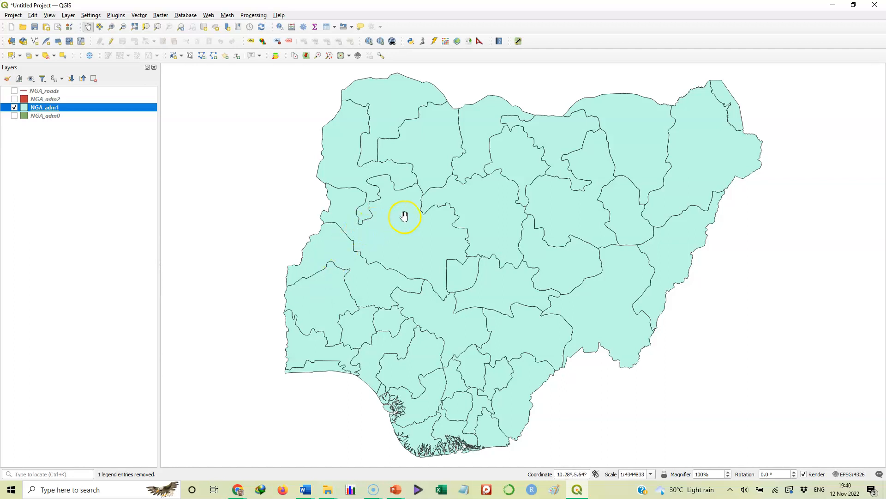
mouse_move(554, 195)
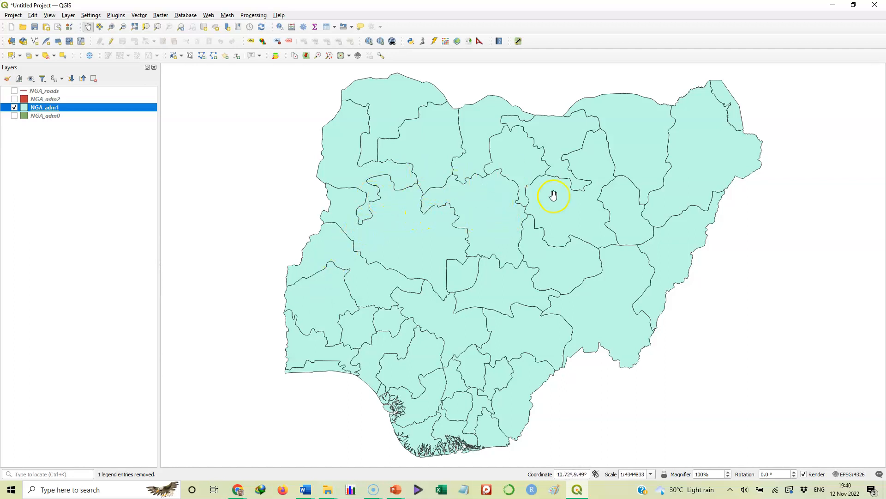
mouse_move(537, 190)
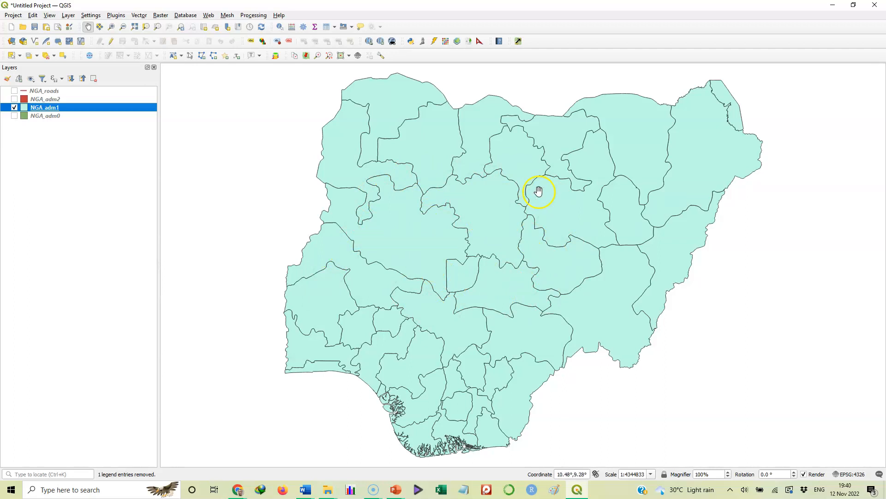
mouse_move(429, 219)
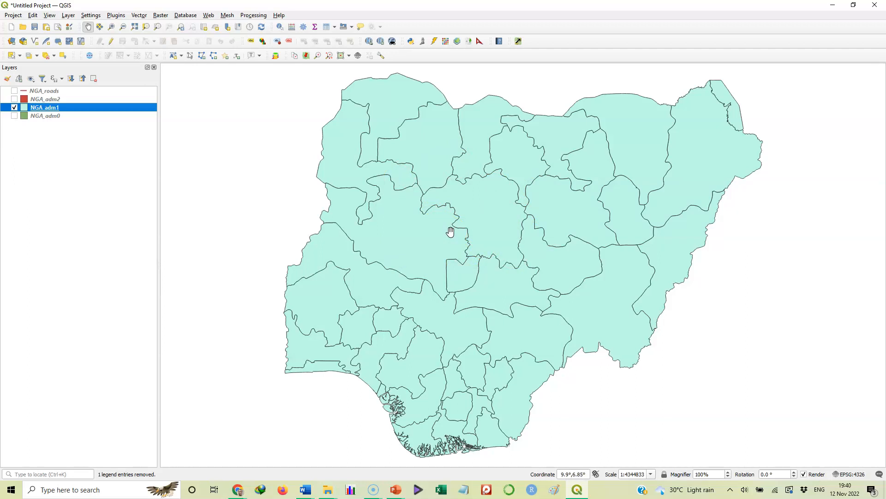
click(400, 229)
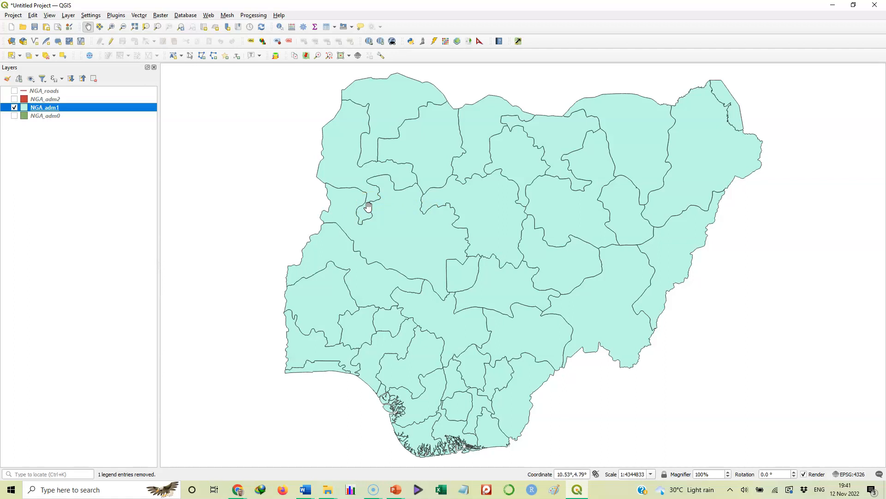
click(365, 210)
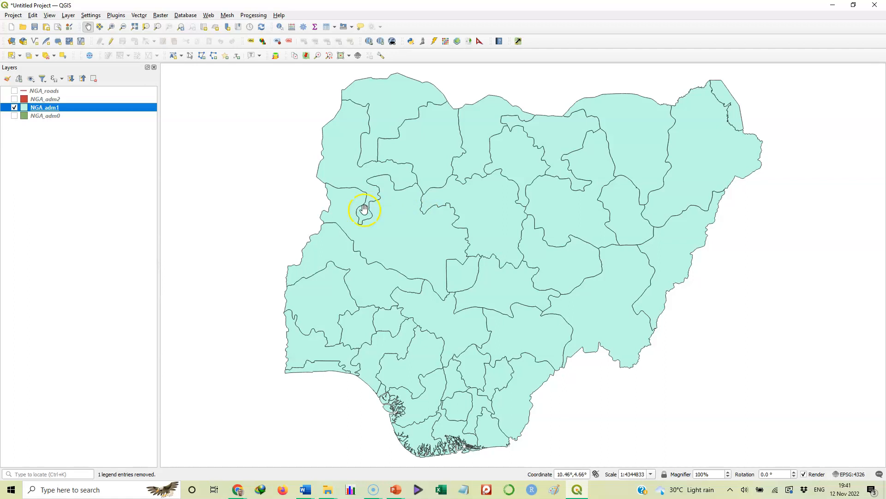
mouse_move(501, 224)
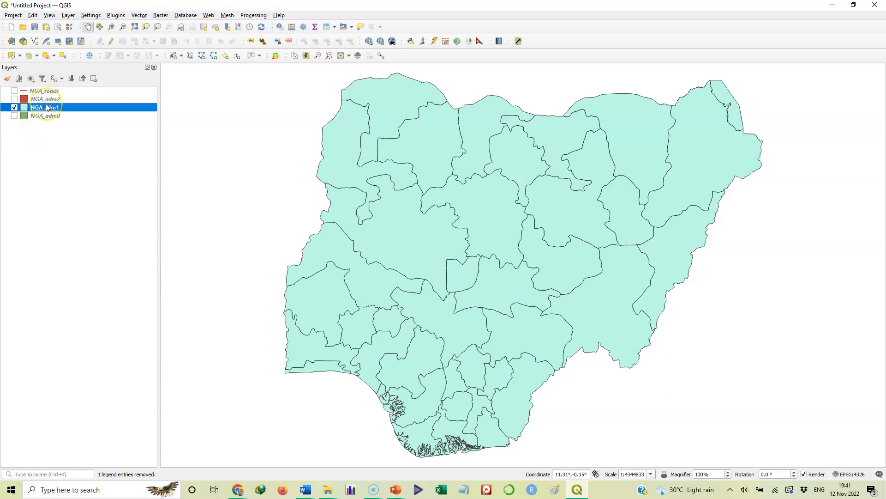
mouse_move(44, 99)
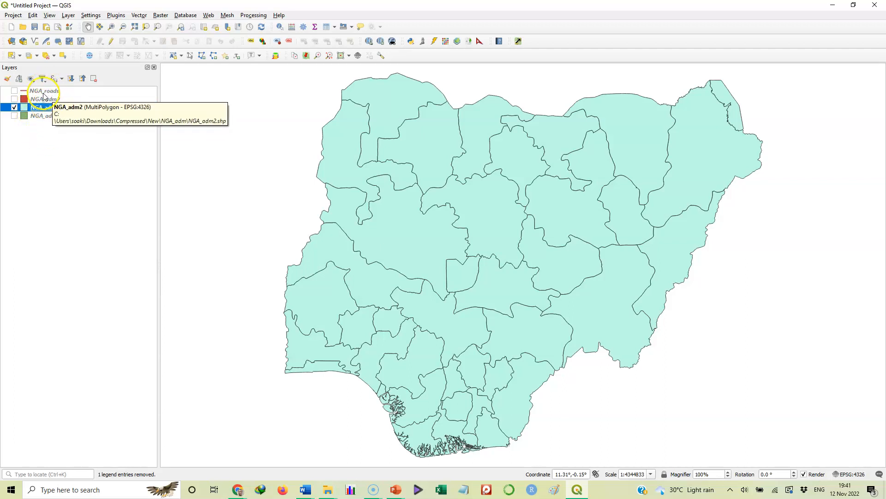
mouse_move(45, 90)
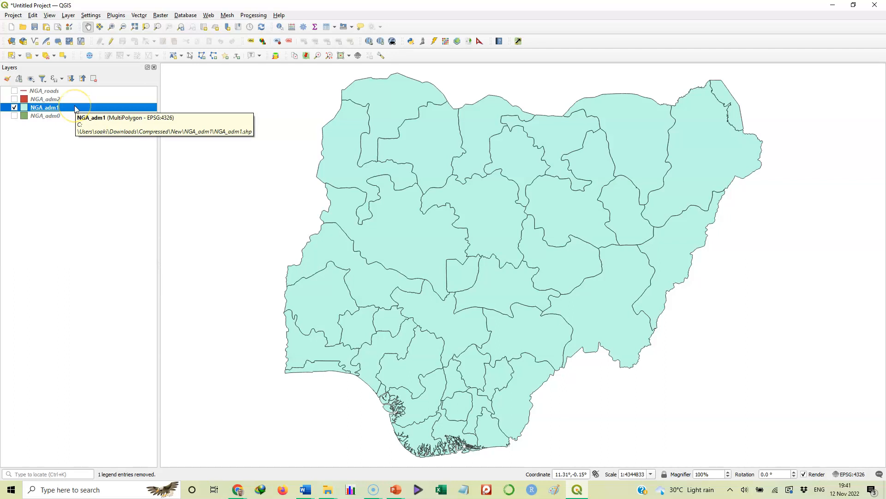
Bring up the context menu for the NGA_adm1 states layer.
right_click(44, 107)
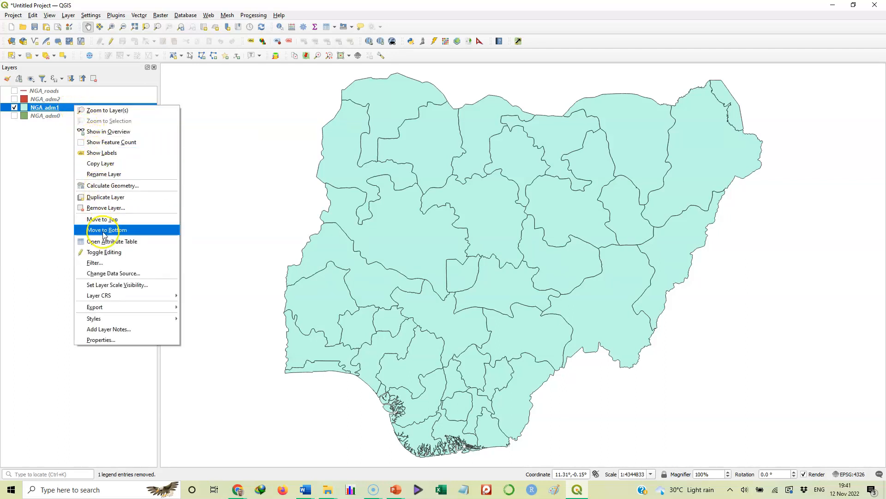
mouse_move(112, 241)
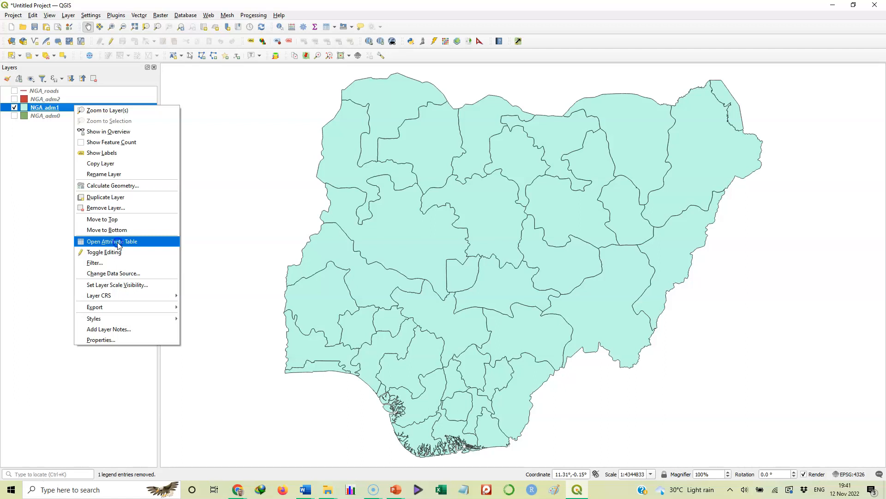
View the NGA_adm1 attribute table of 38 state records, then close it to return to the map.
click(111, 241)
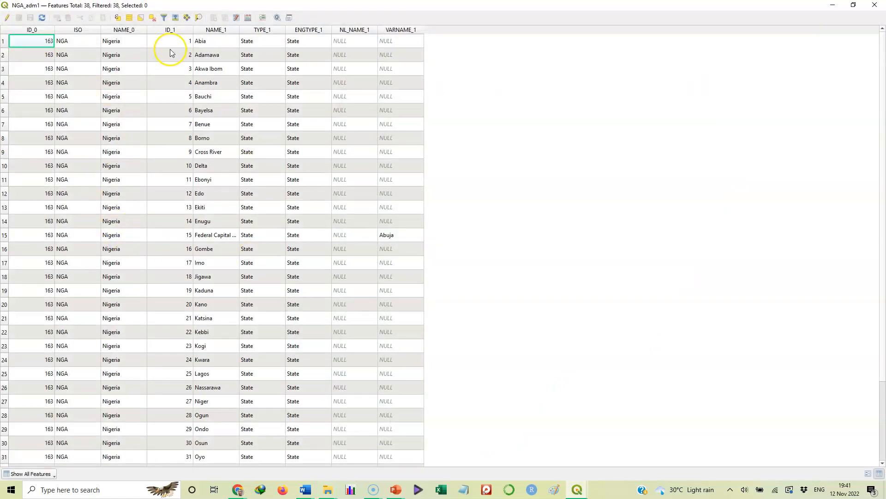
mouse_move(206, 110)
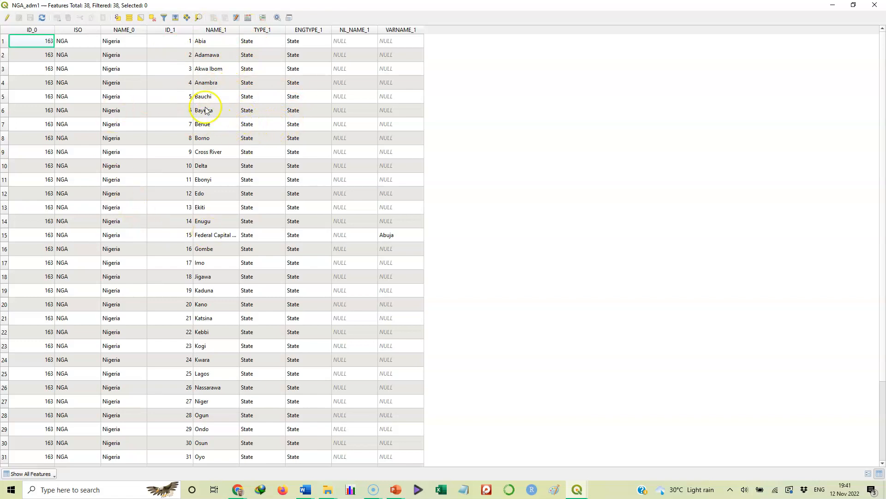
mouse_move(356, 90)
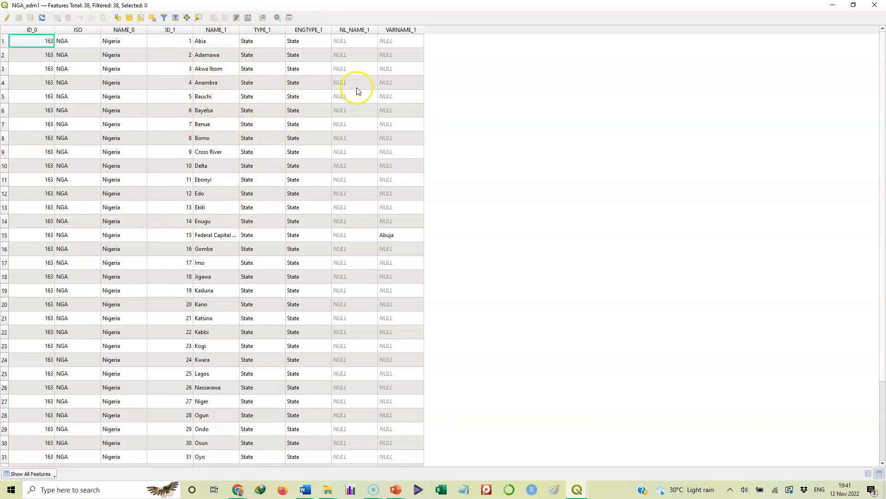
mouse_move(310, 170)
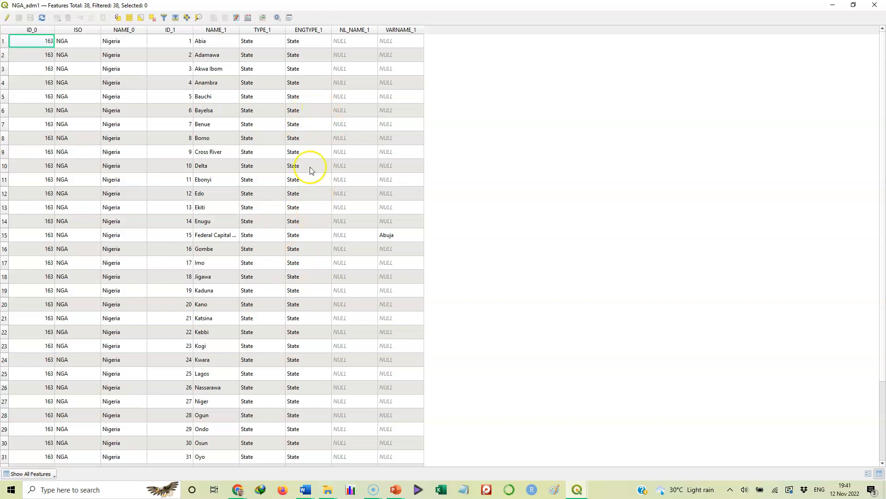
mouse_move(874, 5)
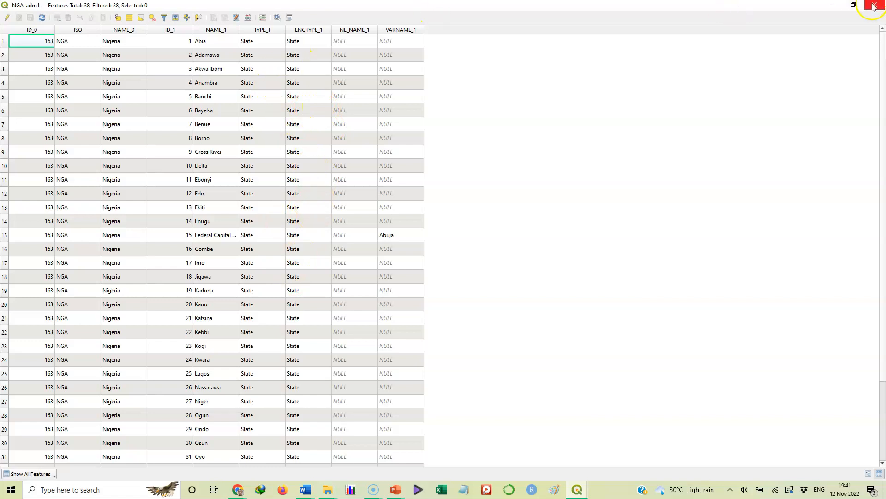
click(874, 5)
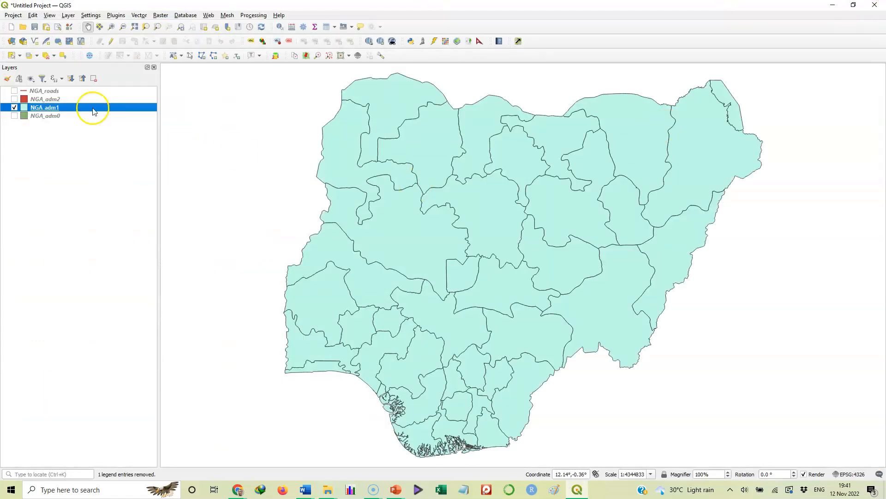
Make NGA_roads visible over the mint states and bring up its context menu.
click(44, 91)
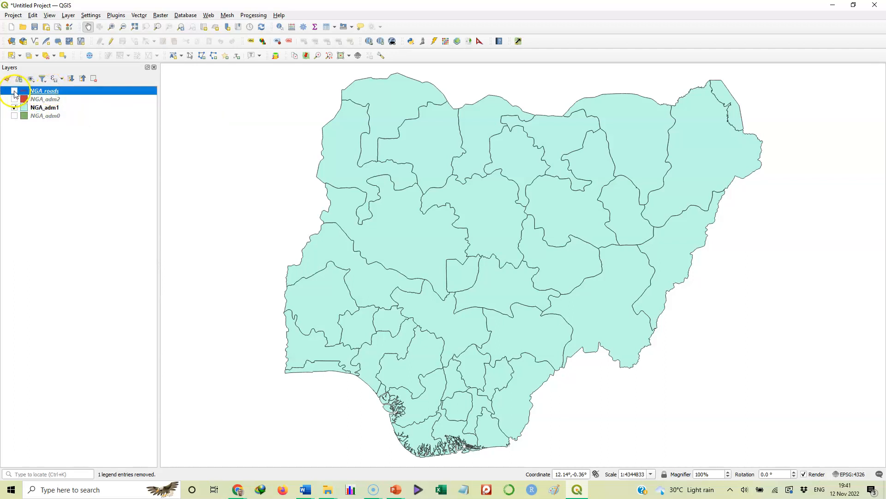
click(14, 92)
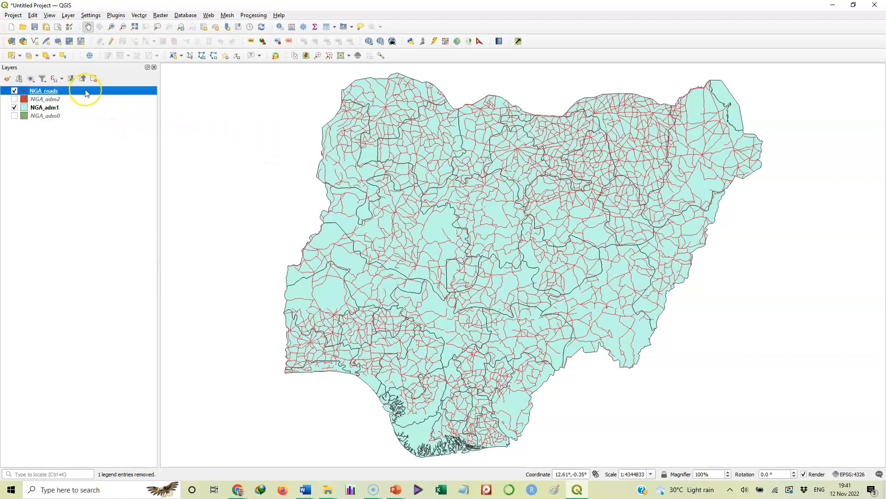
mouse_move(85, 91)
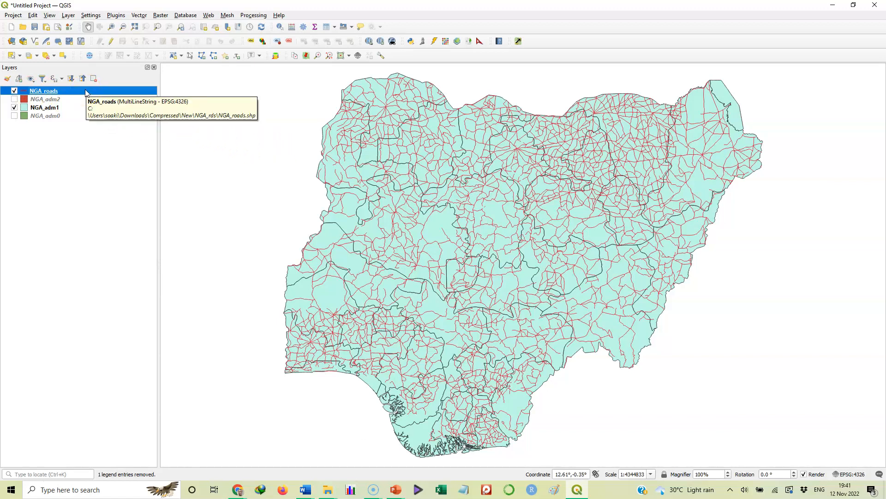
right_click(43, 91)
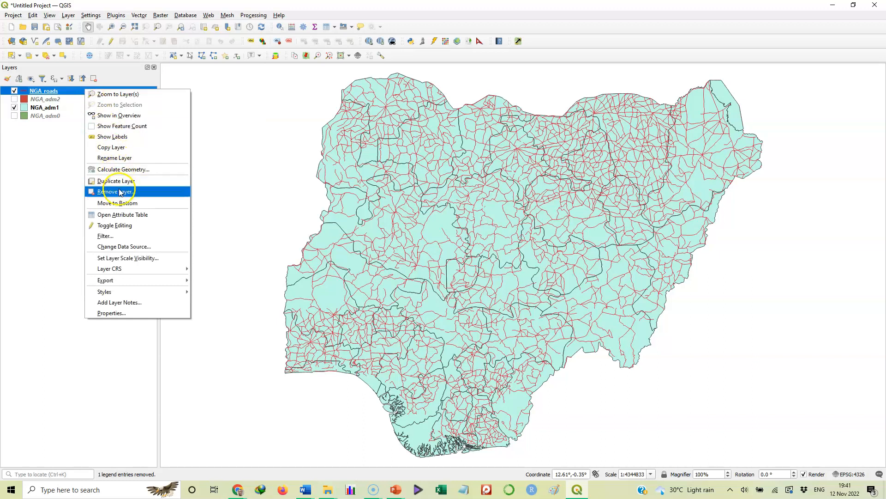
mouse_move(122, 215)
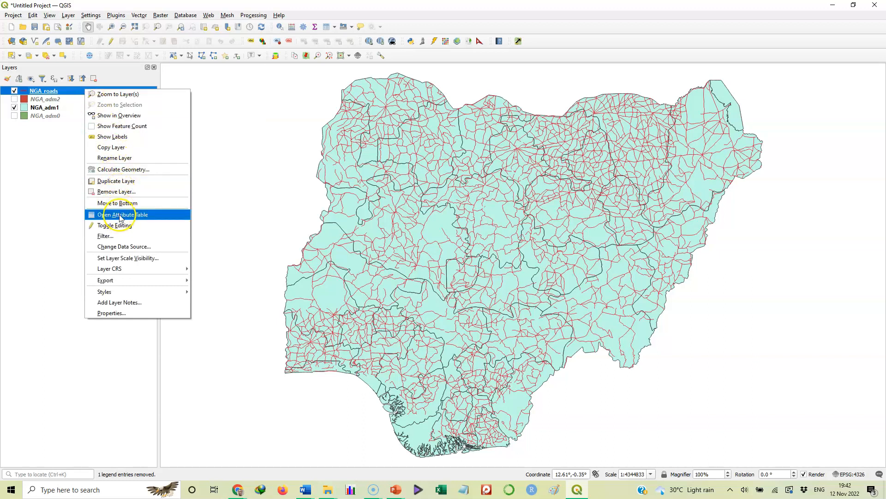
View the NGA_roads attribute table of 4,708 road records, then close it.
click(122, 214)
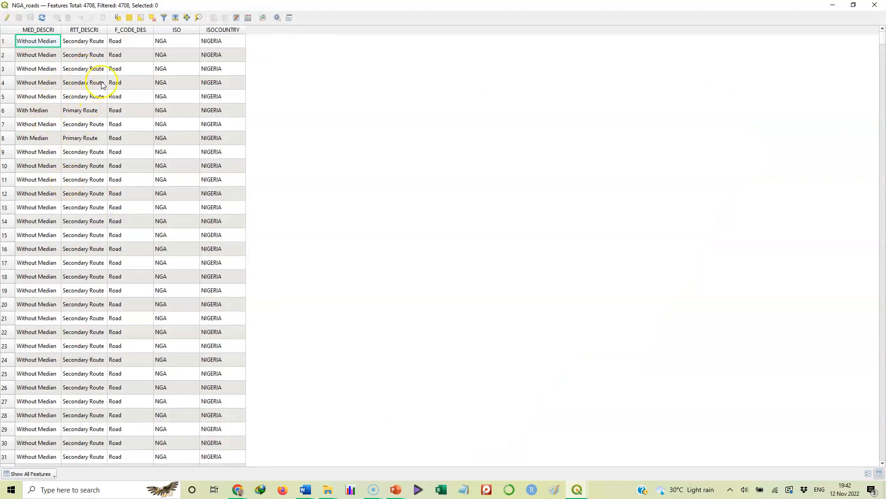
mouse_move(111, 50)
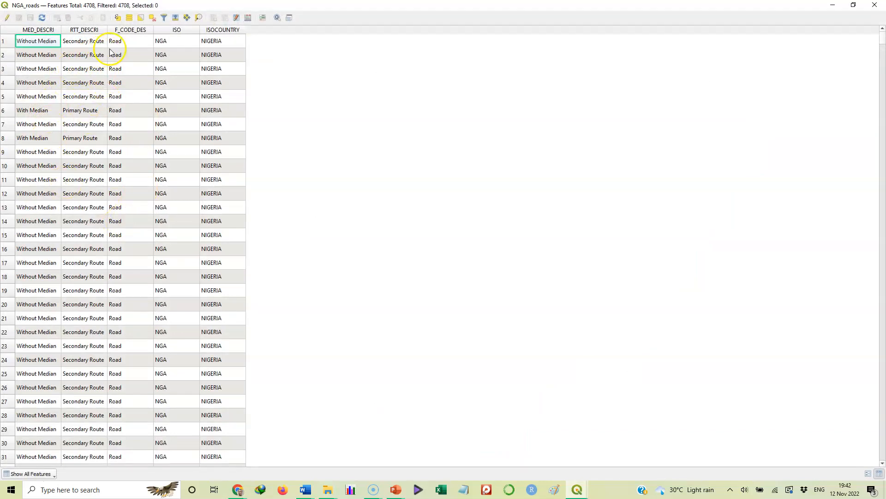
mouse_move(141, 61)
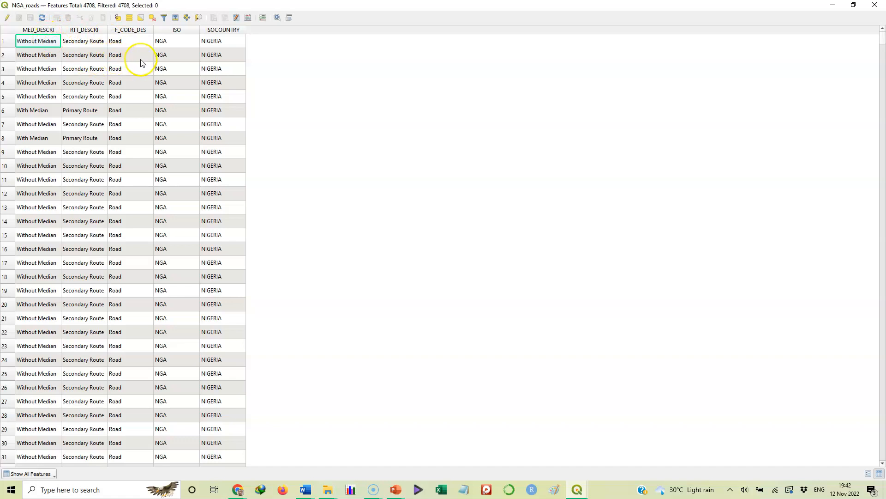
mouse_move(49, 144)
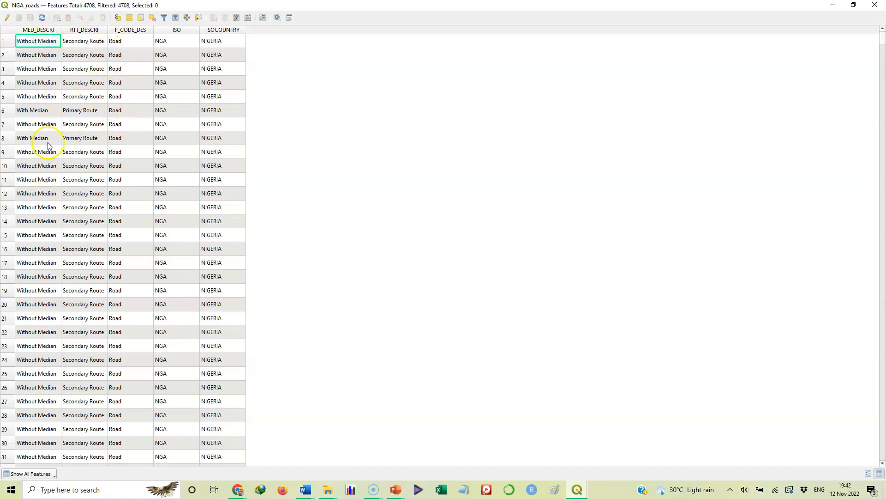
mouse_move(254, 93)
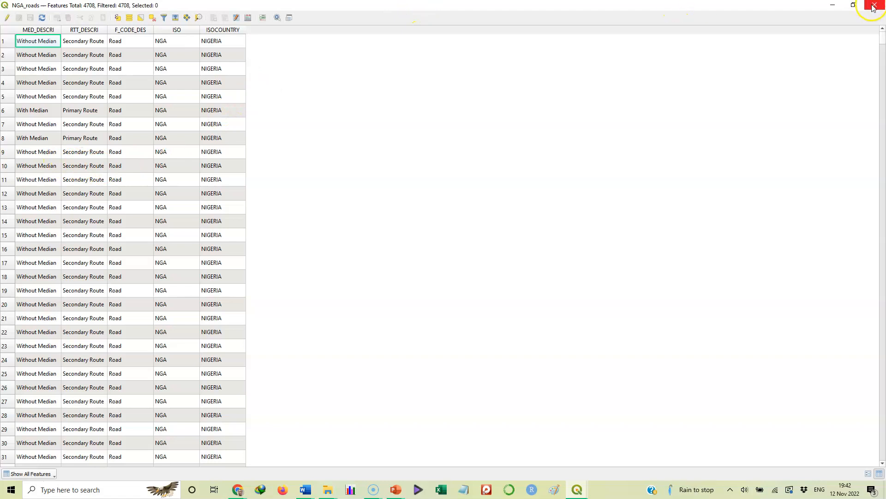
mouse_move(876, 6)
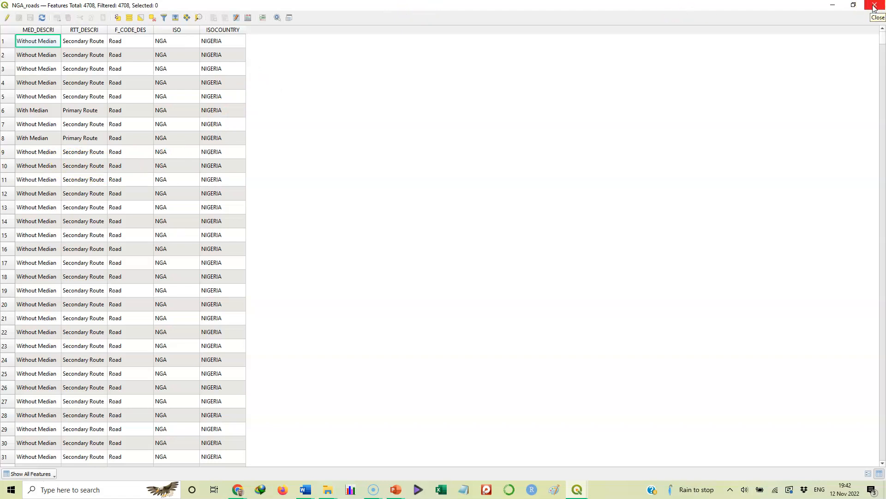
click(875, 5)
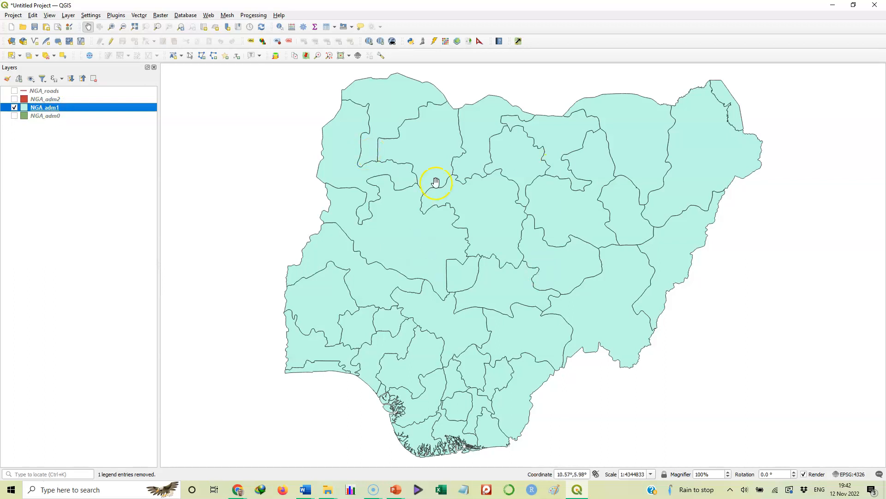
mouse_move(77, 112)
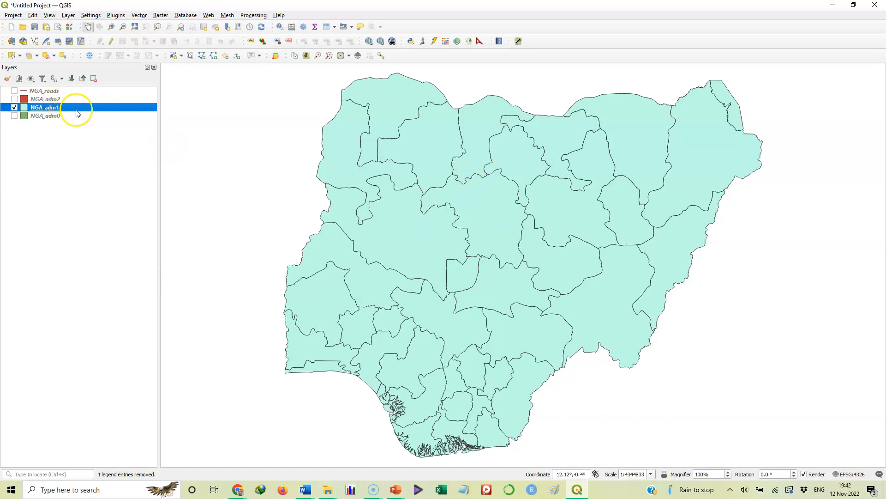
mouse_move(78, 109)
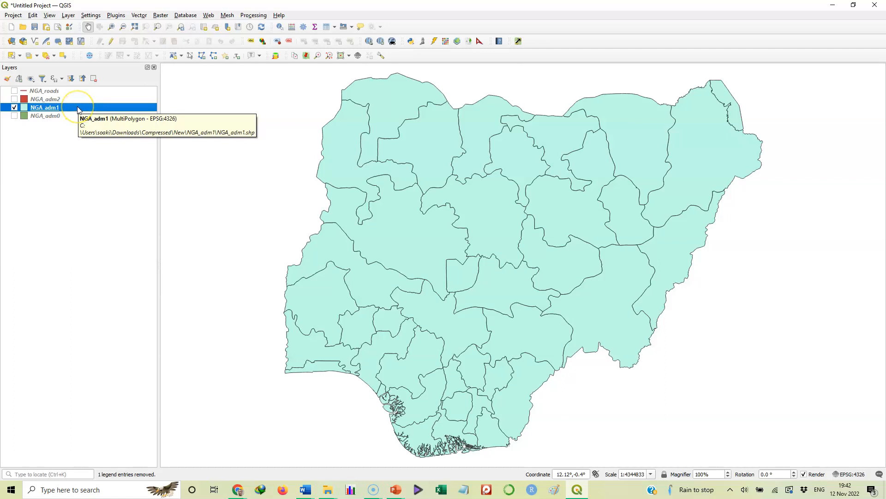
Reopen the NGA_adm1 attribute table listing its 38 state records.
right_click(45, 107)
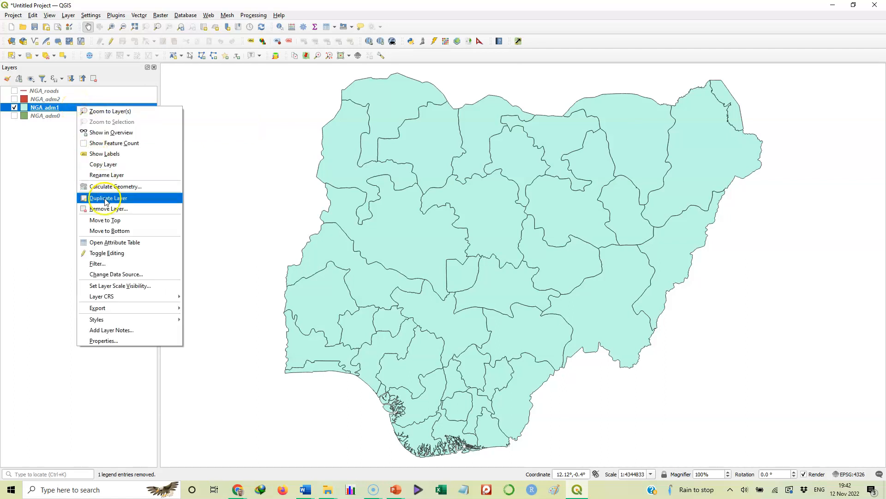
mouse_move(115, 242)
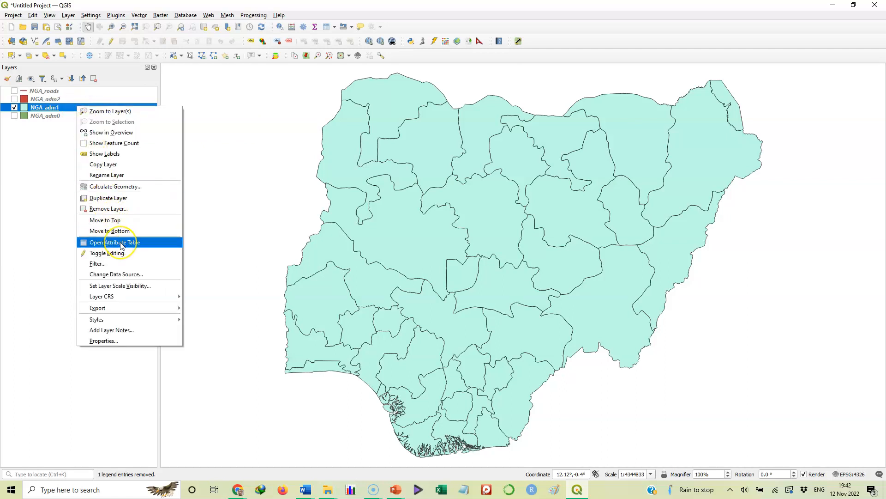
mouse_move(119, 245)
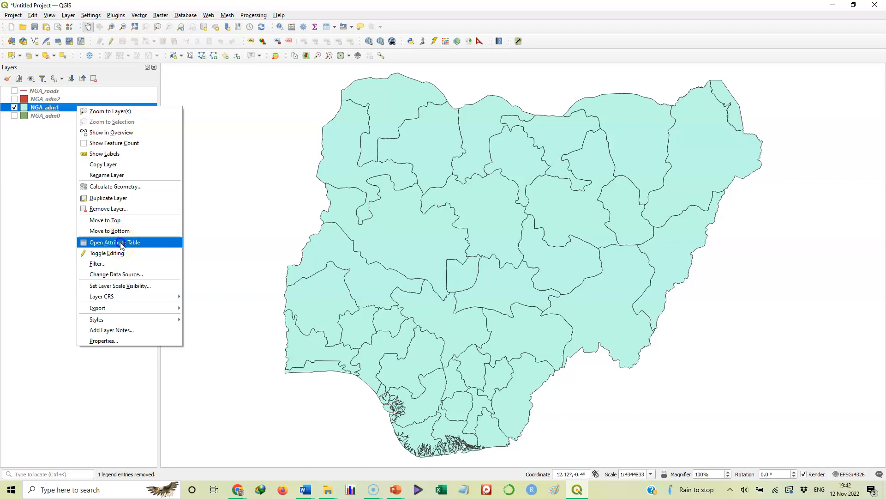
click(114, 242)
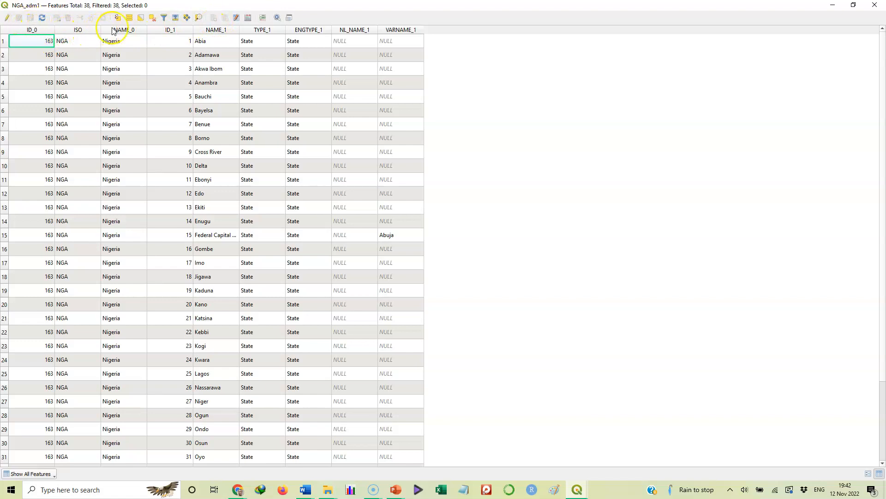
mouse_move(330, 35)
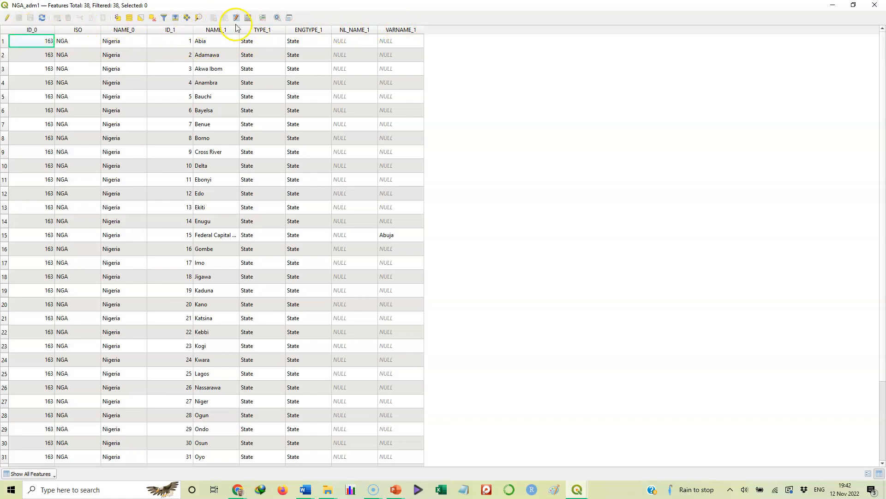
mouse_move(400, 30)
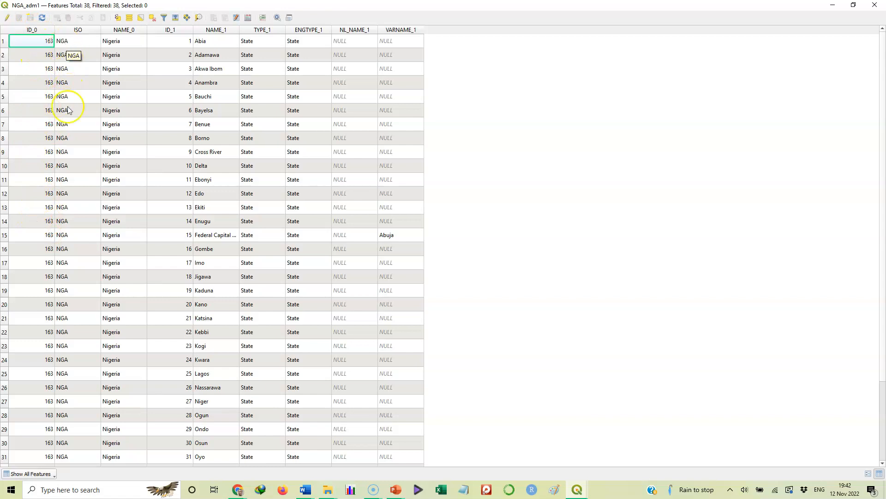
mouse_move(119, 338)
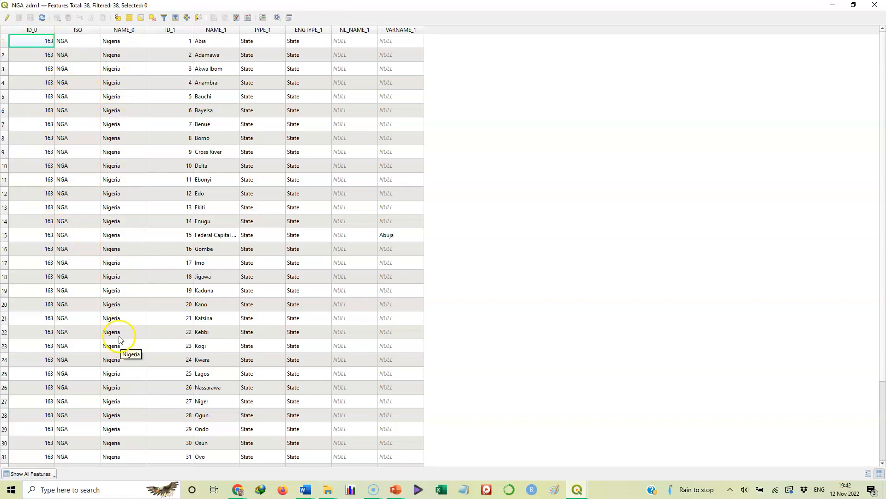
mouse_move(173, 297)
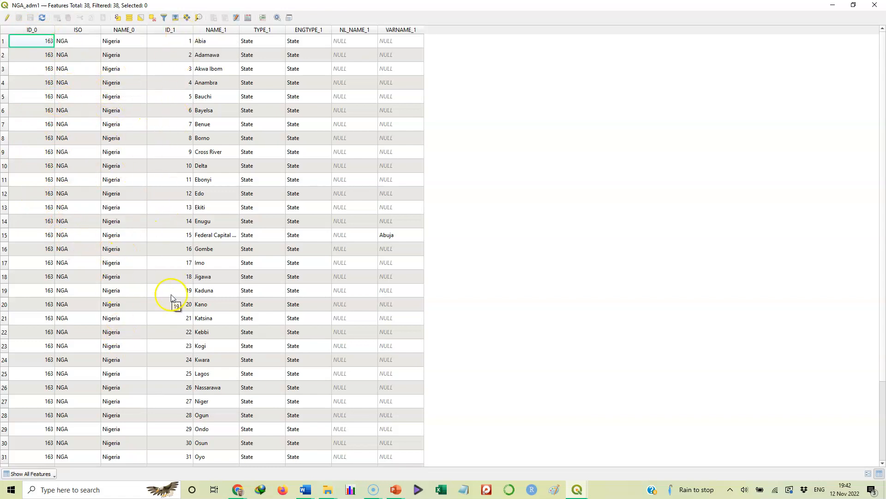
mouse_move(216, 29)
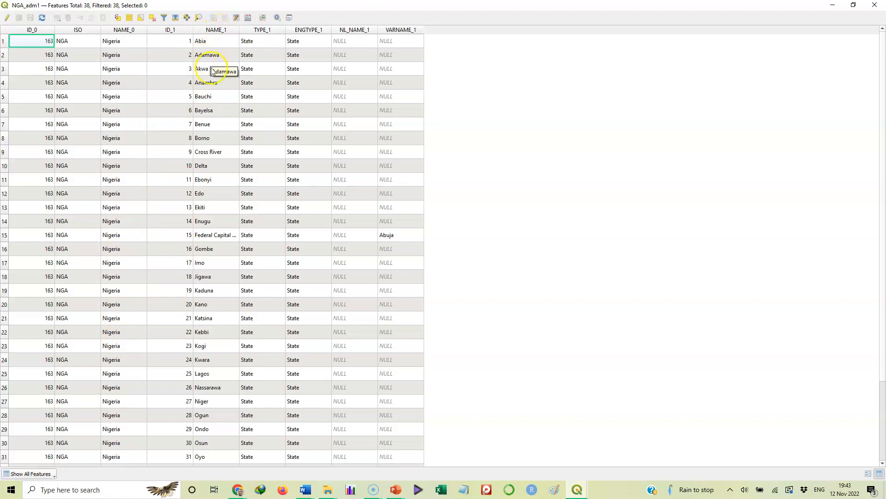
mouse_move(228, 138)
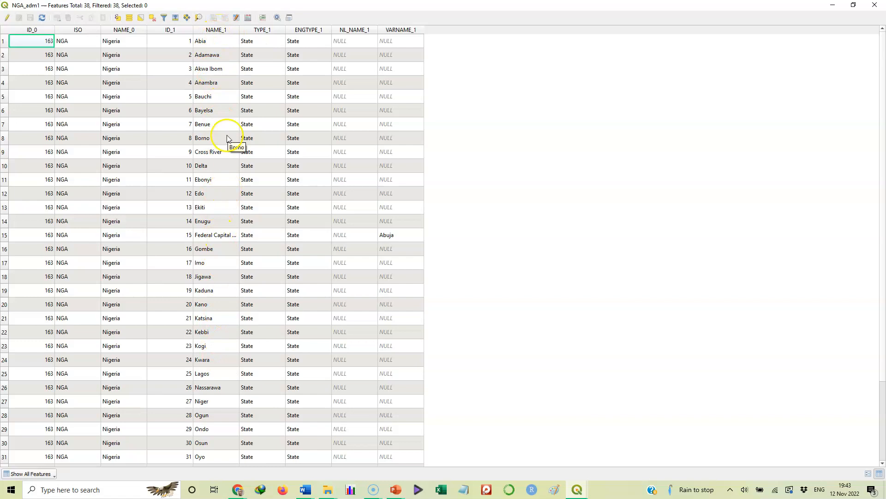
mouse_move(220, 205)
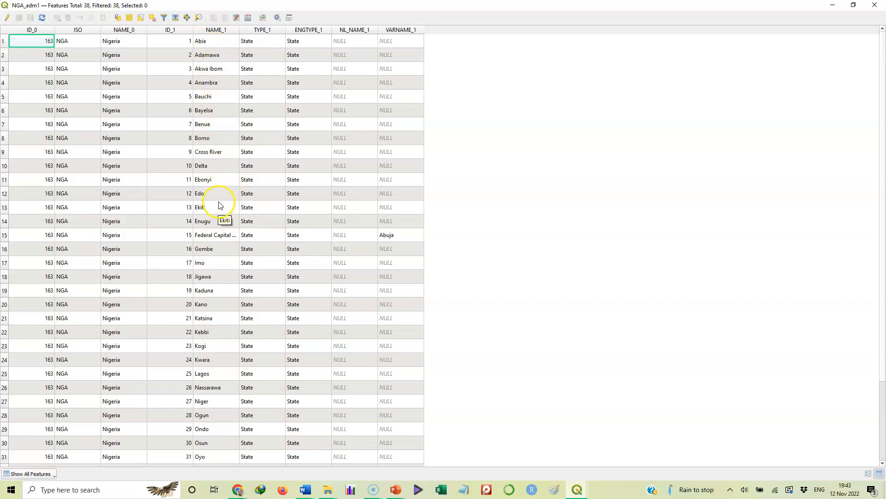
mouse_move(378, 132)
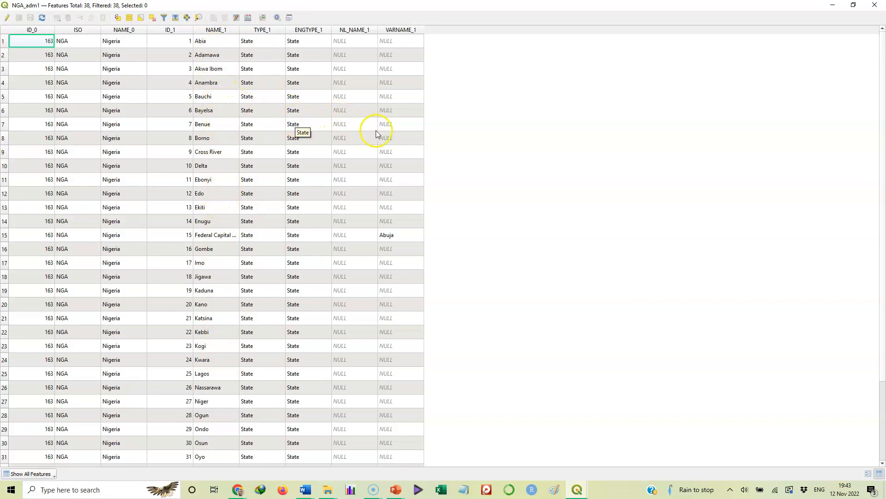
mouse_move(367, 143)
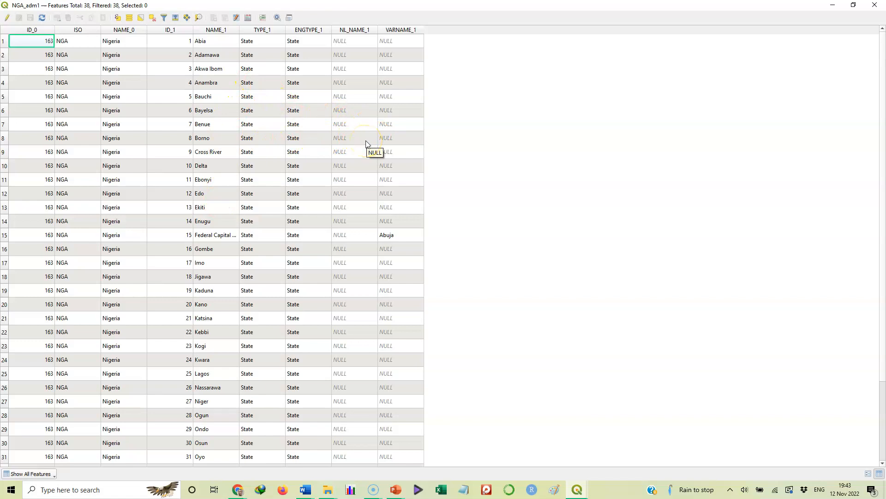
mouse_move(238, 66)
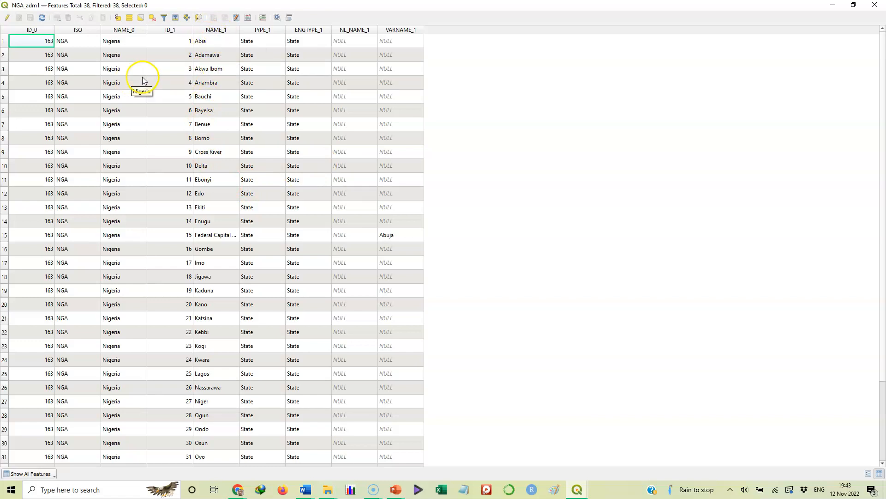
mouse_move(233, 112)
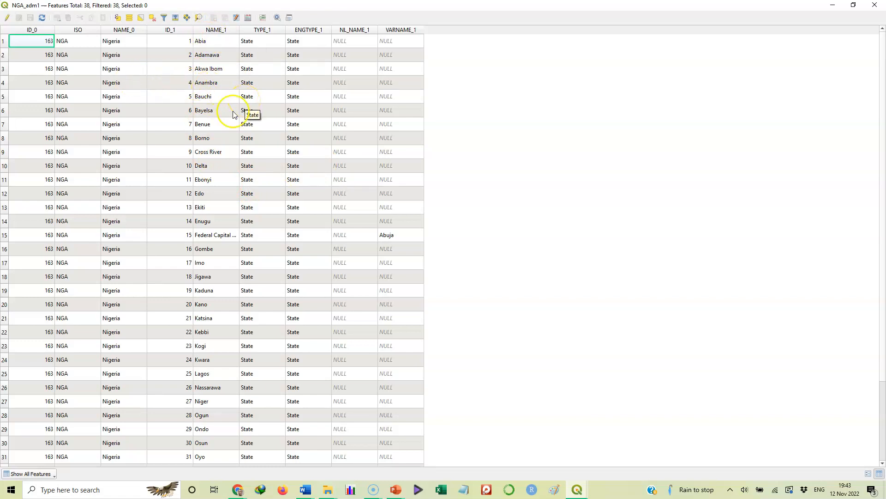
mouse_move(202, 38)
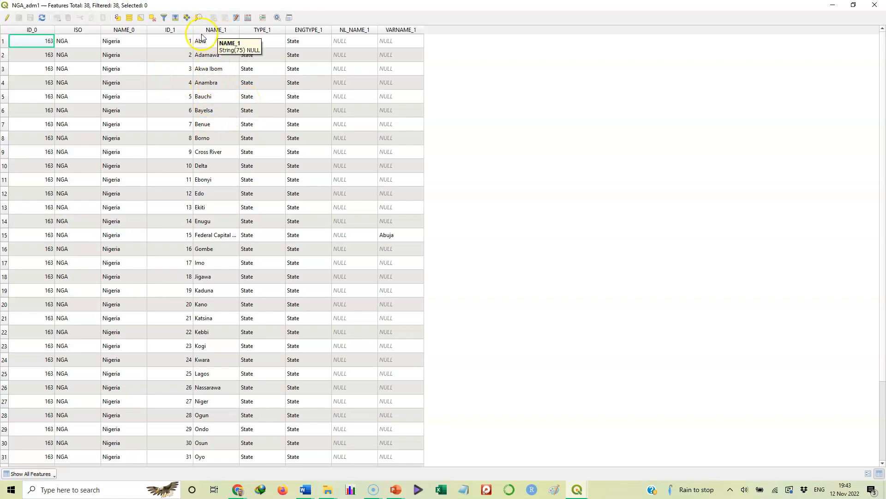
mouse_move(204, 33)
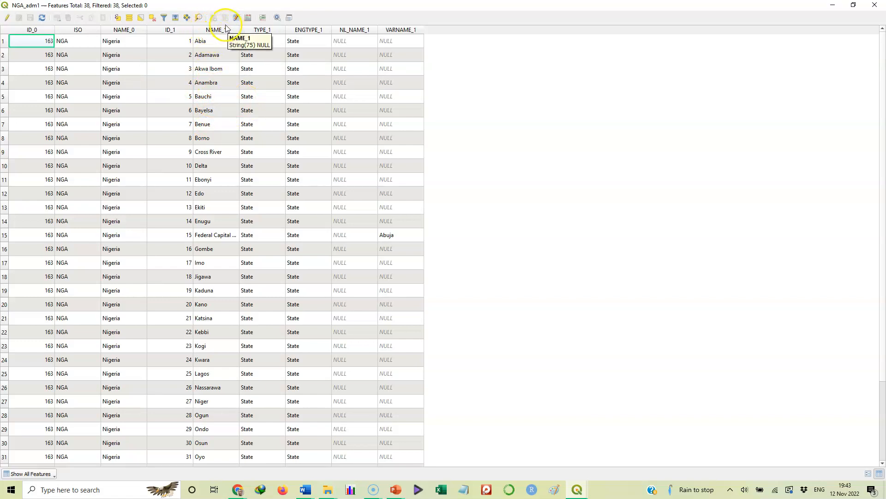
mouse_move(276, 35)
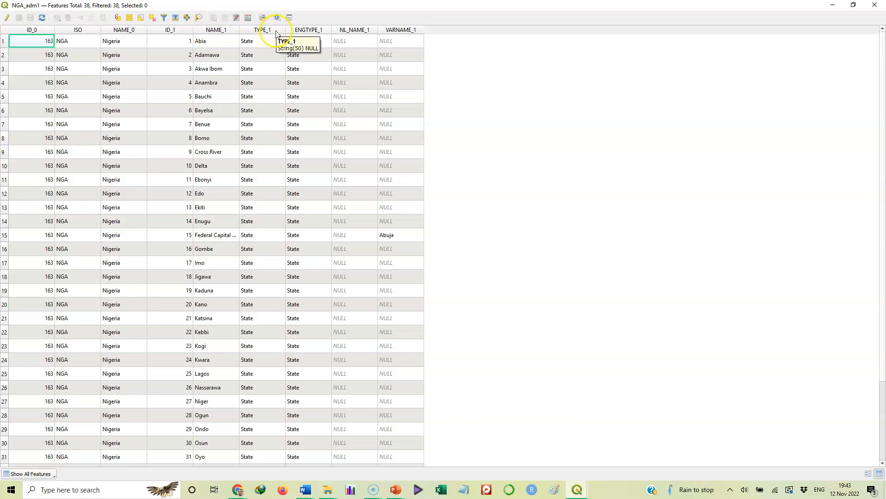
mouse_move(307, 30)
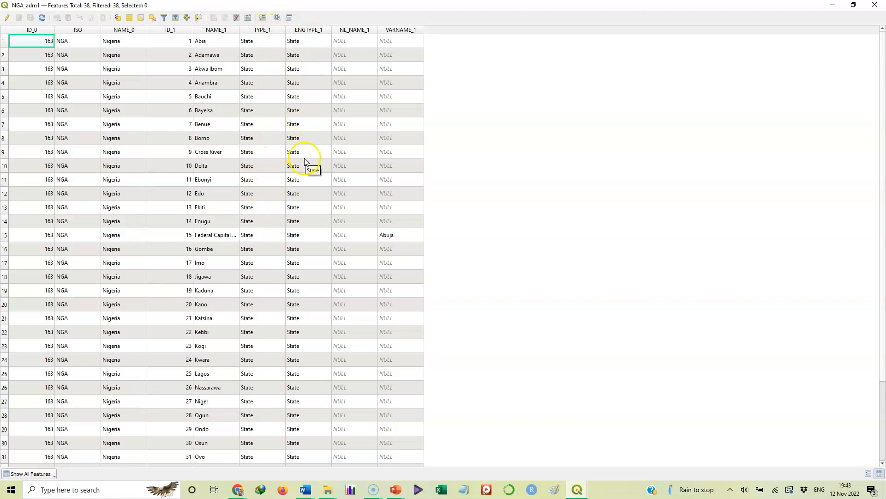
mouse_move(111, 54)
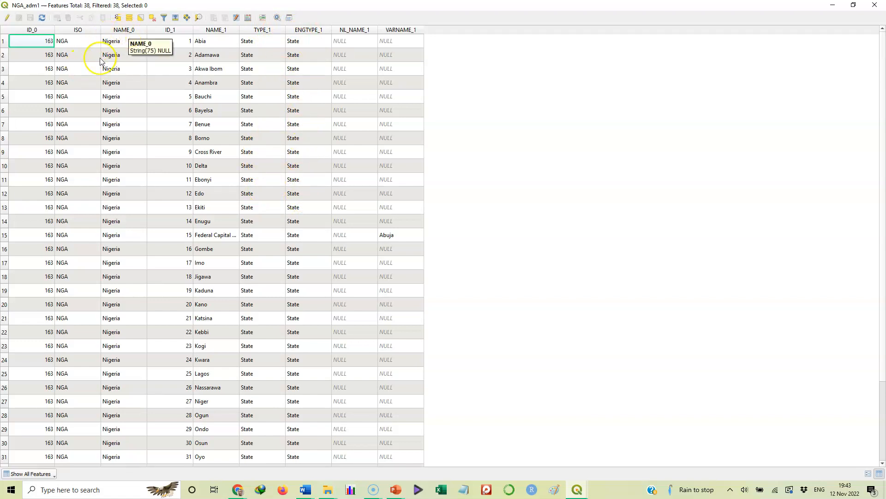
mouse_move(109, 253)
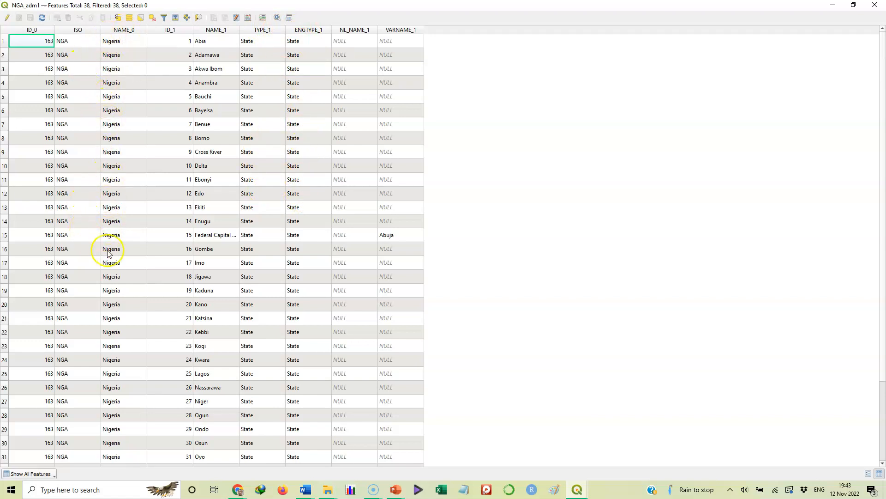
mouse_move(81, 39)
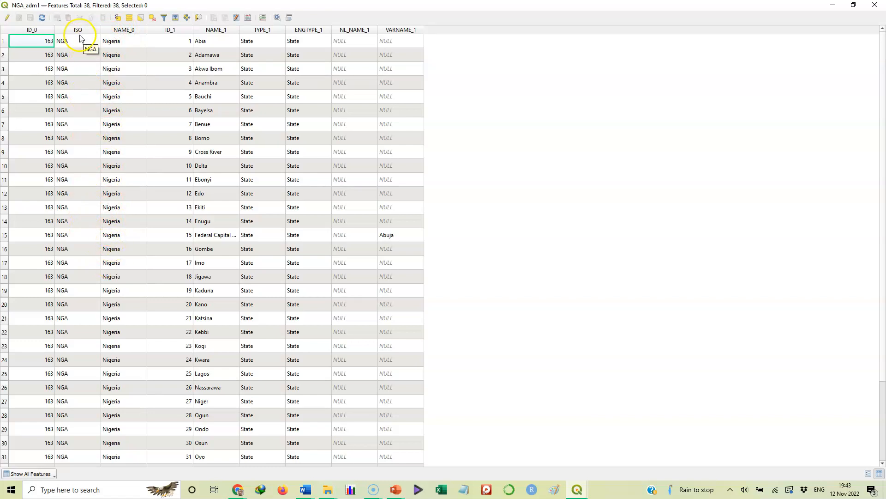
mouse_move(67, 269)
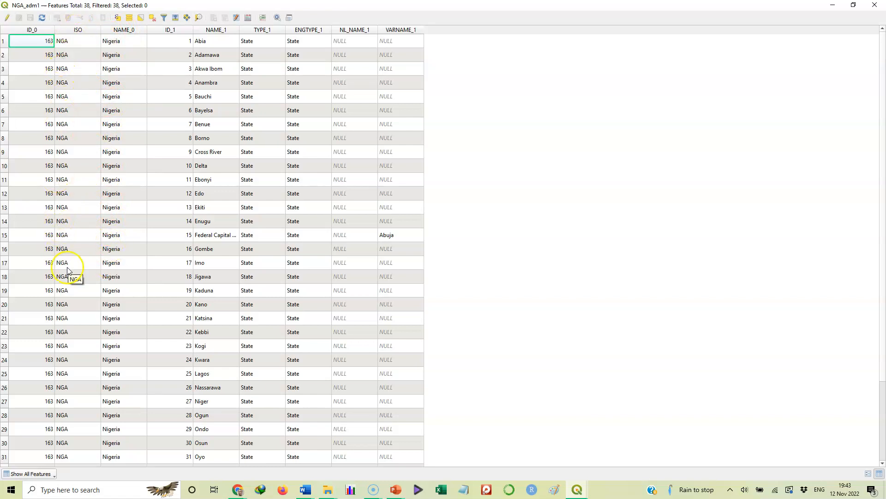
mouse_move(176, 55)
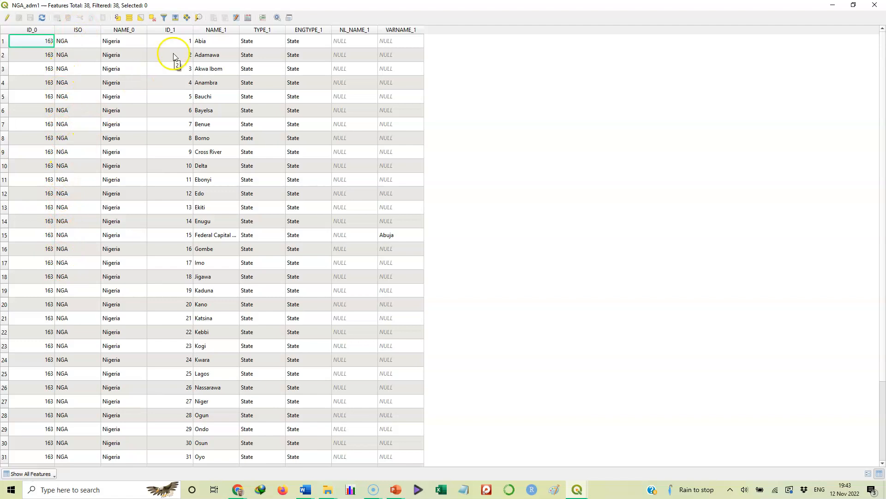
mouse_move(215, 29)
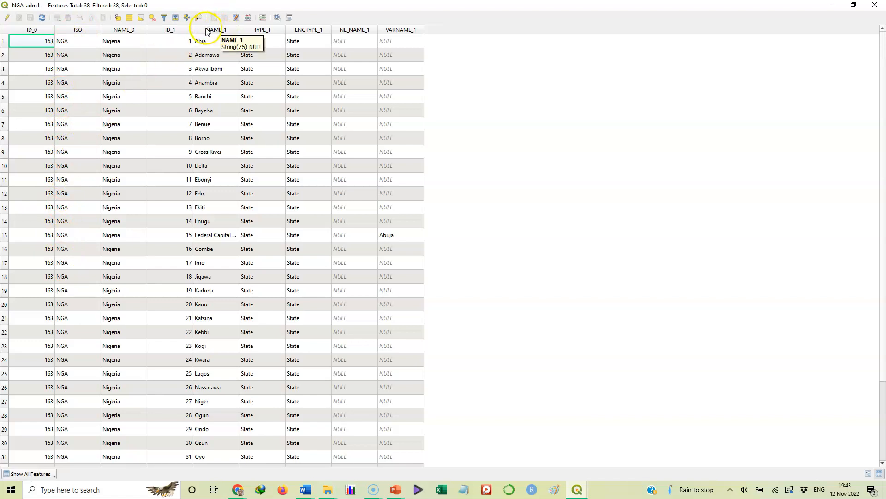
mouse_move(200, 304)
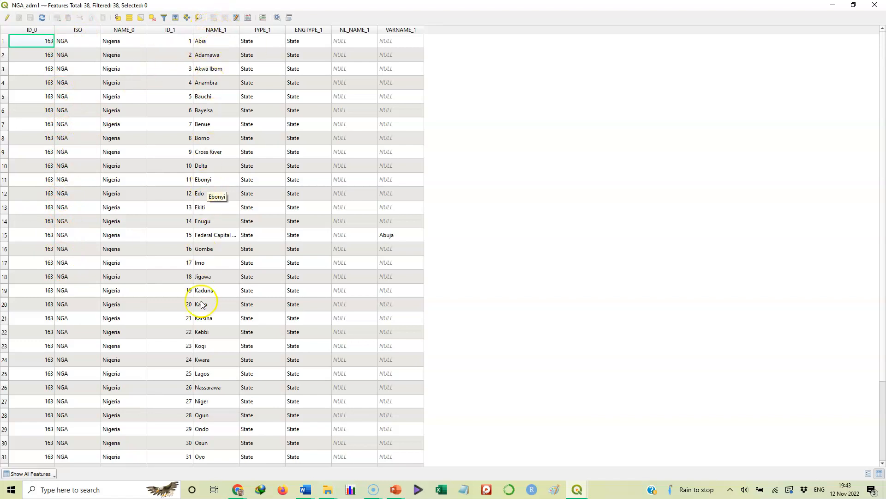
mouse_move(213, 69)
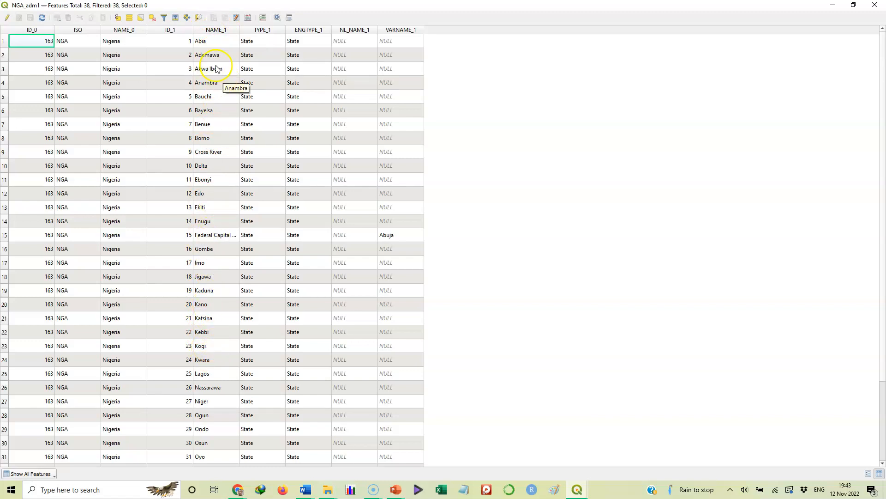
mouse_move(788, 9)
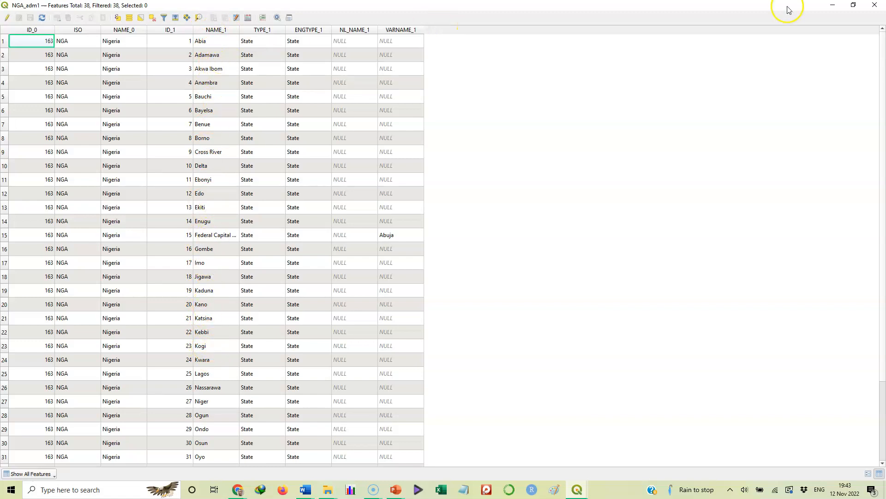
Close the NGA_adm1 attribute table to return to the mint-filled states map.
click(875, 5)
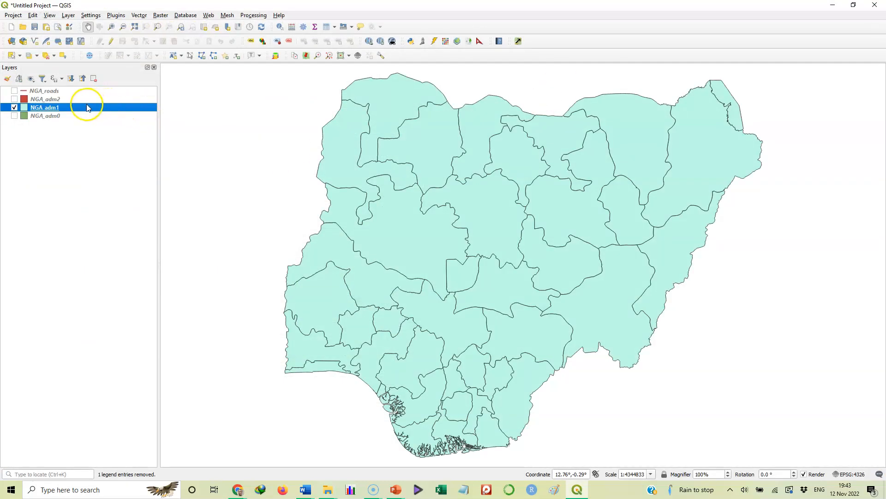
mouse_move(59, 109)
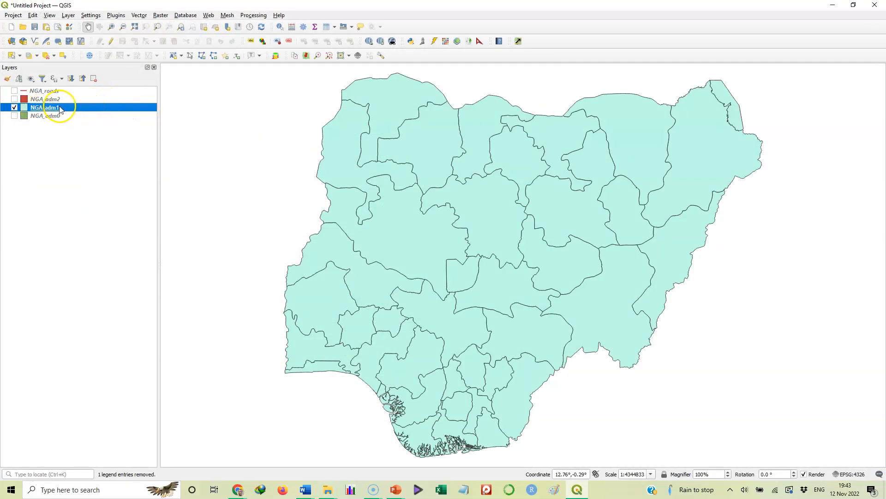
mouse_move(82, 108)
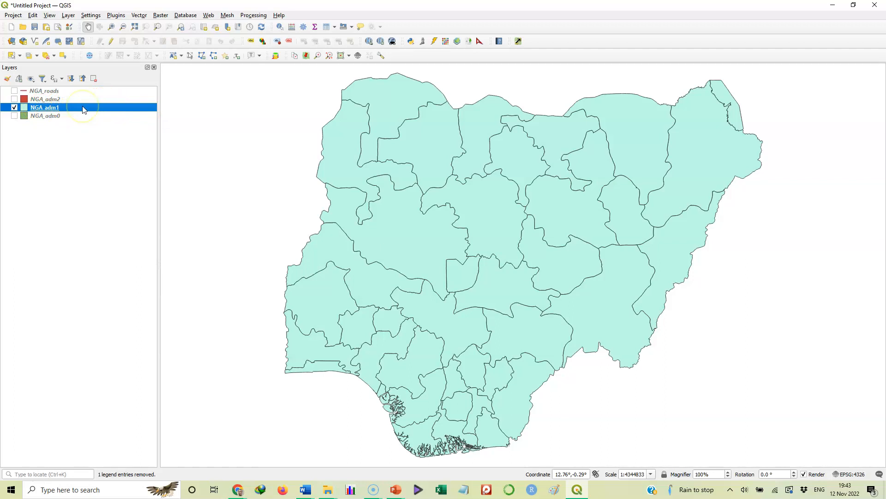
Bring up the Labels page of the NGA_adm1 layer properties.
double_click(44, 108)
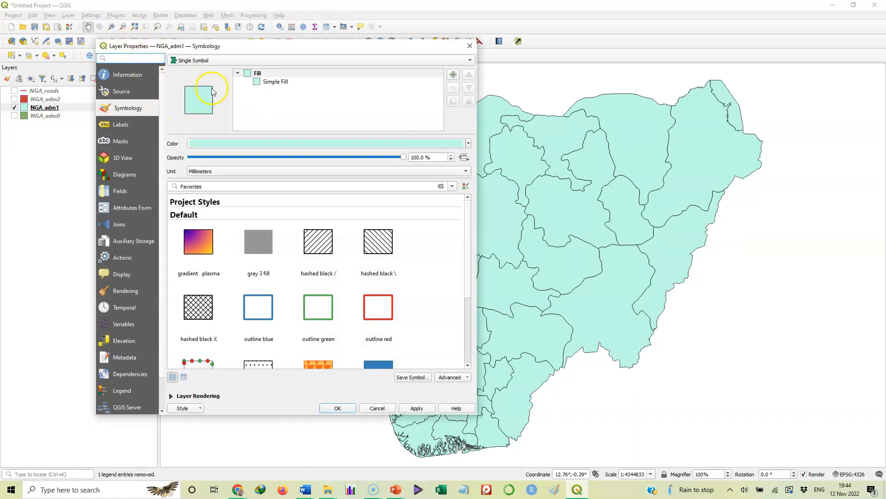
mouse_move(176, 94)
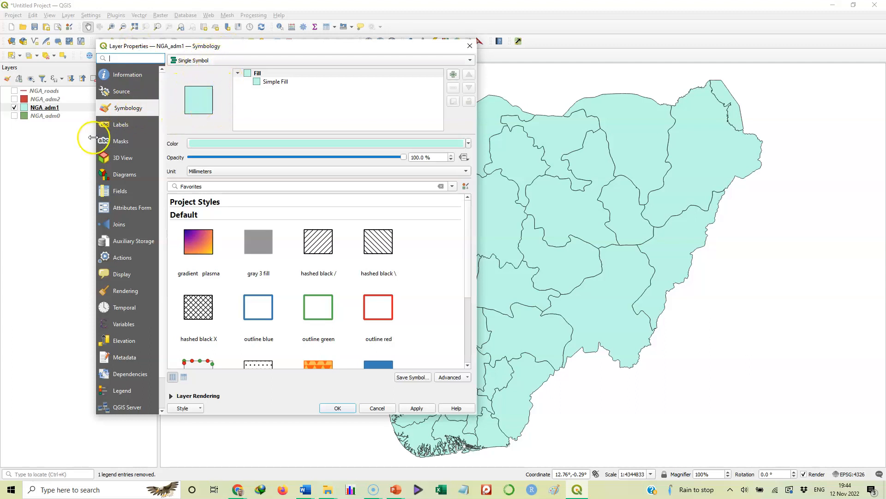
mouse_move(120, 125)
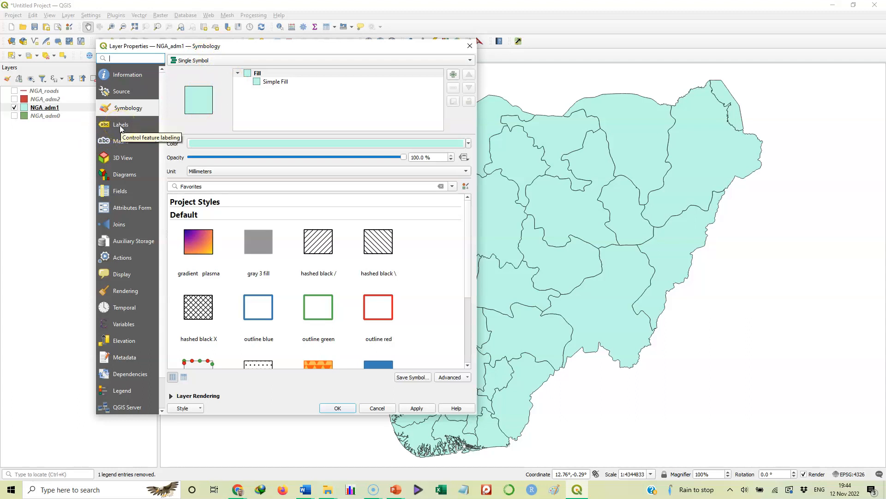
click(121, 124)
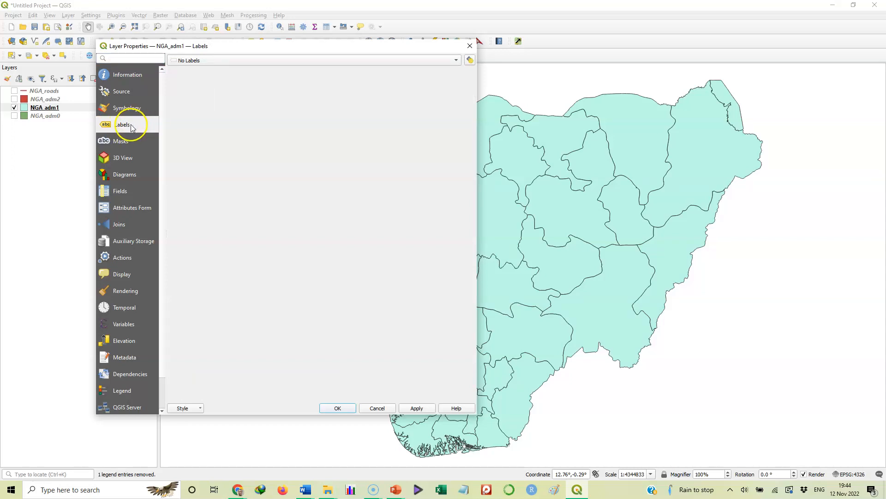
mouse_move(619, 204)
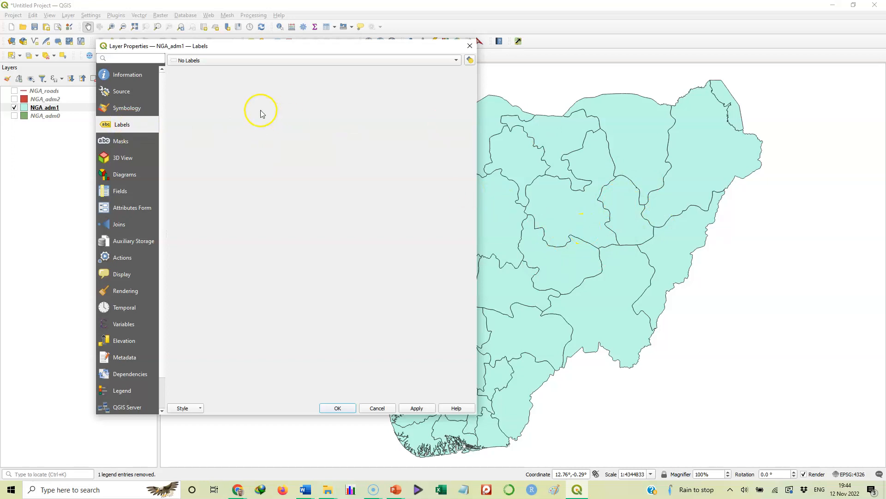
mouse_move(187, 61)
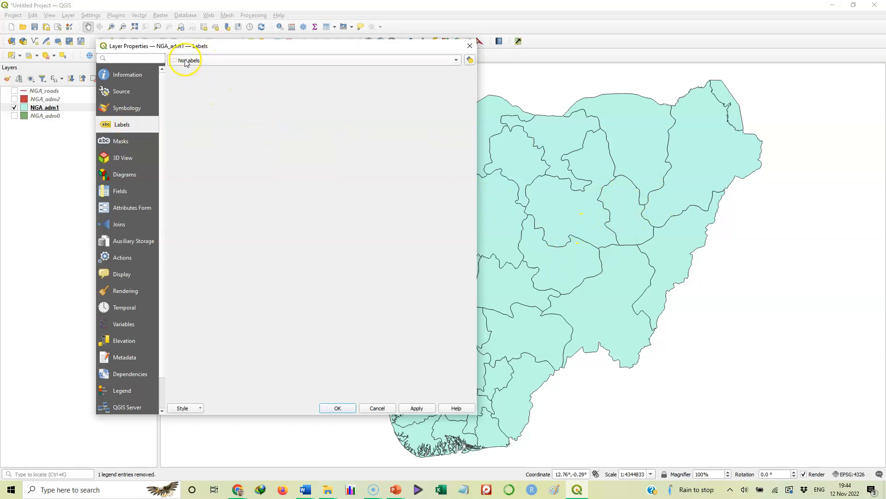
mouse_move(261, 62)
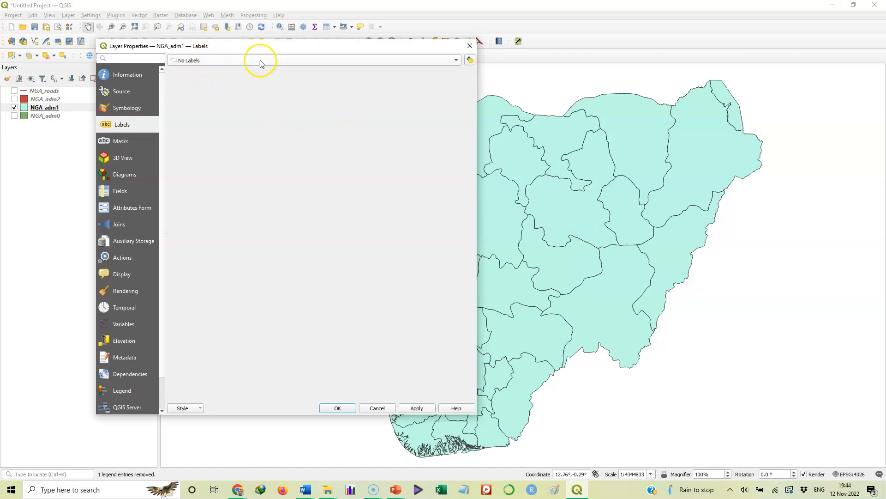
mouse_move(188, 64)
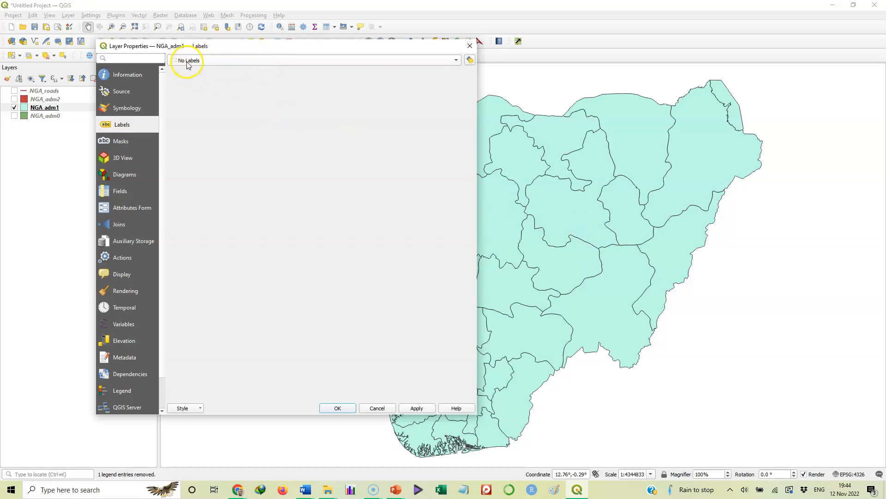
mouse_move(206, 63)
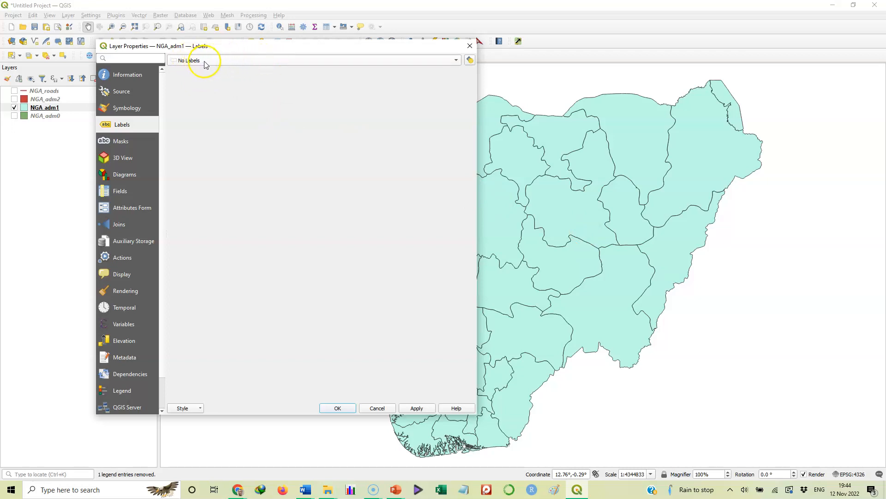
mouse_move(455, 61)
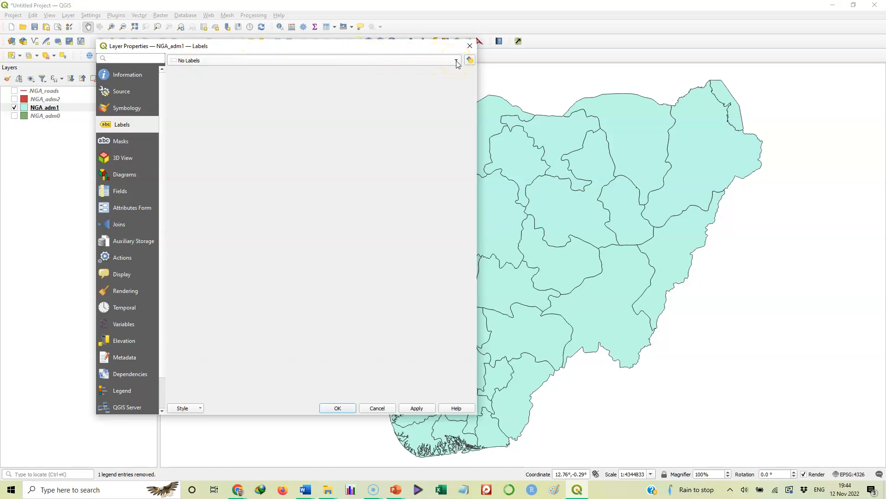
Choose Single Labels as the labelling mode for the states layer.
click(456, 61)
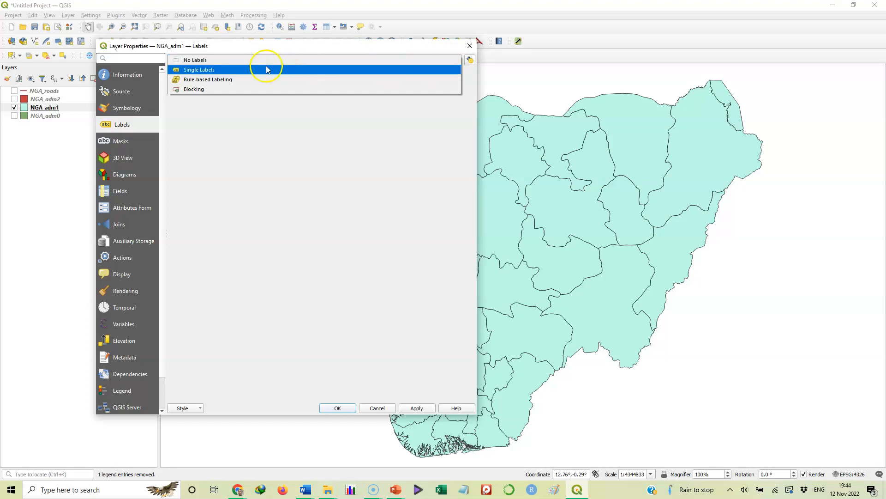
mouse_move(205, 72)
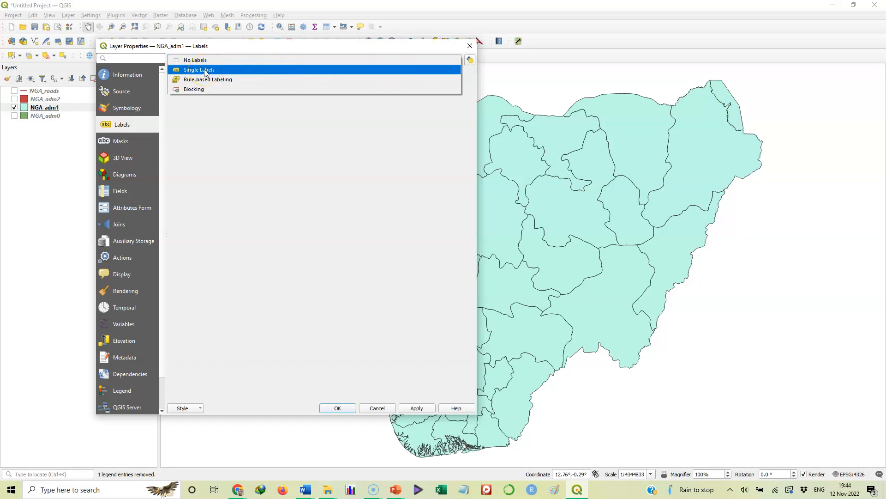
click(200, 69)
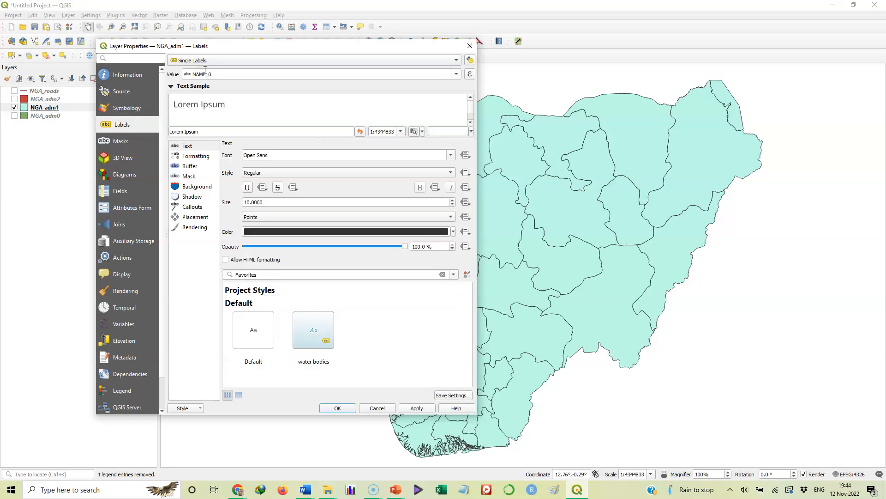
mouse_move(243, 61)
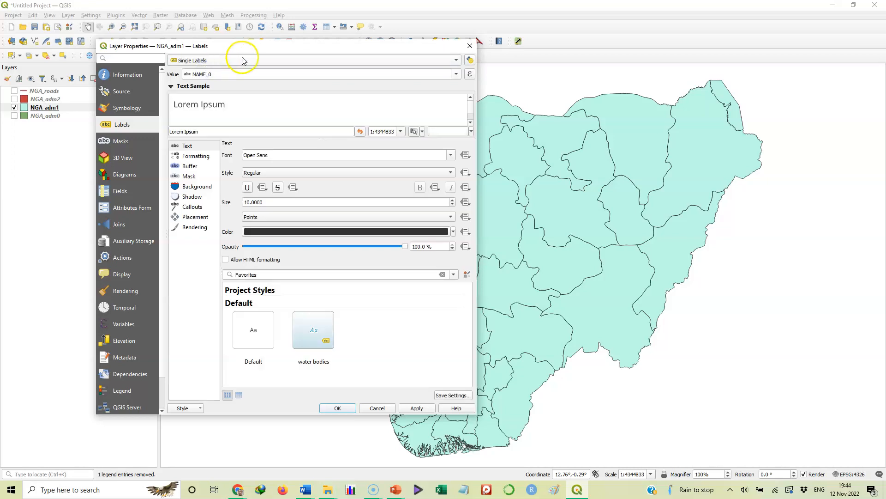
mouse_move(172, 78)
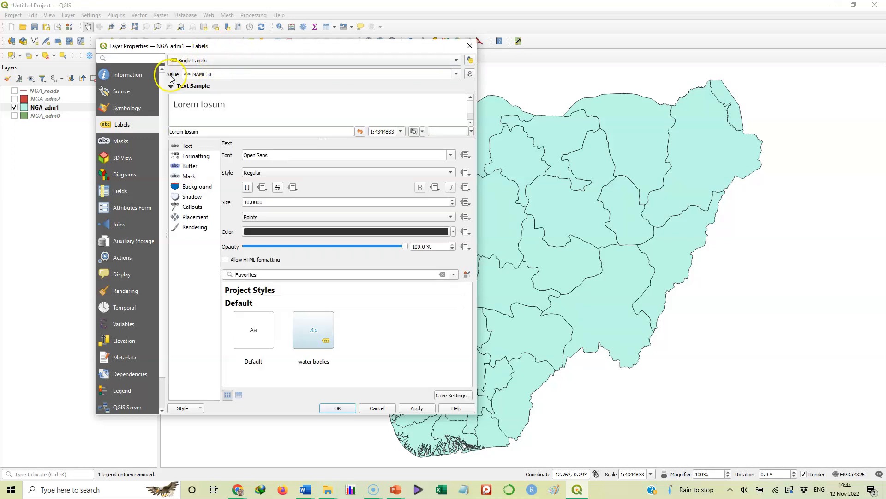
mouse_move(181, 77)
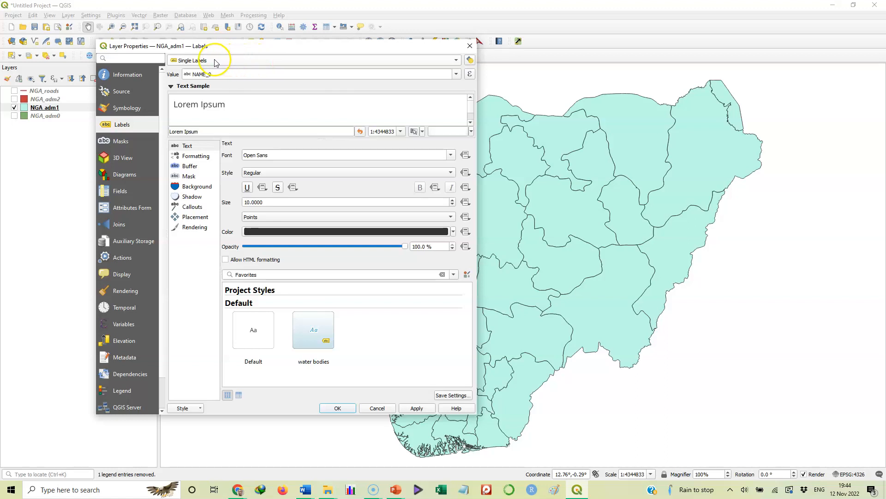
mouse_move(414, 46)
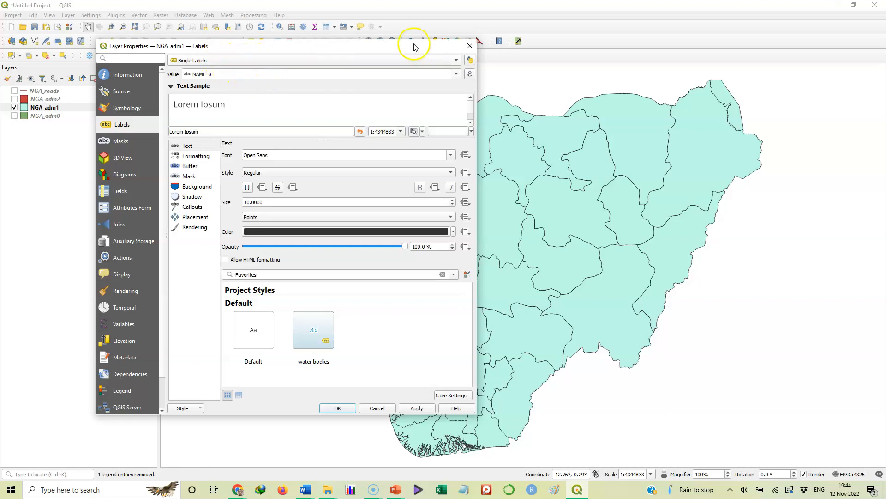
mouse_move(457, 78)
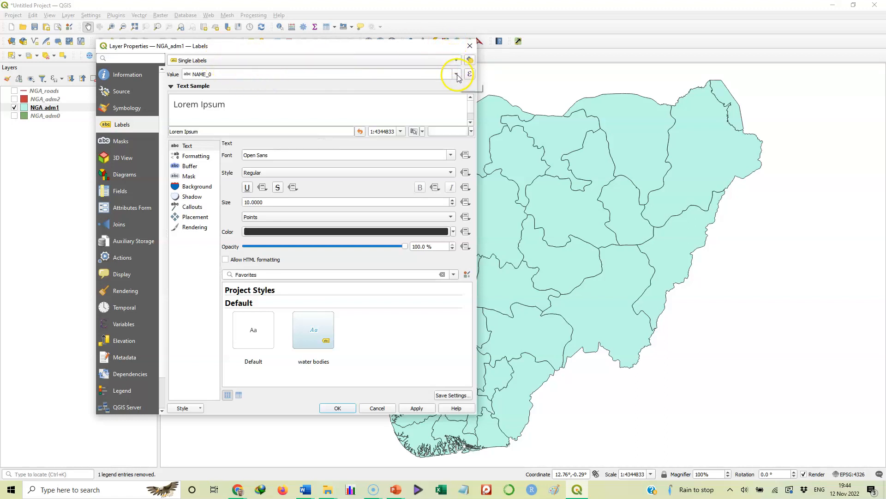
Set the label value field to NAME_1 instead of NAME_0.
click(456, 74)
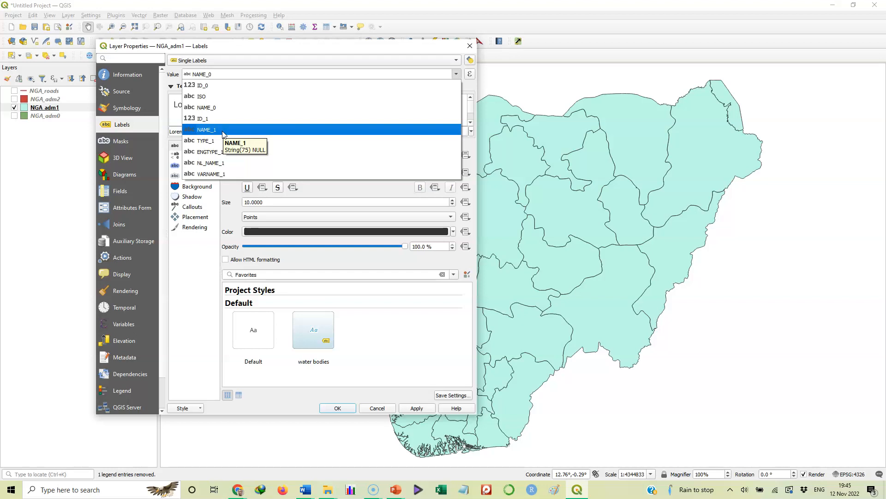
click(205, 129)
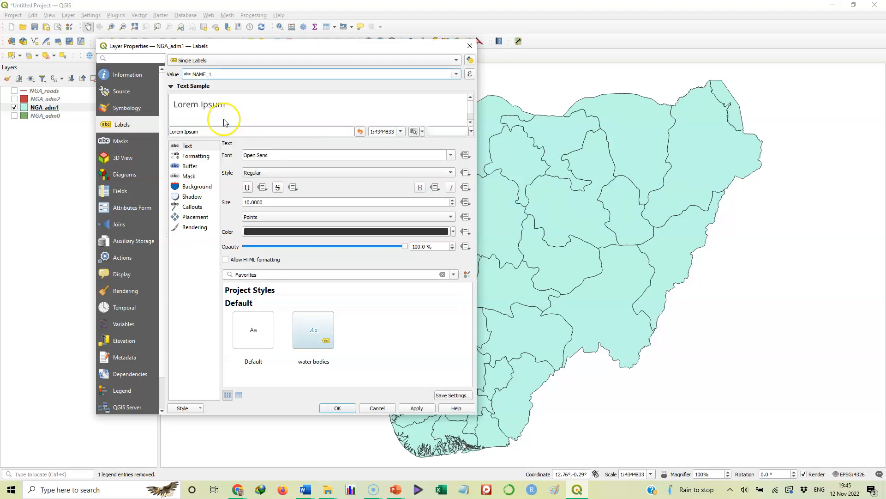
mouse_move(226, 61)
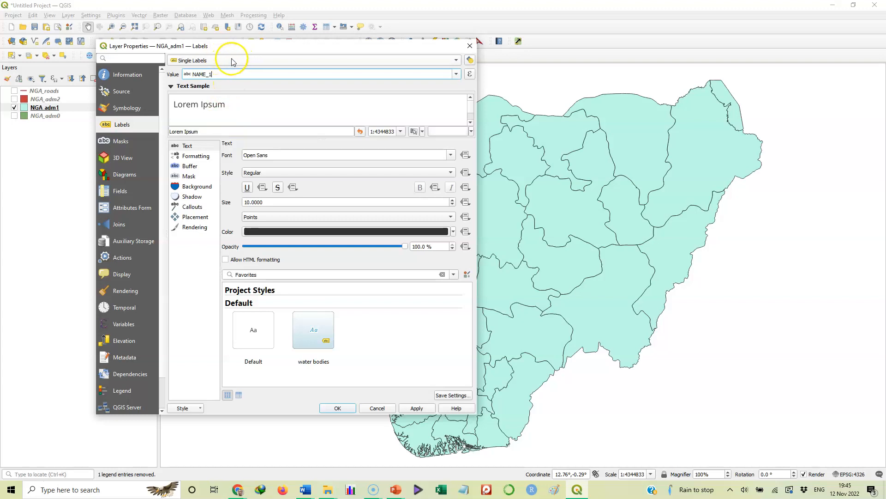
mouse_move(274, 55)
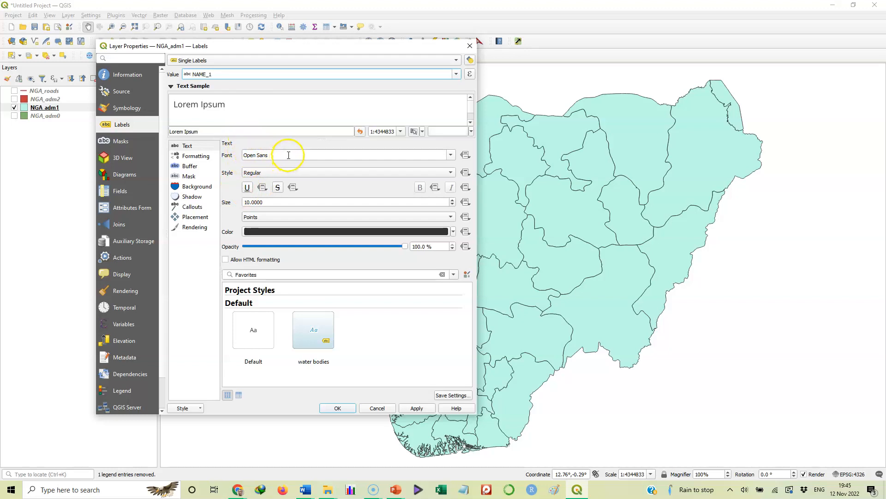
mouse_move(268, 172)
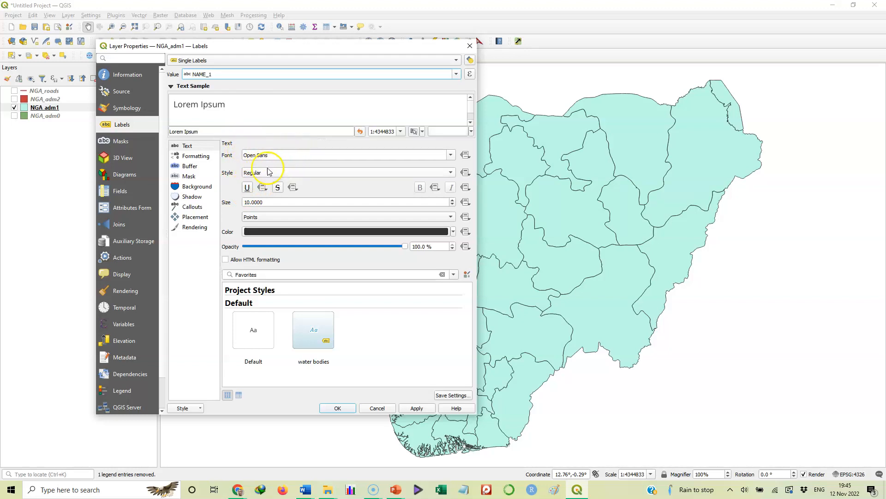
mouse_move(325, 173)
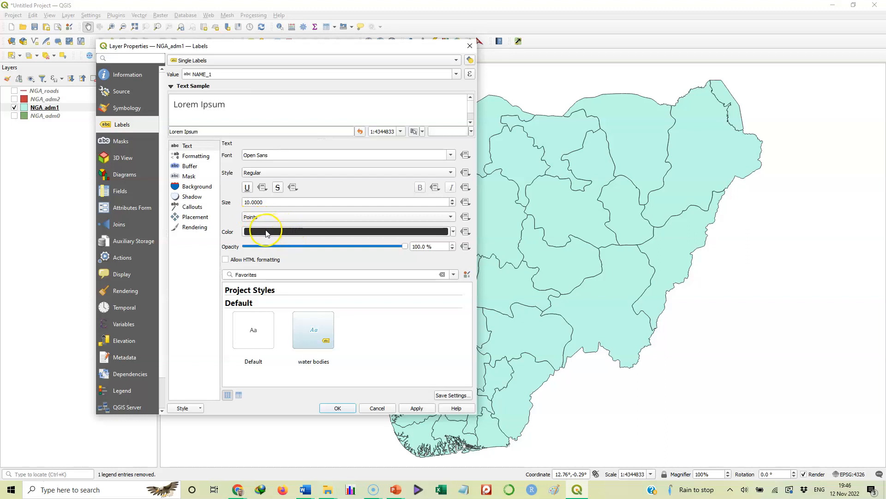
mouse_move(299, 236)
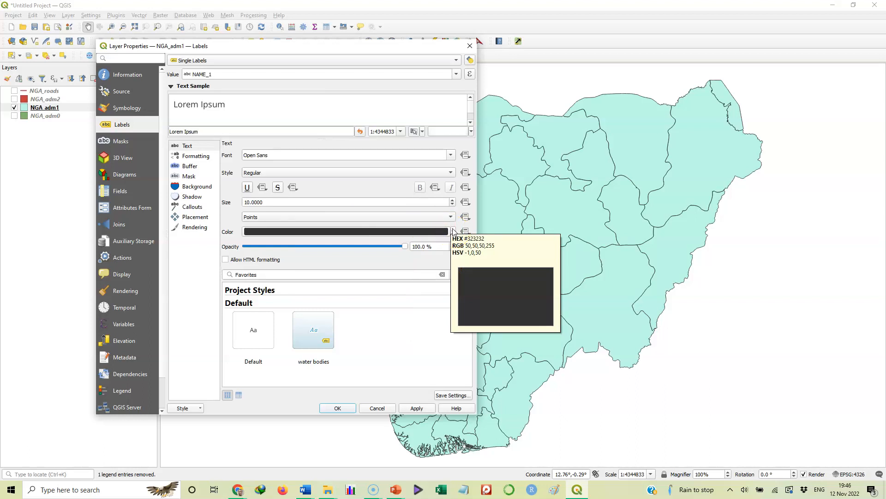
click(453, 231)
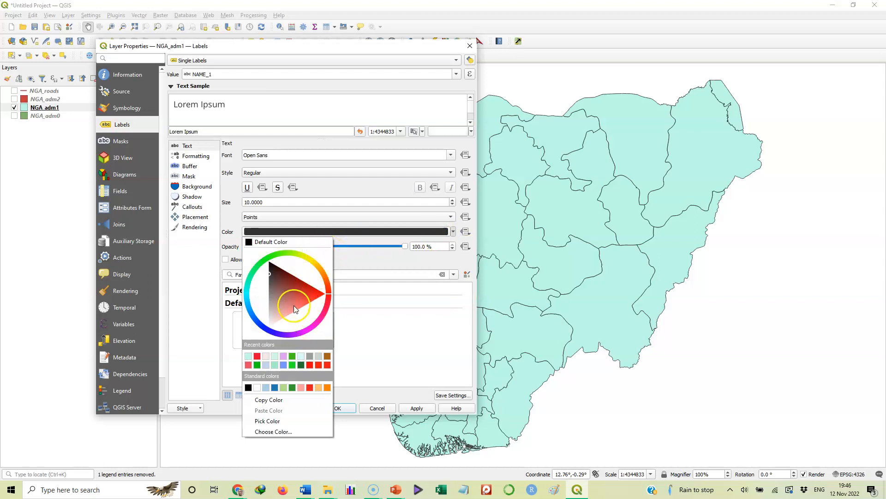
click(454, 231)
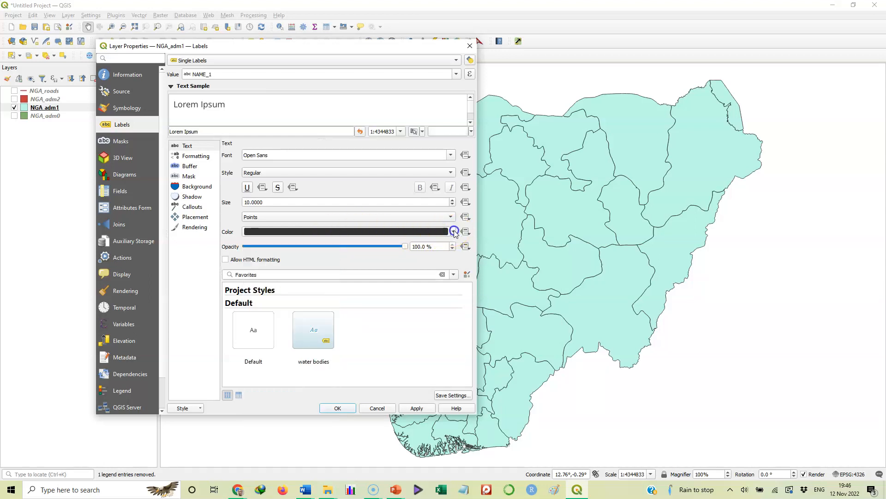
mouse_move(454, 232)
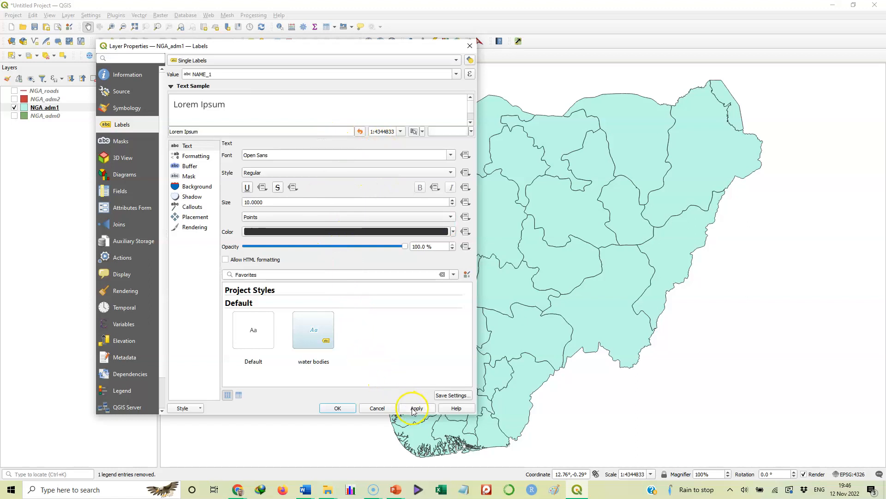
Apply the NAME_1 labels, close the properties and inspect the labelled states map.
click(416, 407)
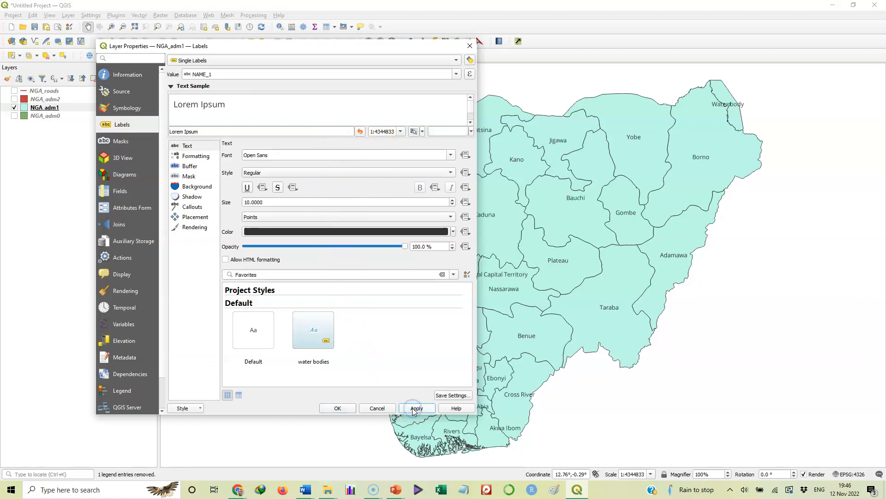
mouse_move(461, 299)
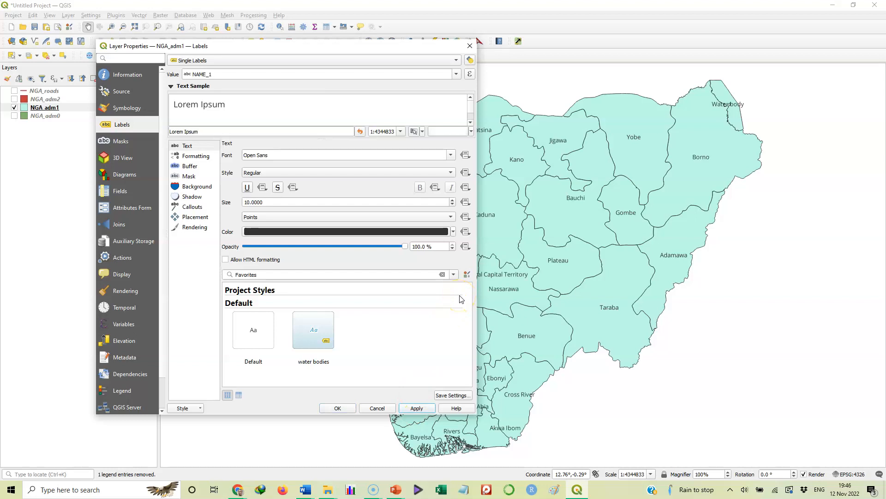
mouse_move(454, 298)
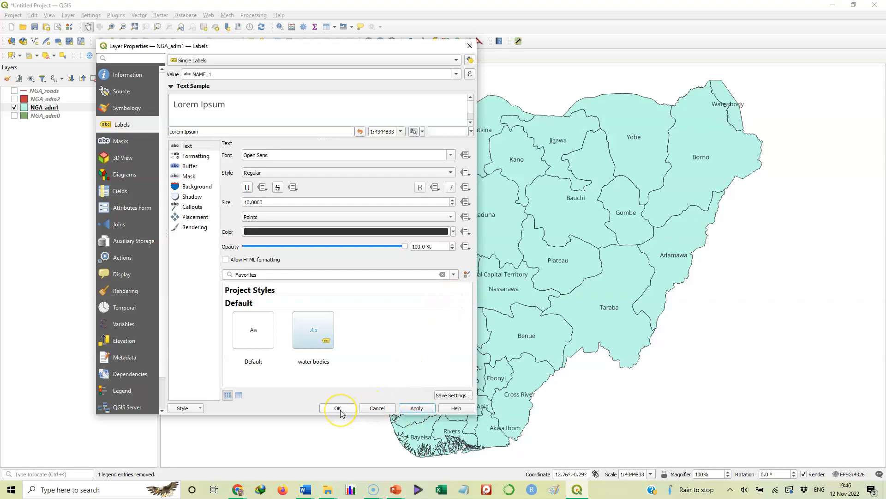
click(338, 407)
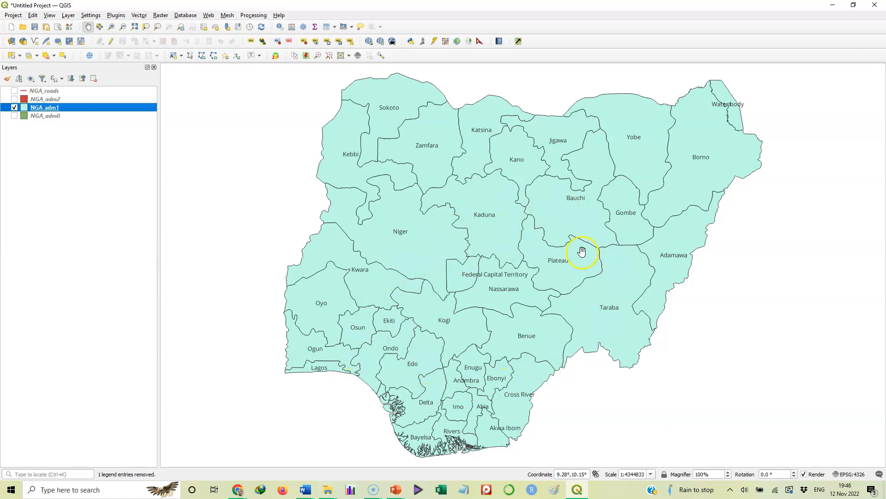
mouse_move(526, 335)
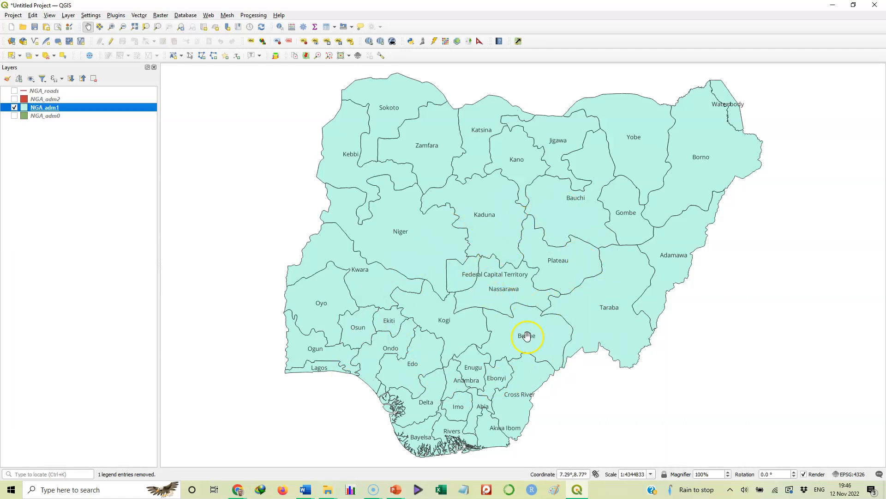
mouse_move(473, 286)
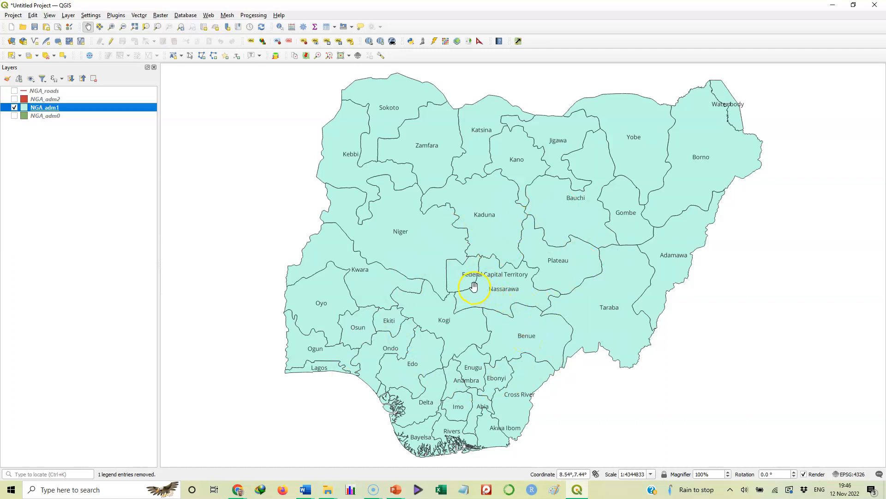
mouse_move(482, 271)
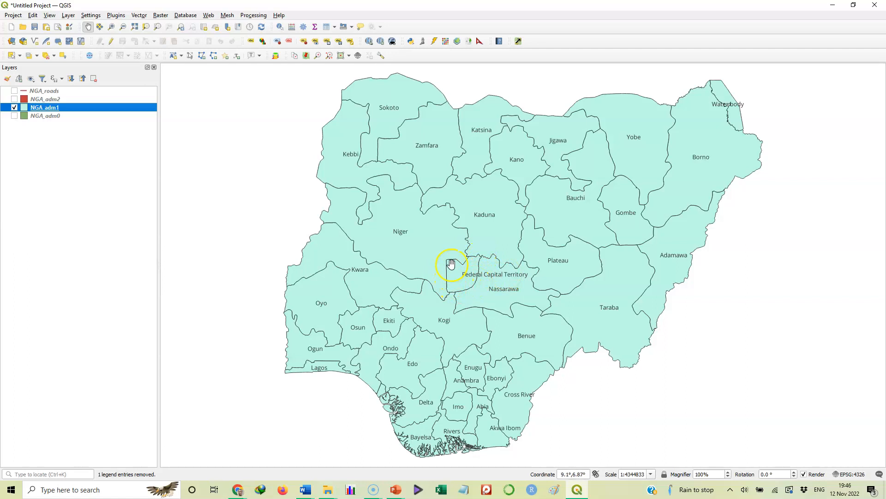
mouse_move(446, 269)
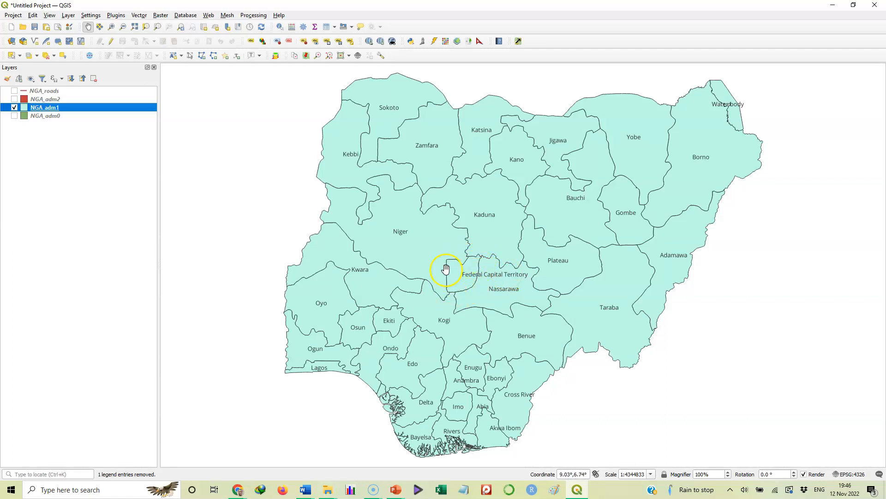
mouse_move(451, 290)
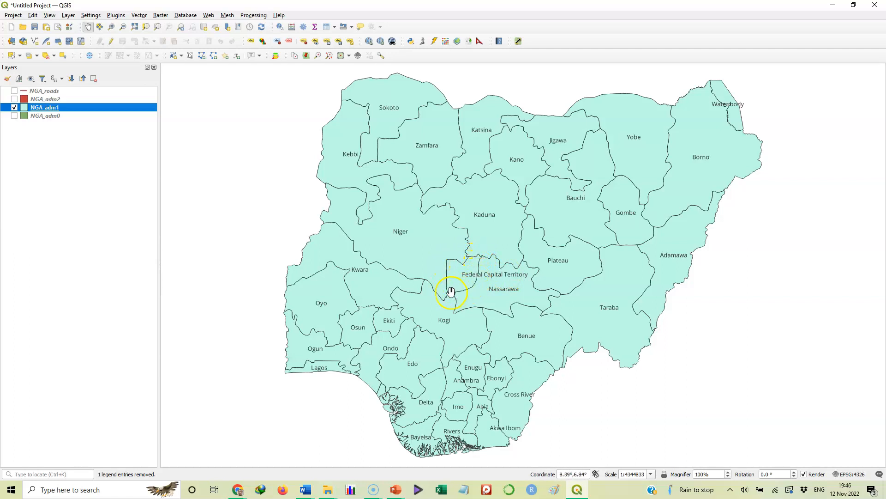
mouse_move(467, 273)
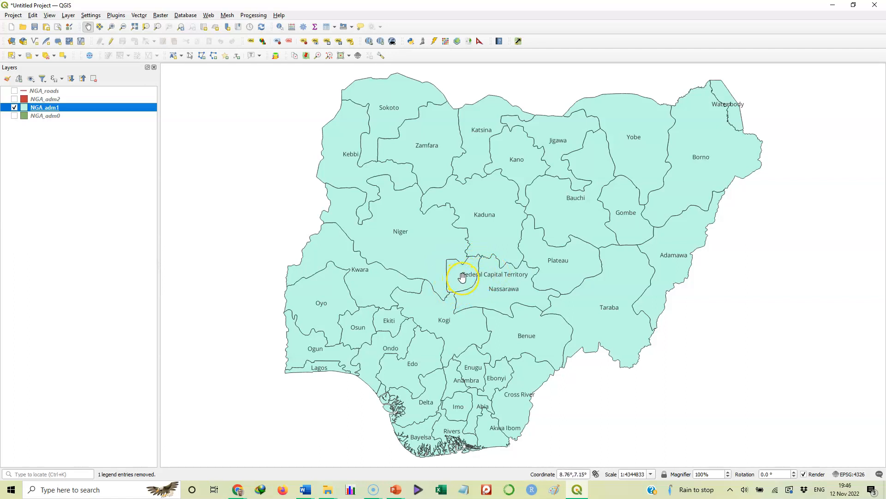
mouse_move(465, 280)
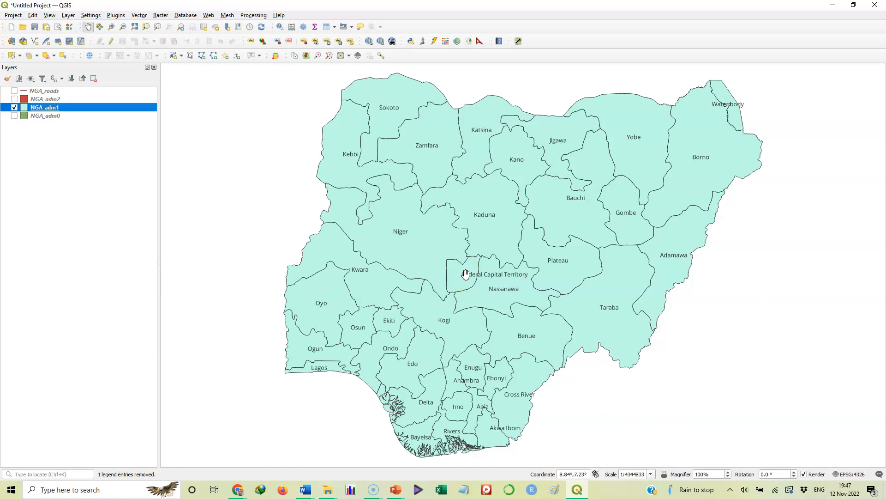
click(464, 277)
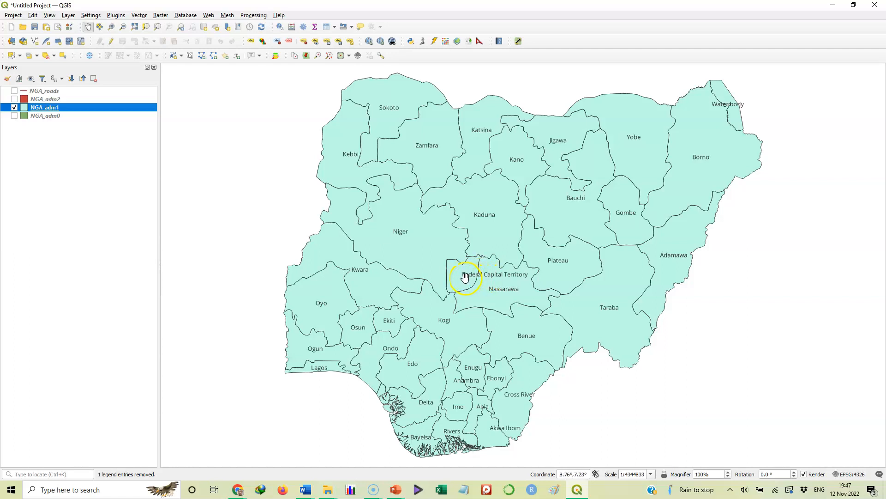
mouse_move(468, 273)
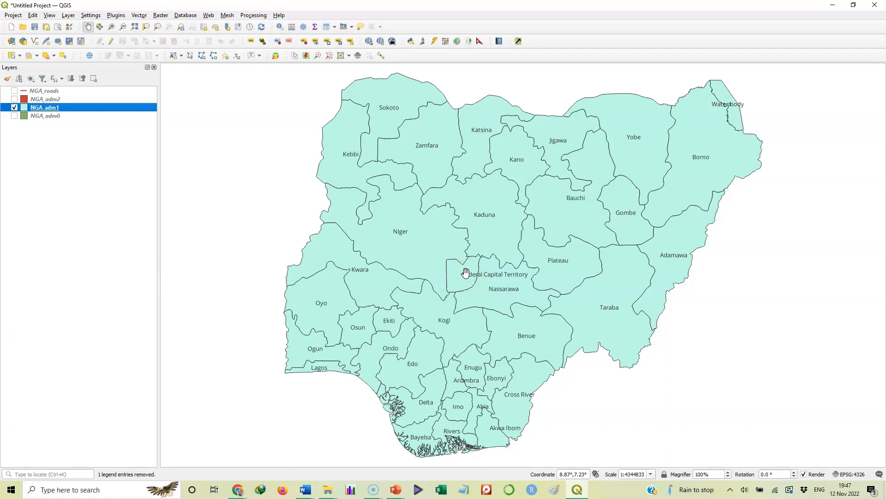
click(458, 338)
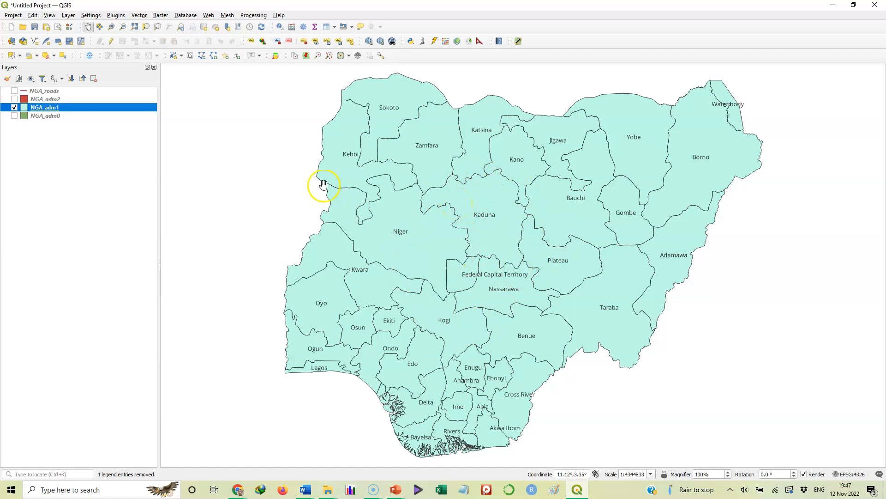
mouse_move(384, 109)
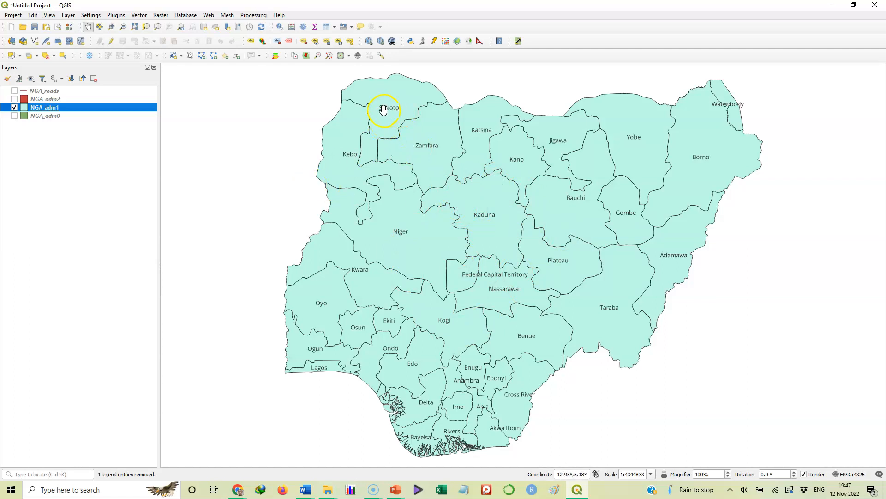
mouse_move(432, 149)
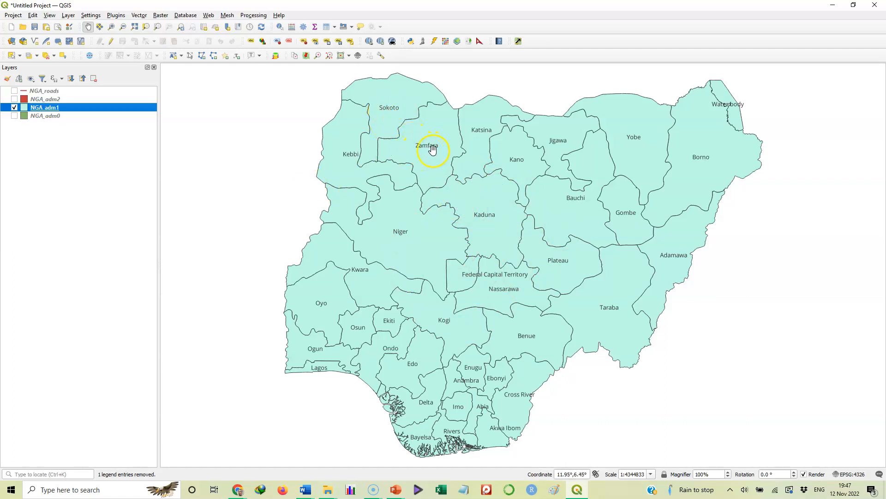
mouse_move(472, 129)
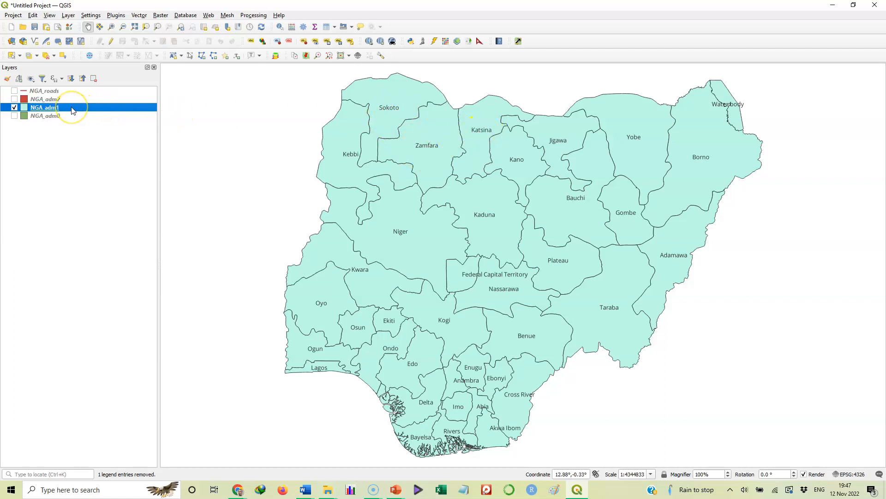
mouse_move(51, 107)
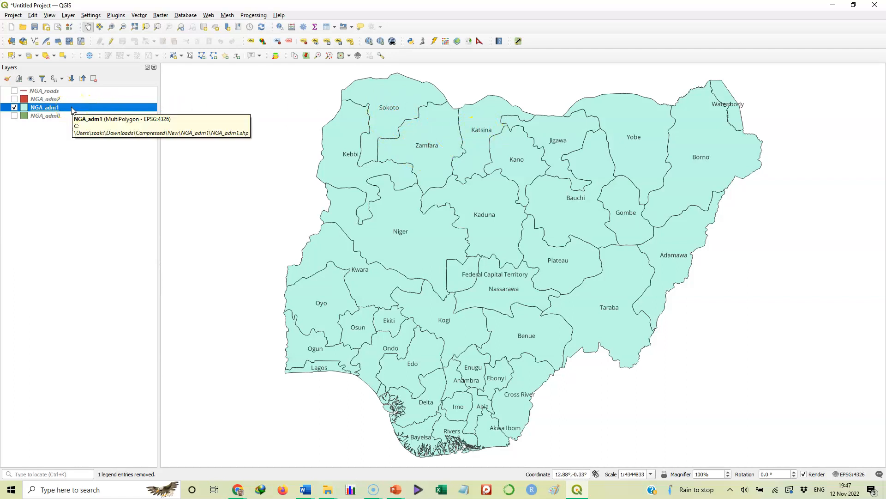
mouse_move(72, 109)
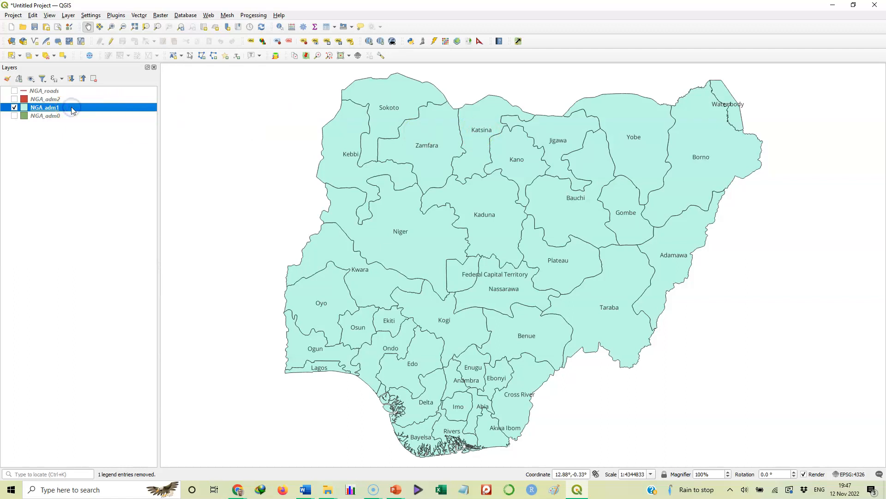
Reopen the states layer properties and enable Draw text buffer for the labels.
double_click(45, 107)
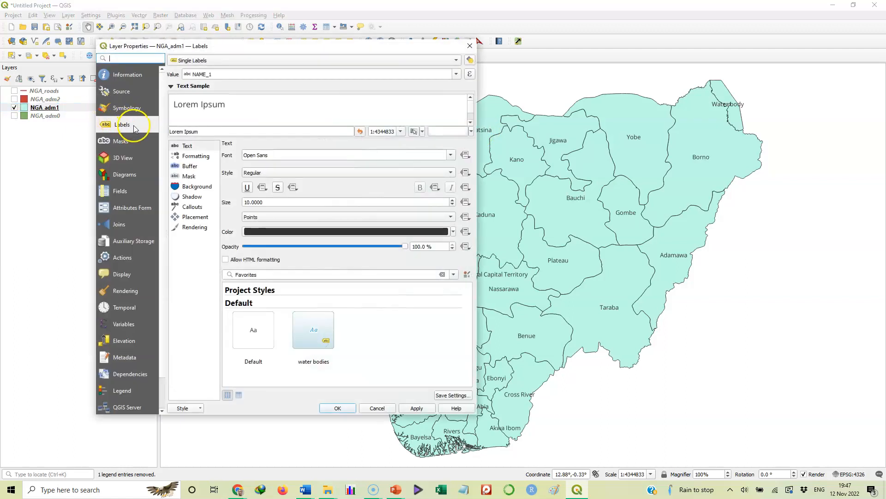
mouse_move(190, 170)
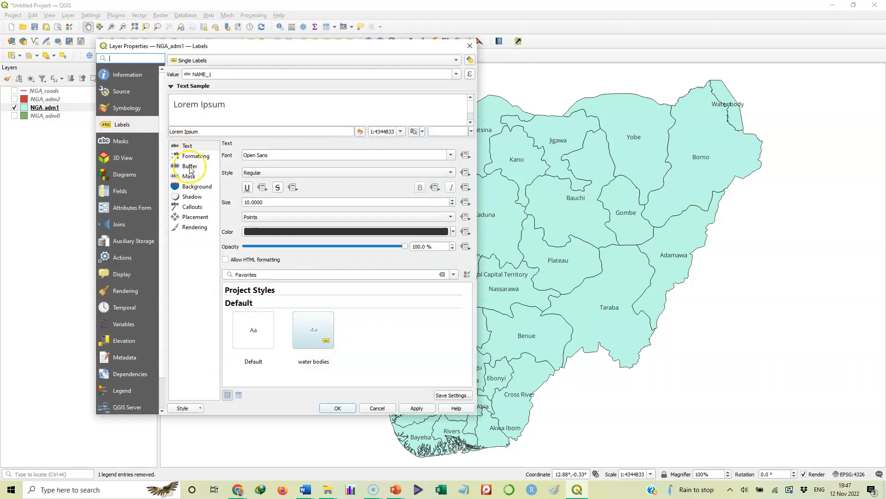
click(191, 166)
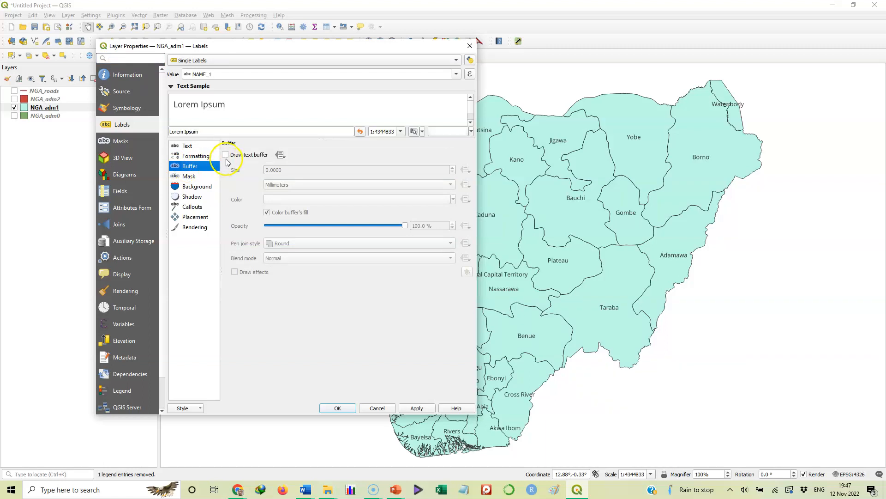
mouse_move(240, 155)
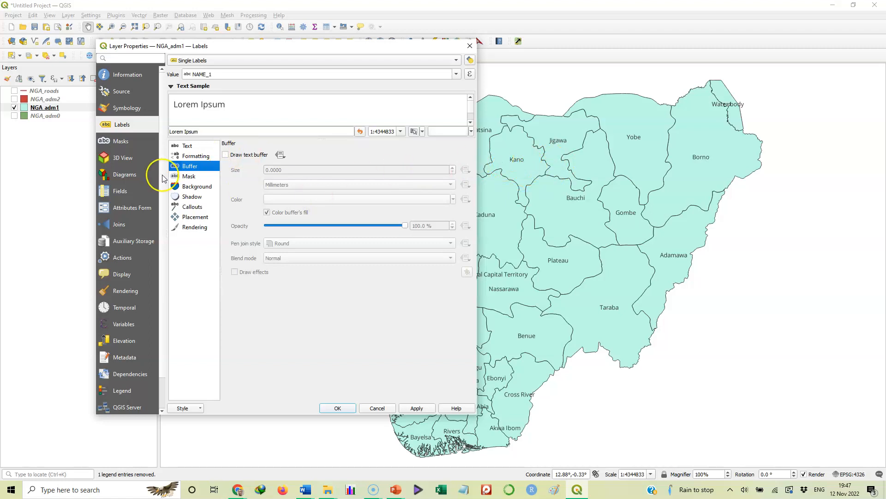
click(225, 155)
text(1.0000)
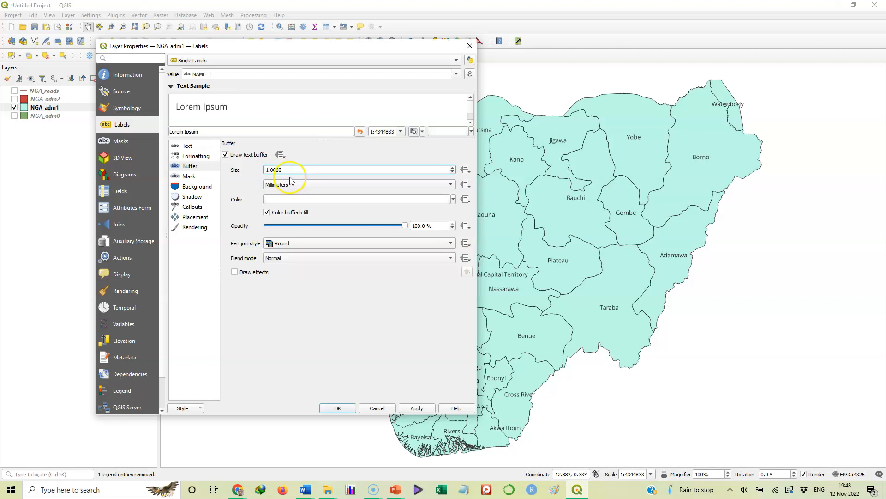
mouse_move(308, 205)
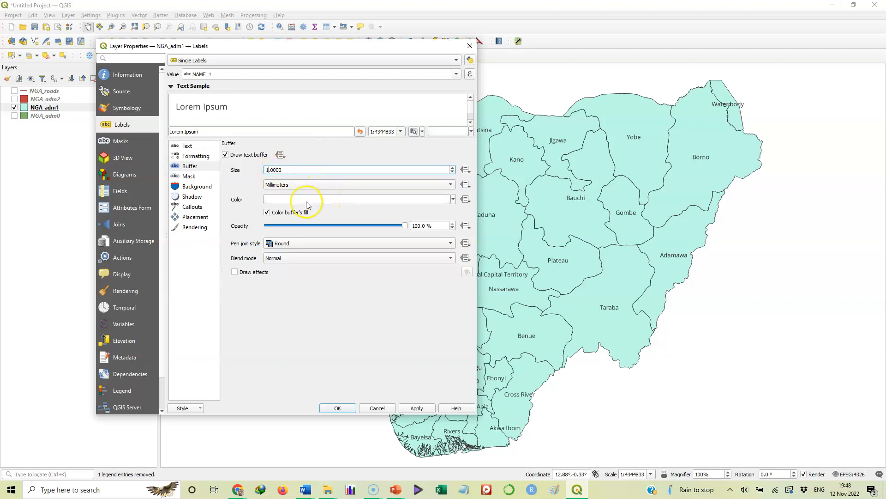
mouse_move(306, 199)
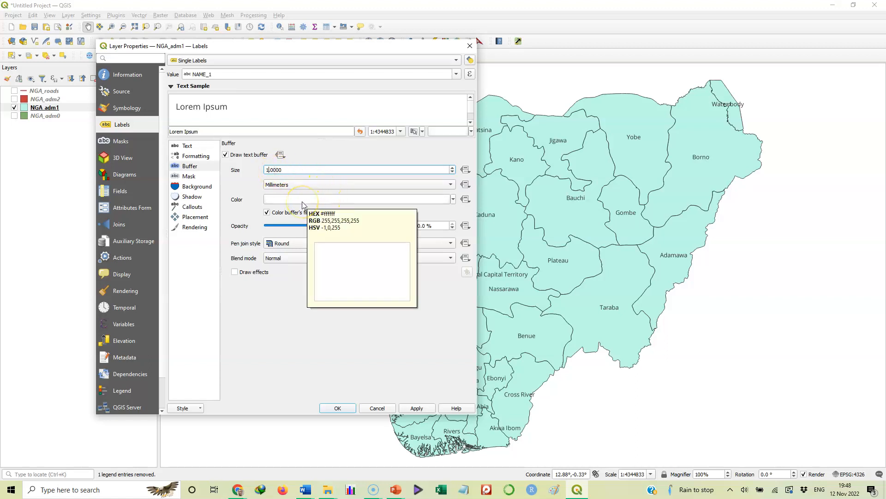
mouse_move(404, 208)
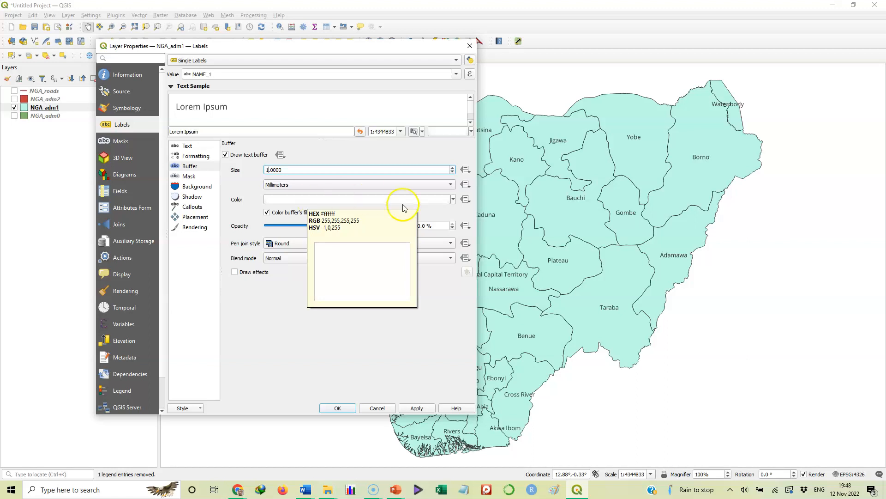
Apply the white label buffer, then raise its size to 2 mm and apply again.
click(453, 200)
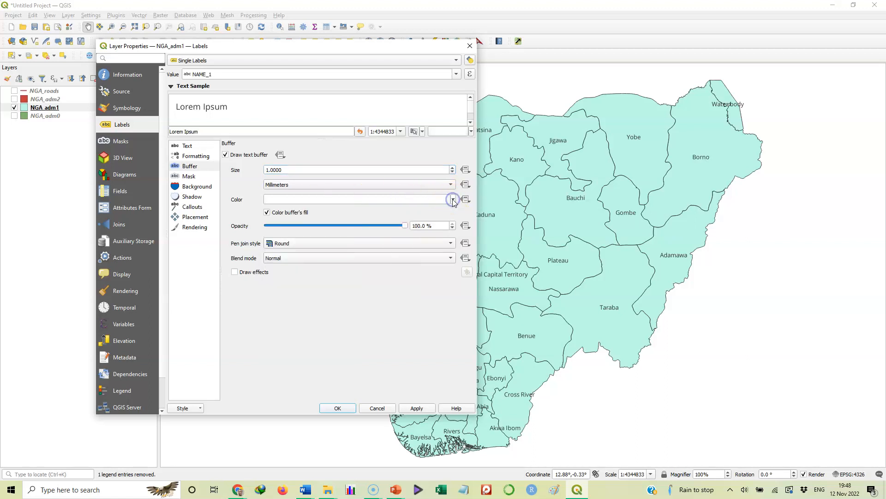
mouse_move(316, 258)
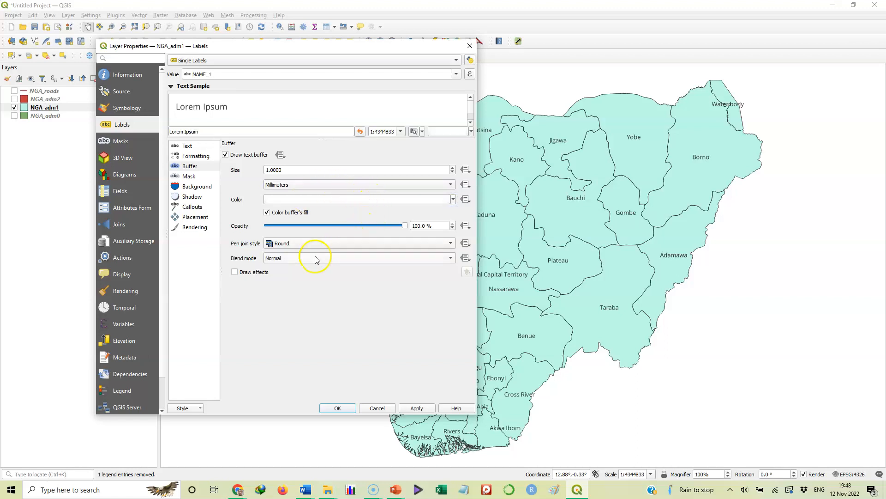
mouse_move(341, 219)
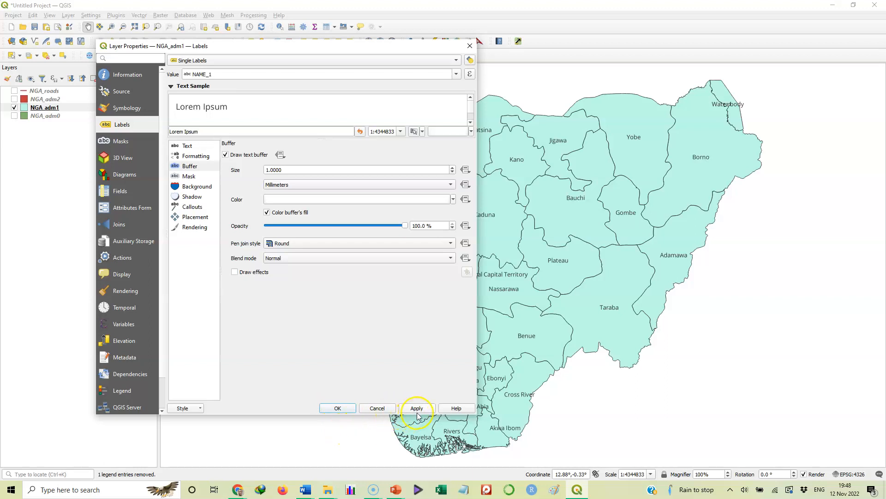
click(417, 407)
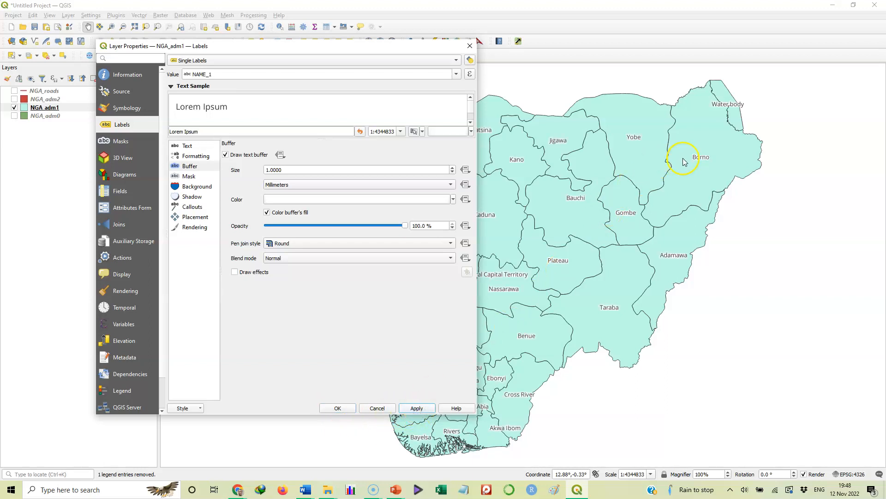
mouse_move(701, 160)
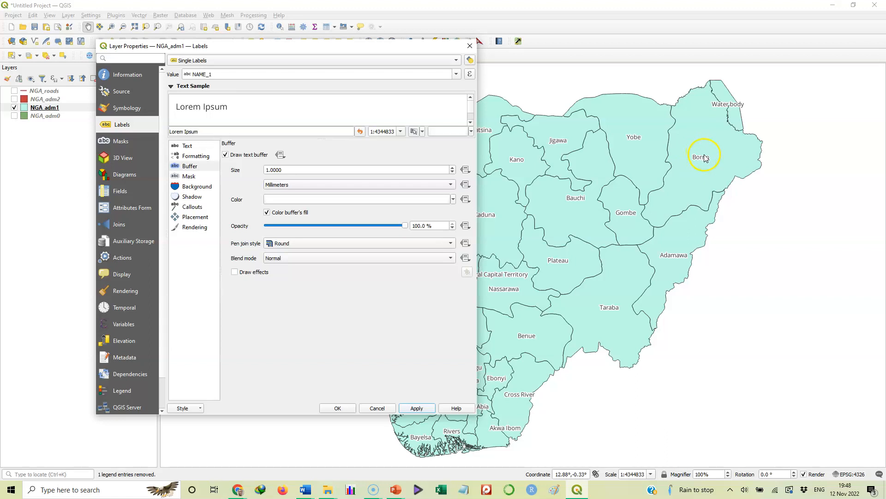
mouse_move(503, 278)
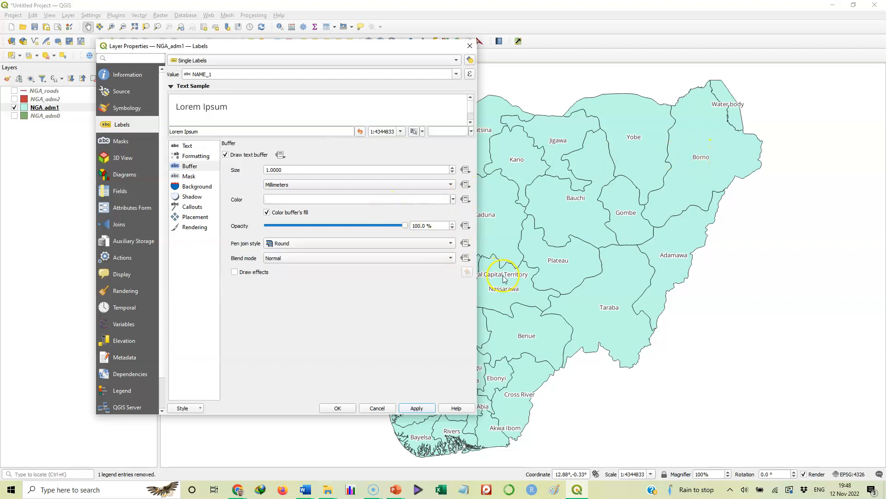
mouse_move(396, 213)
text(2.0000)
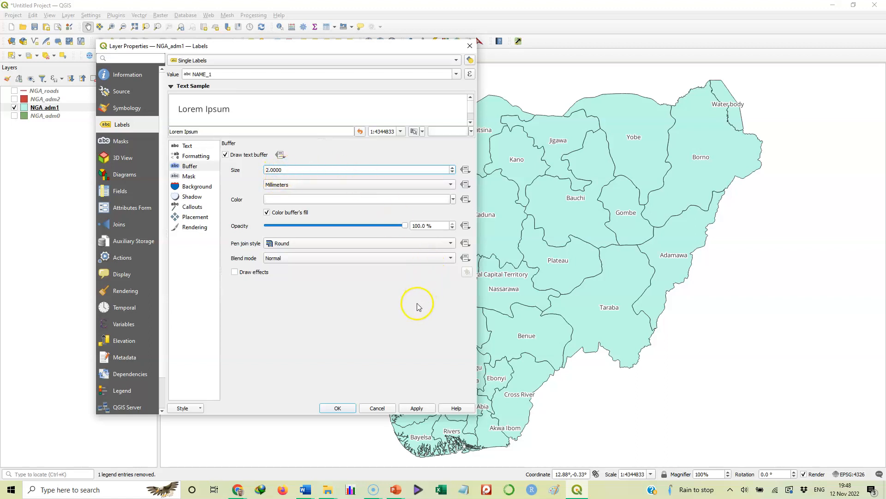
click(416, 408)
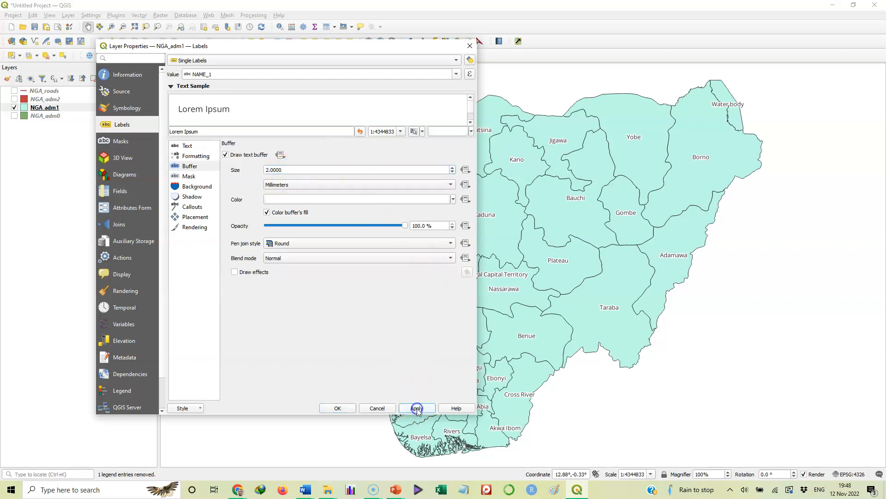
click(416, 407)
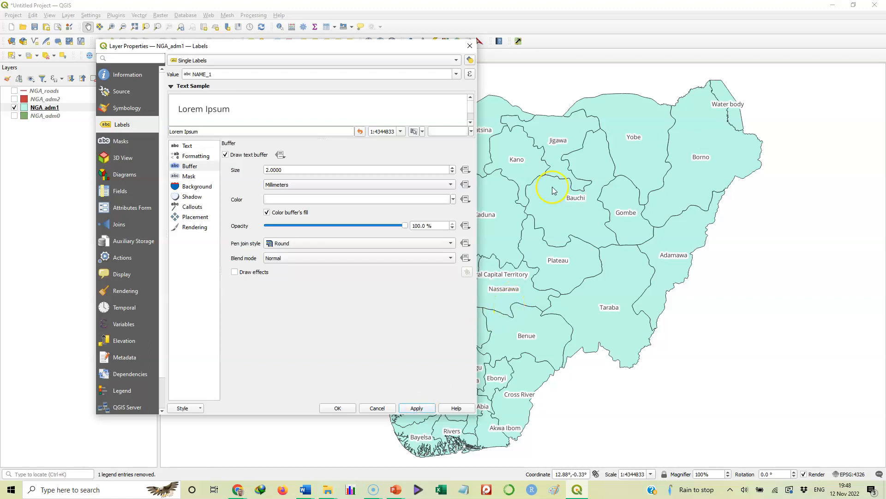
mouse_move(688, 143)
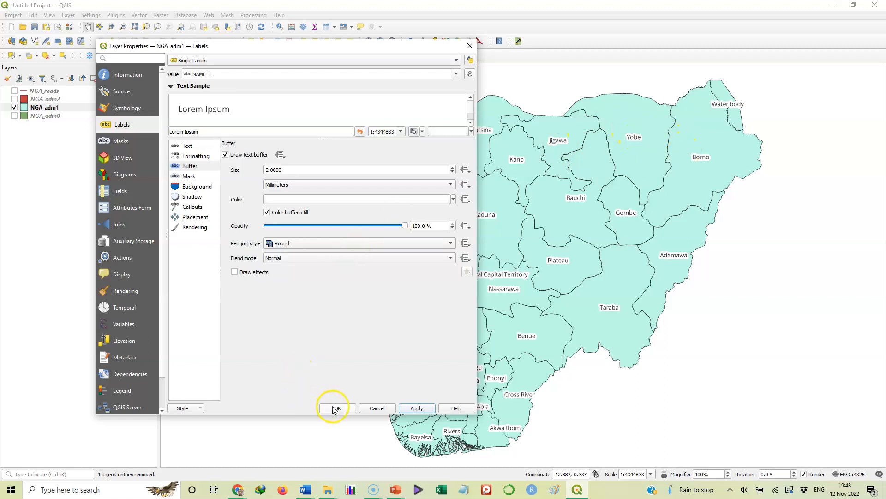
Confirm with OK and review the full map with buffered state names.
click(334, 408)
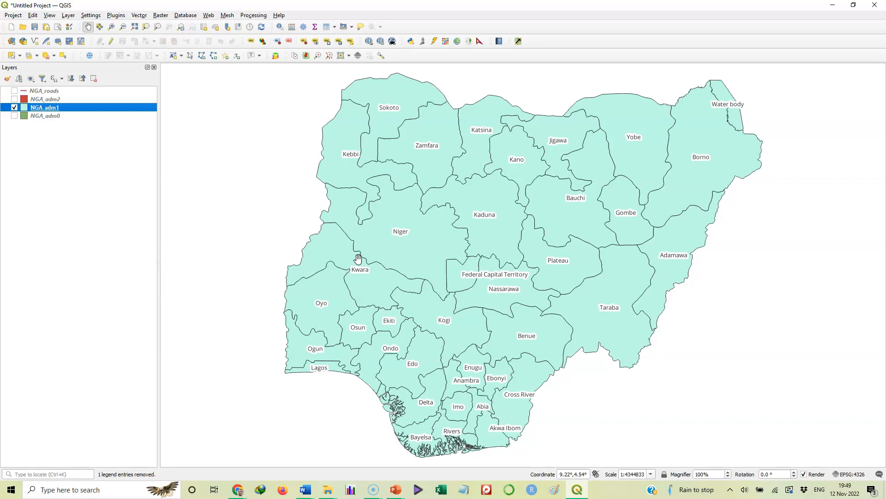
click(361, 251)
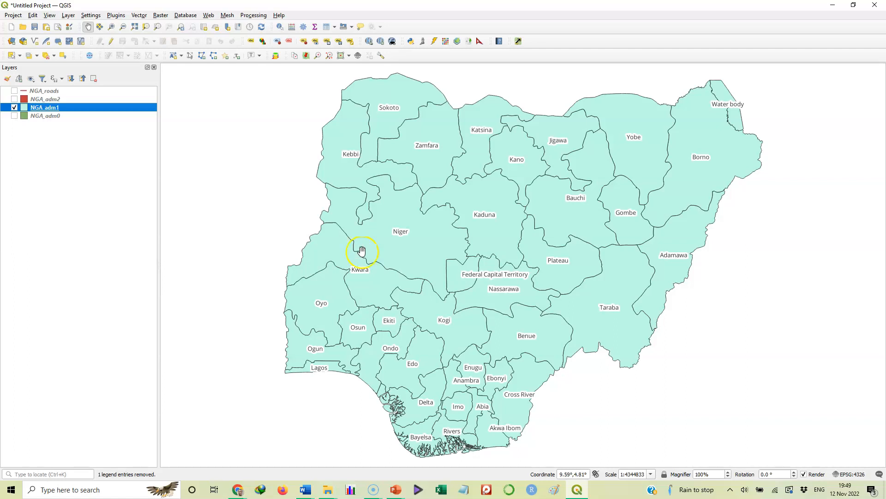
mouse_move(452, 255)
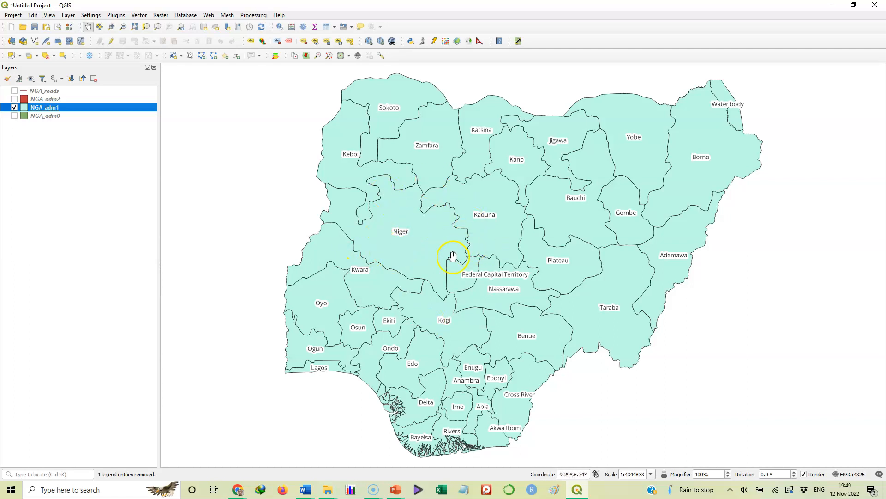
mouse_move(460, 324)
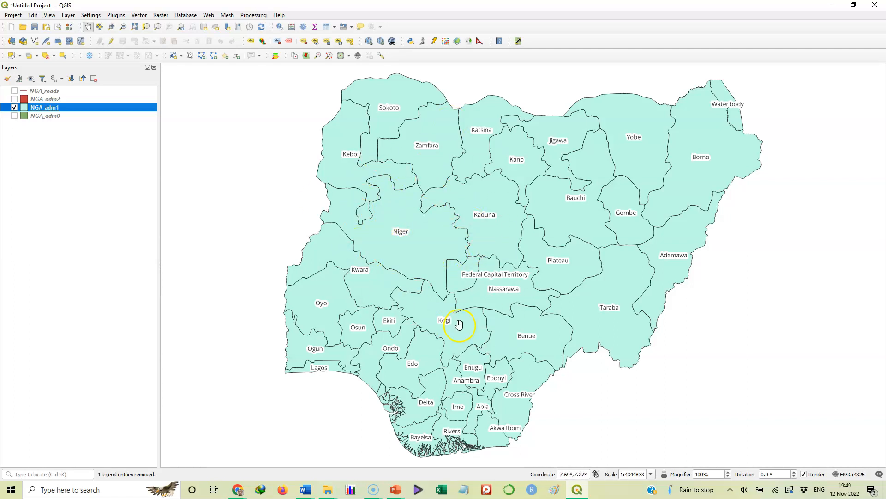
mouse_move(470, 227)
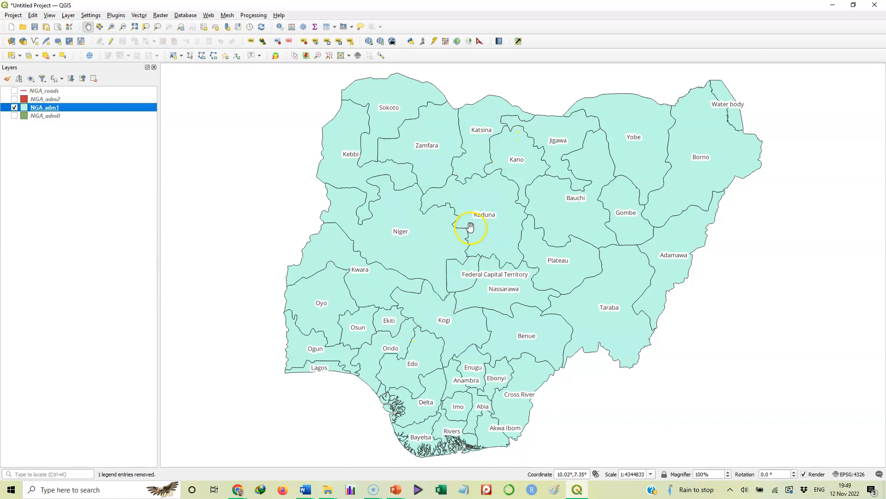
mouse_move(434, 153)
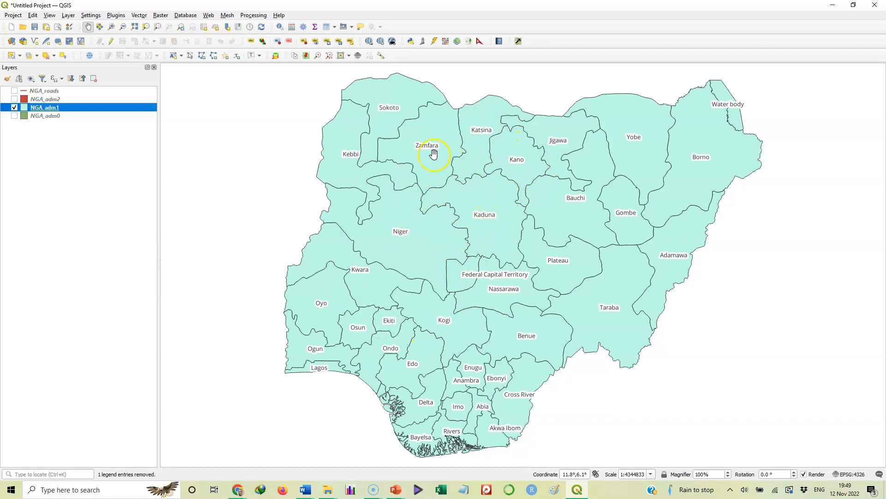
mouse_move(387, 144)
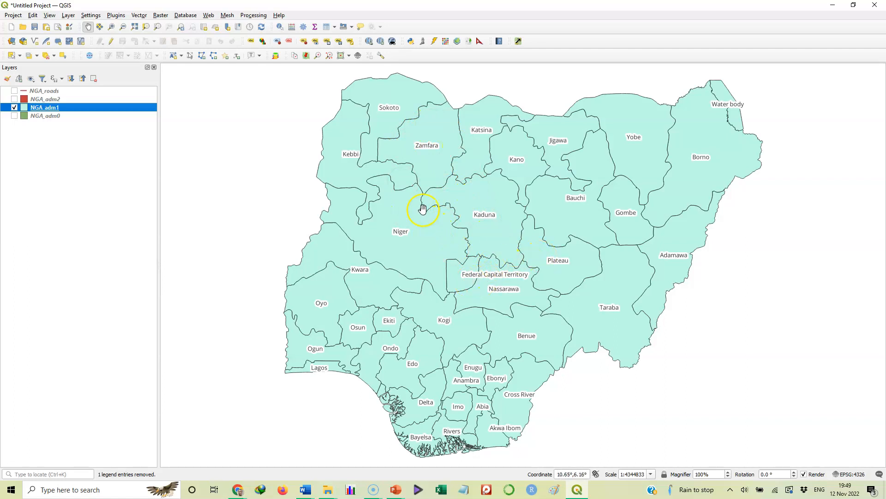
mouse_move(516, 190)
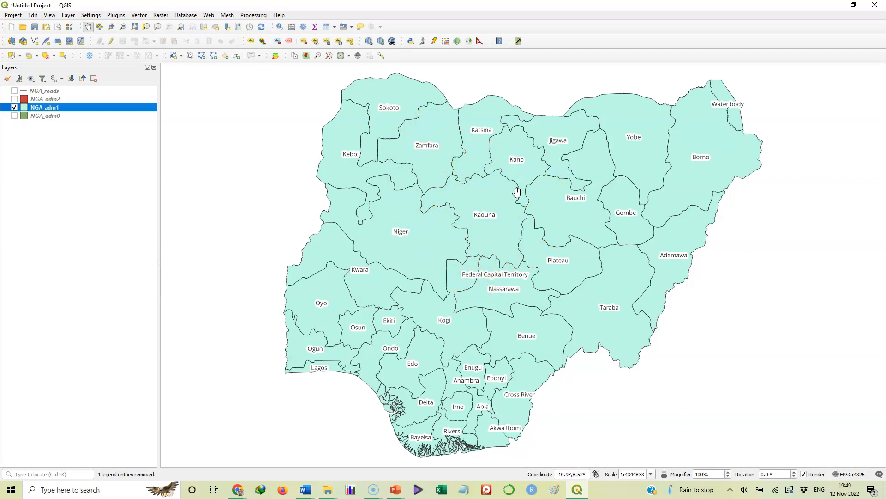